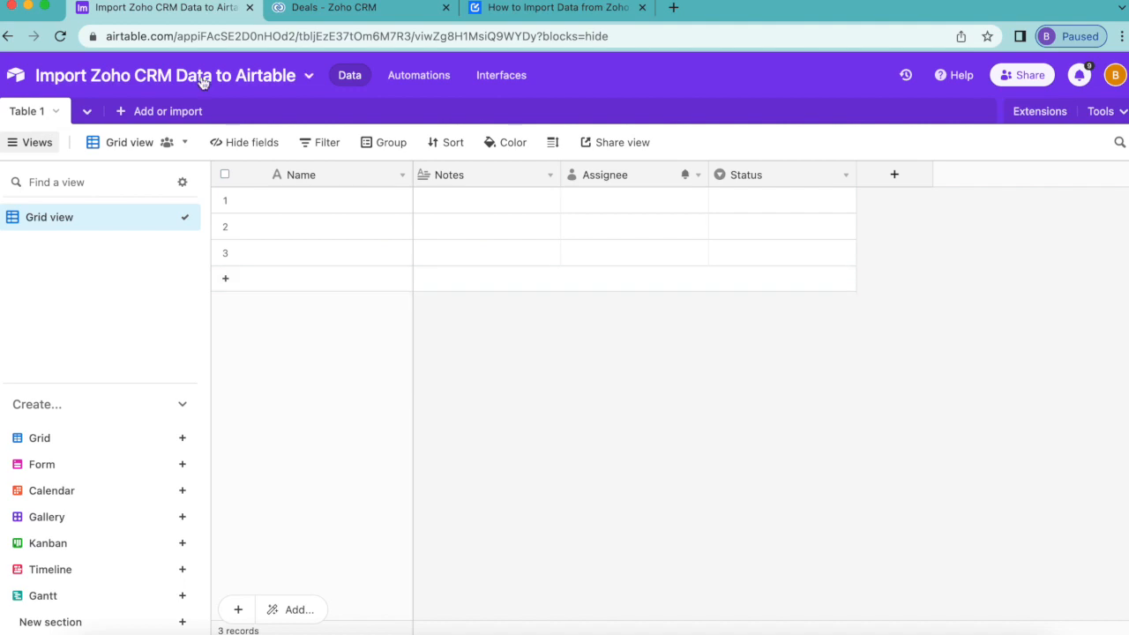
pyautogui.moveTo(300, 69)
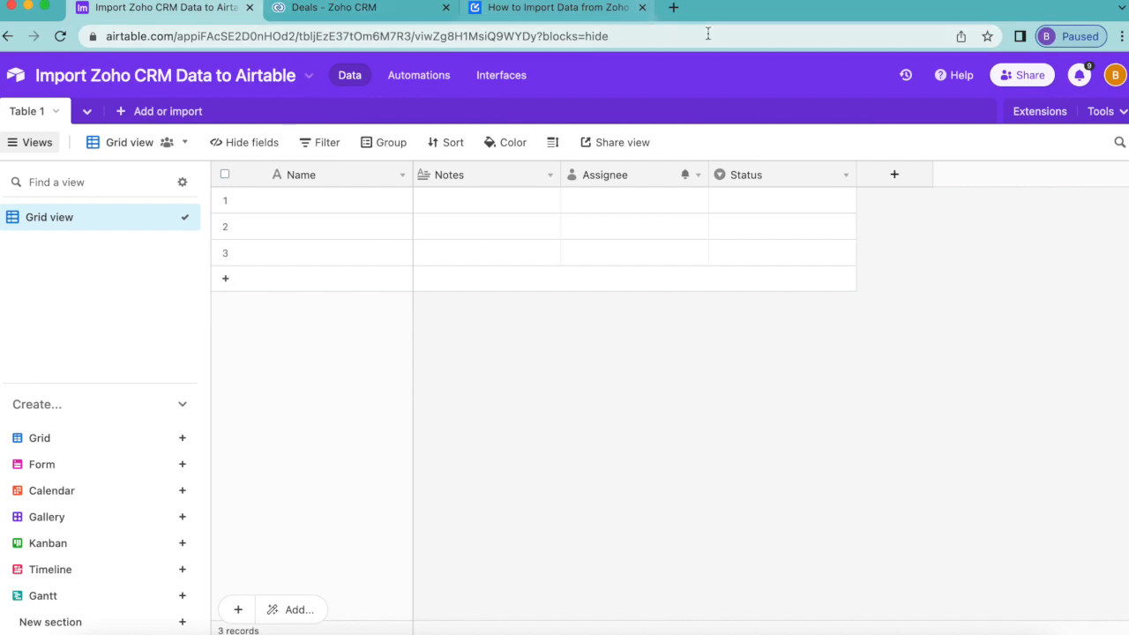
pyautogui.moveTo(1020, 175)
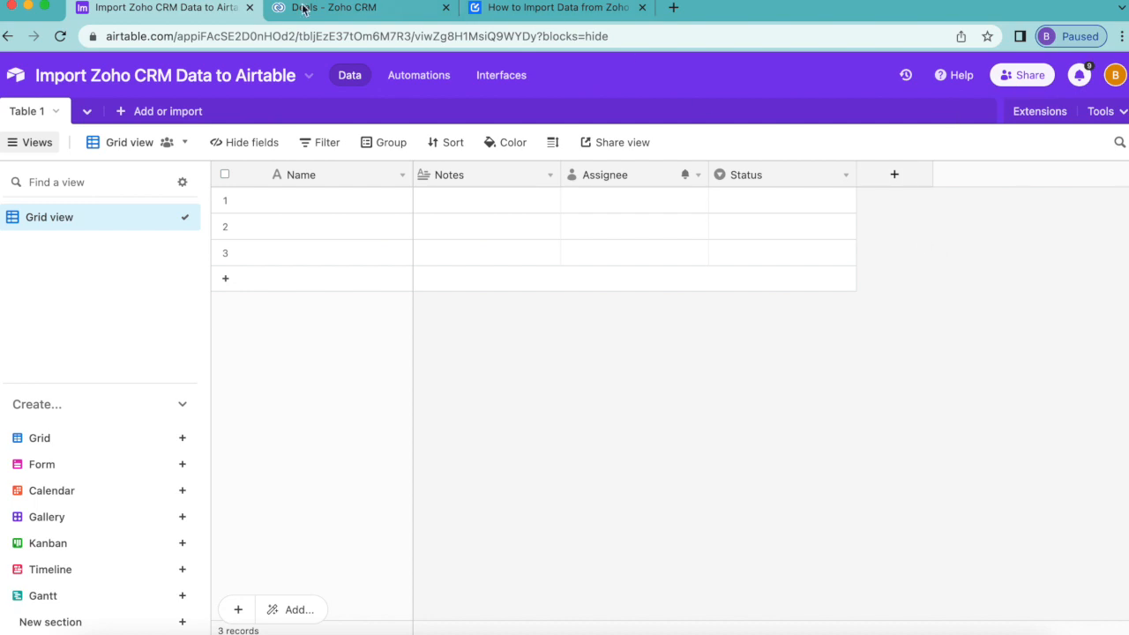
# - After checking the Zoho CRM deals page, save the table's new name 'Zoho CRM Data'
pyautogui.click(353, 7)
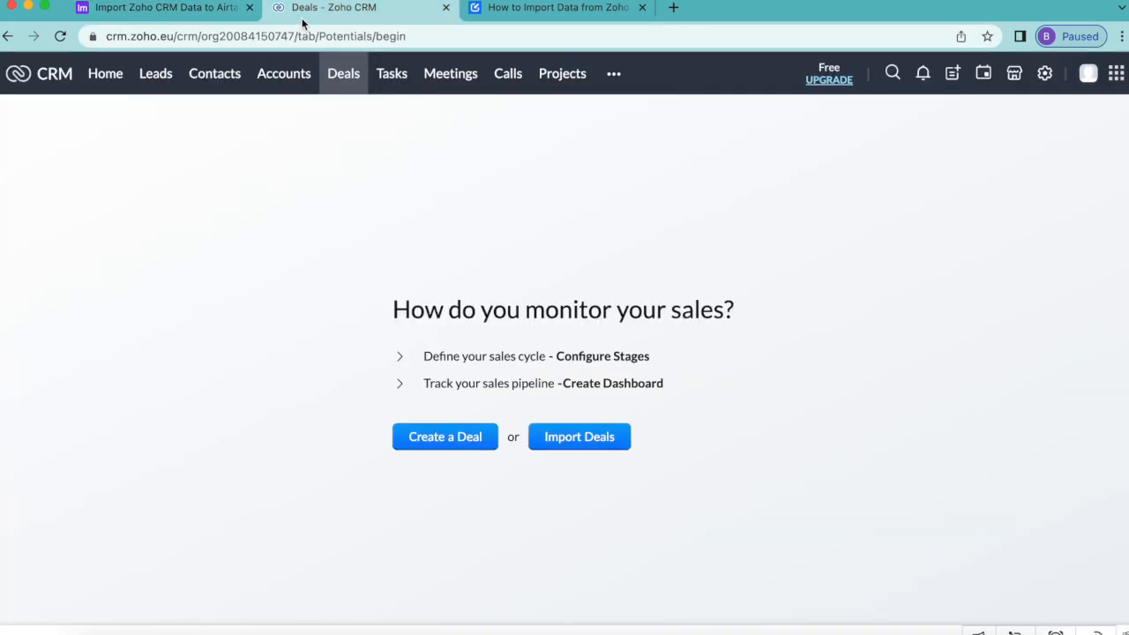
pyautogui.moveTo(190, 466)
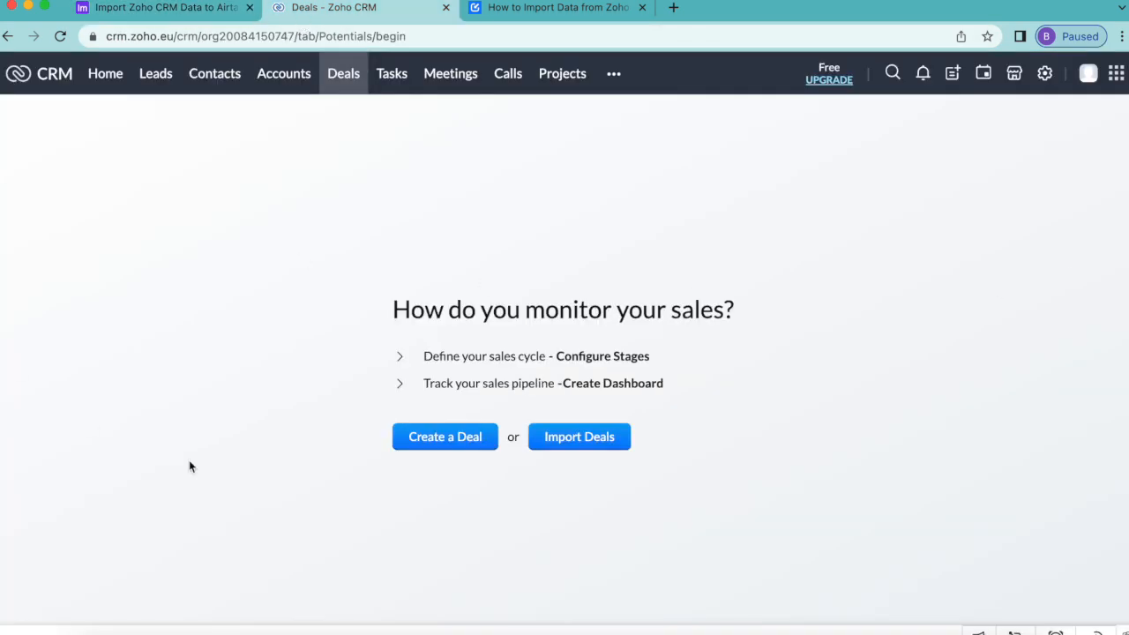
pyautogui.moveTo(50, 540)
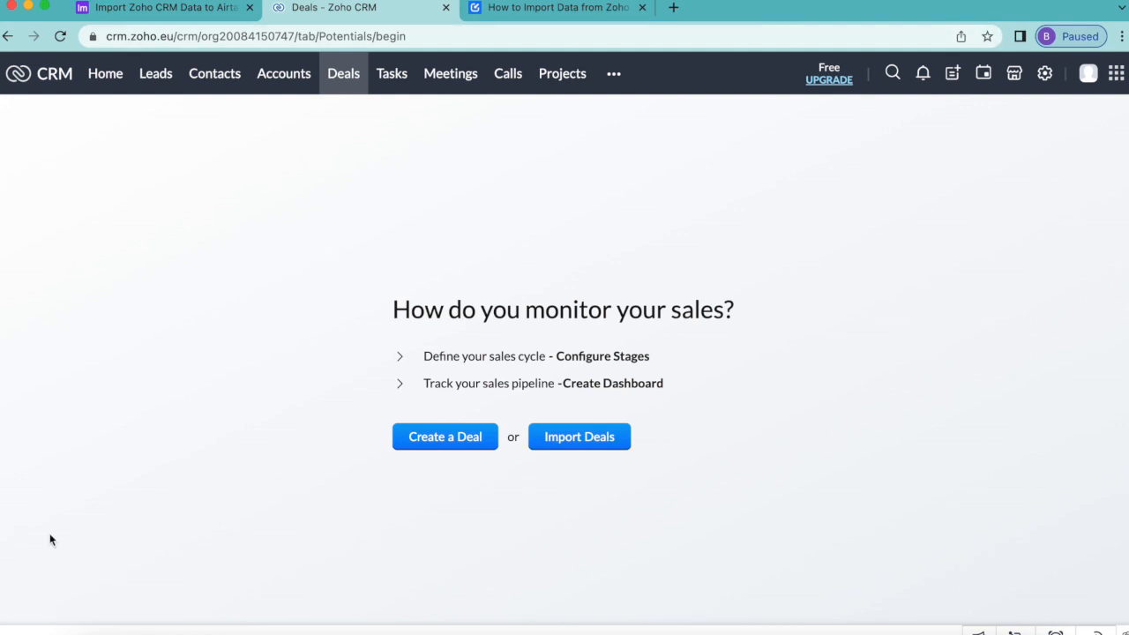
pyautogui.click(163, 7)
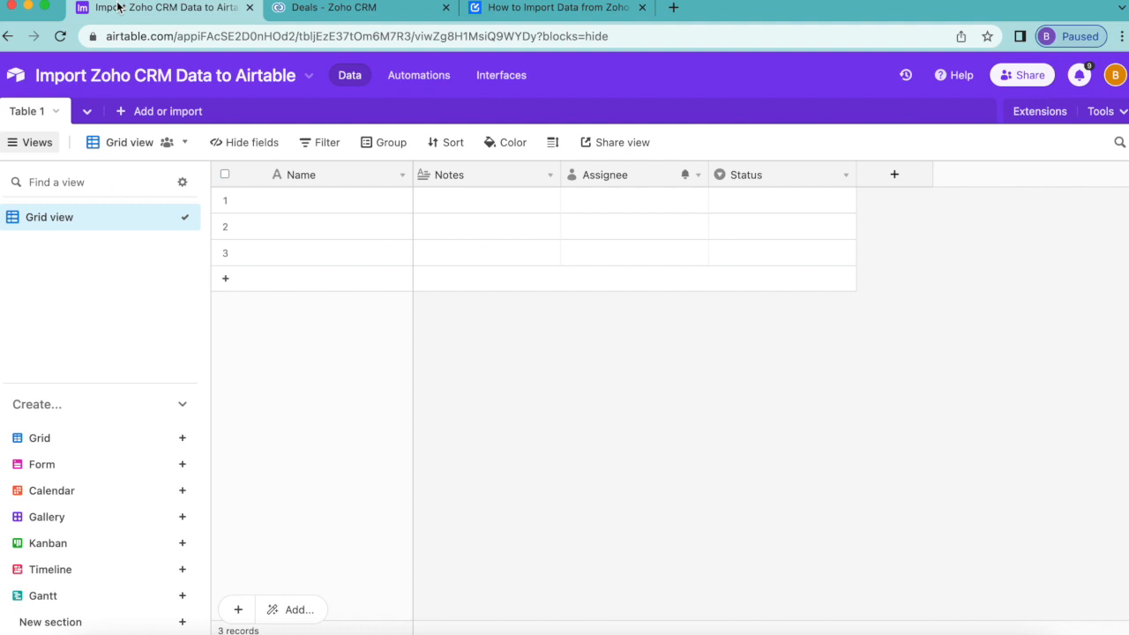
pyautogui.moveTo(353, 7)
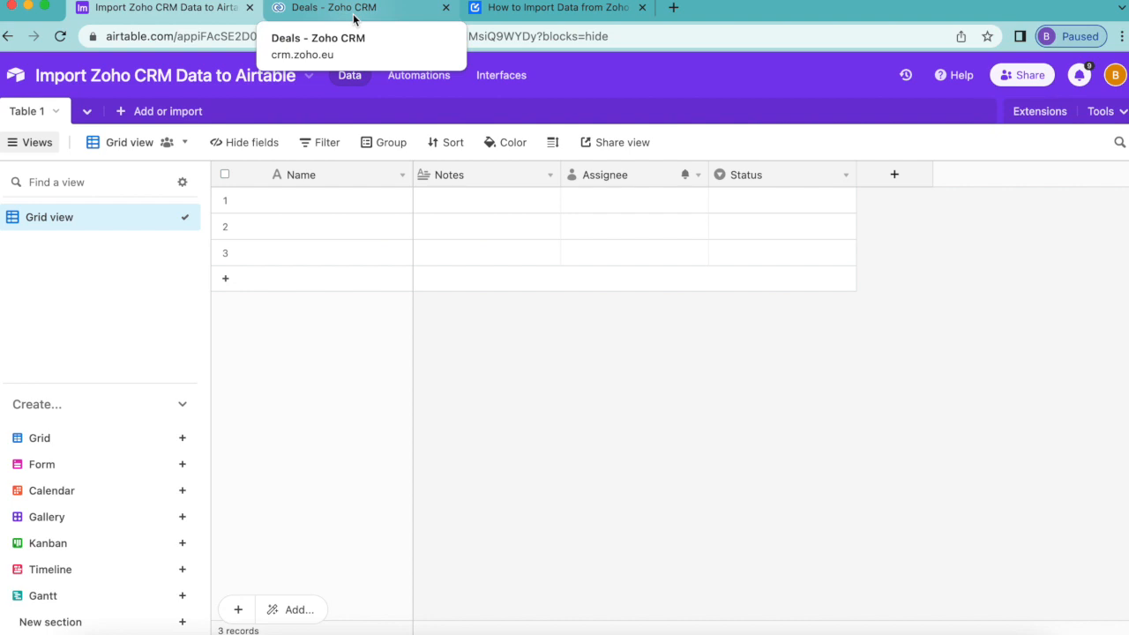
pyautogui.moveTo(590, 99)
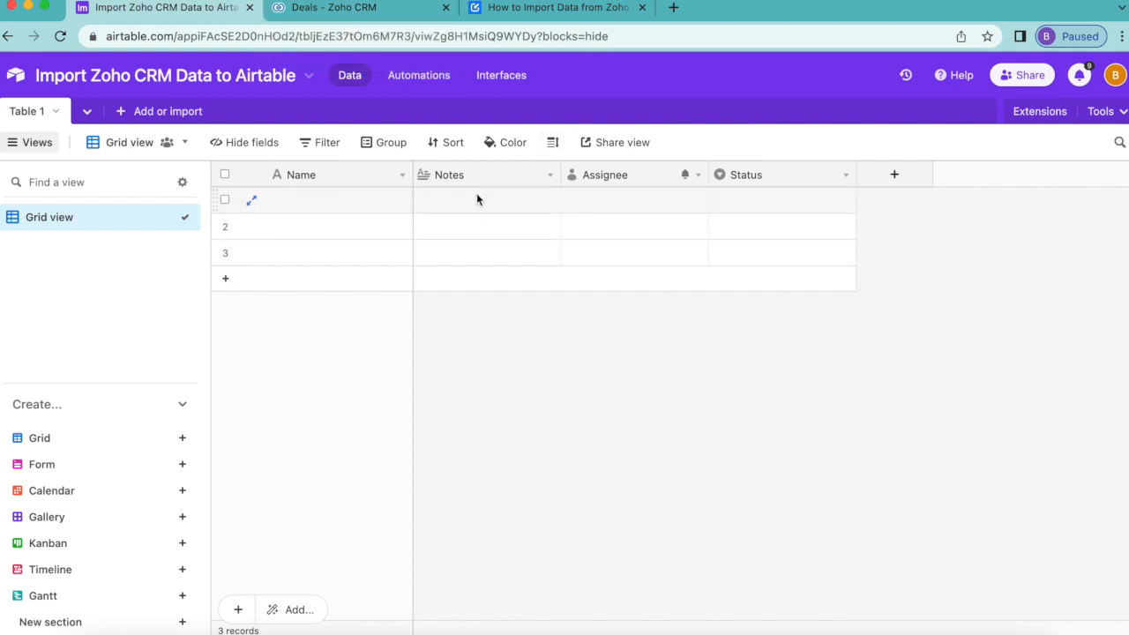
pyautogui.moveTo(360, 212)
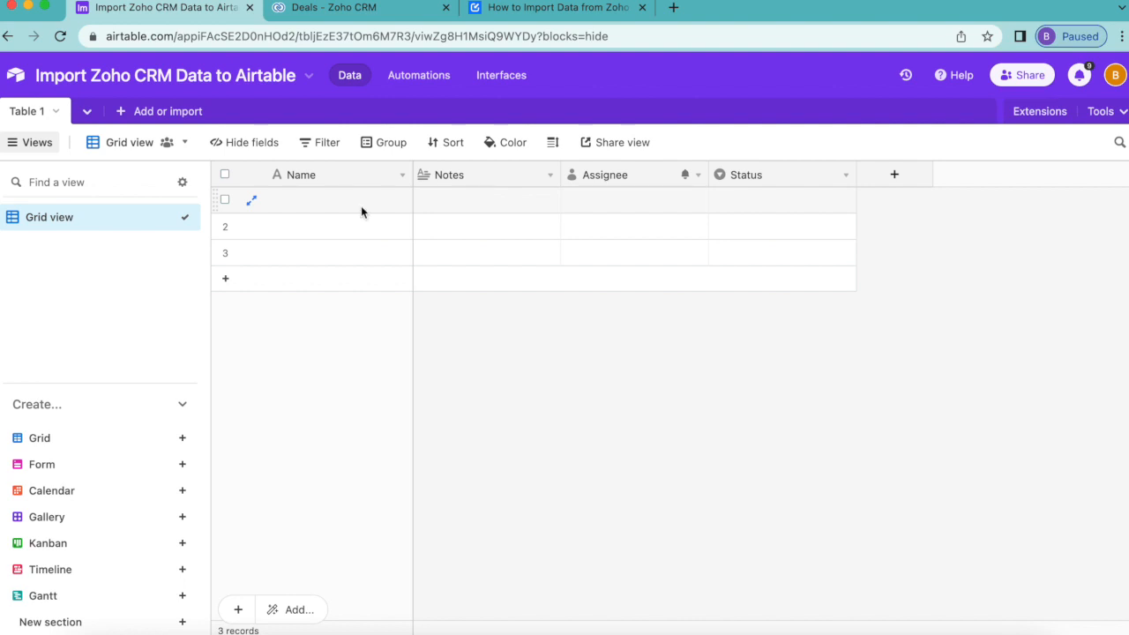
pyautogui.moveTo(379, 24)
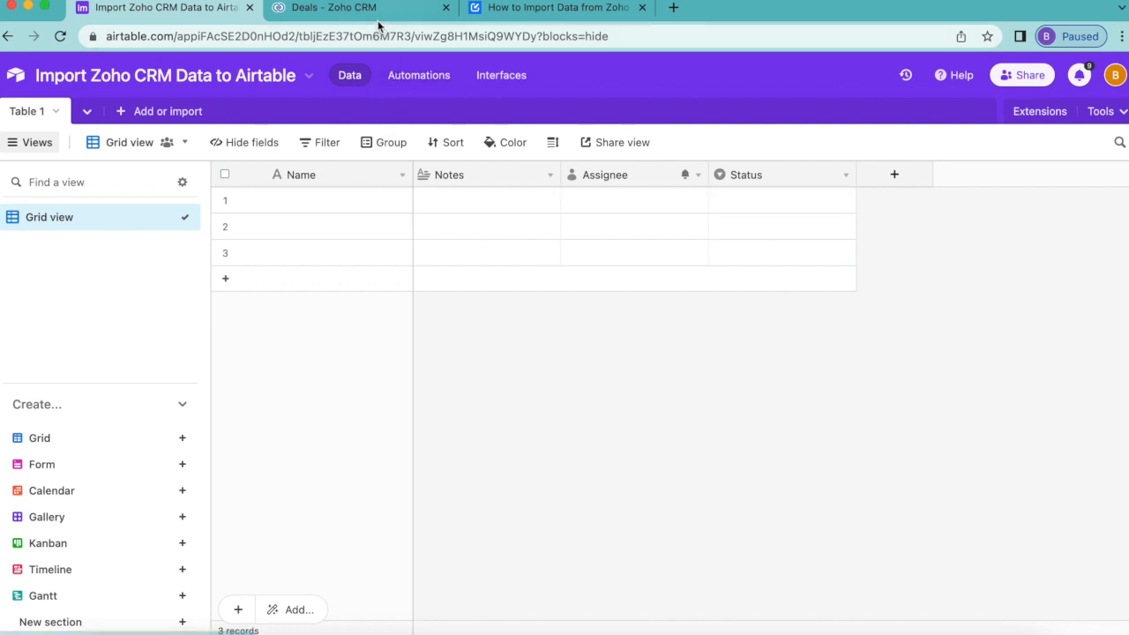
pyautogui.click(334, 7)
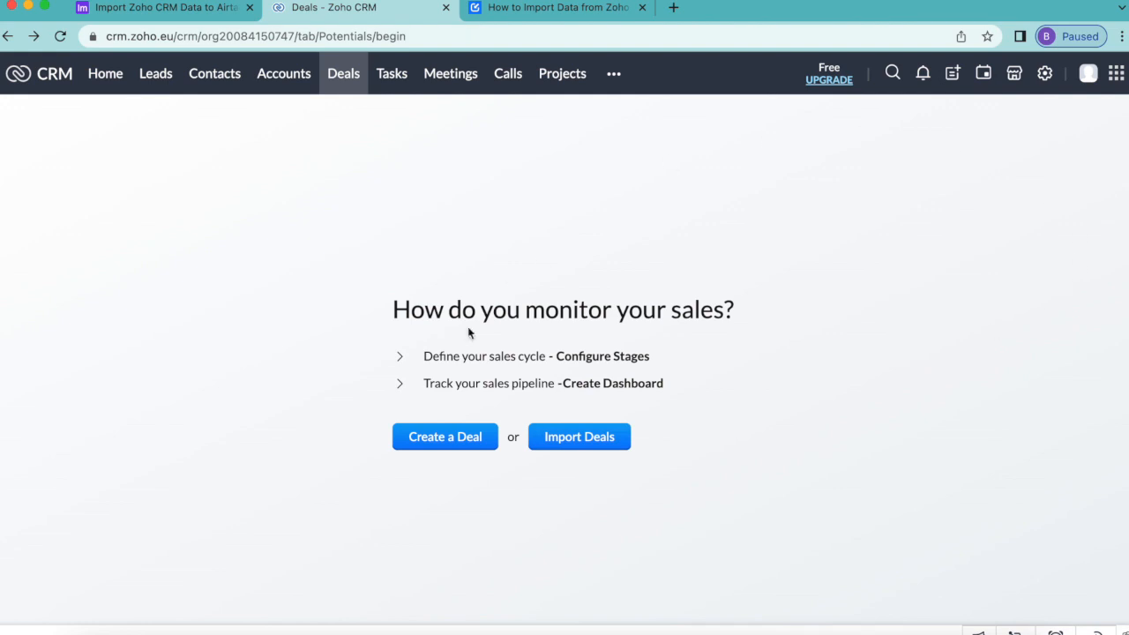
pyautogui.moveTo(540, 416)
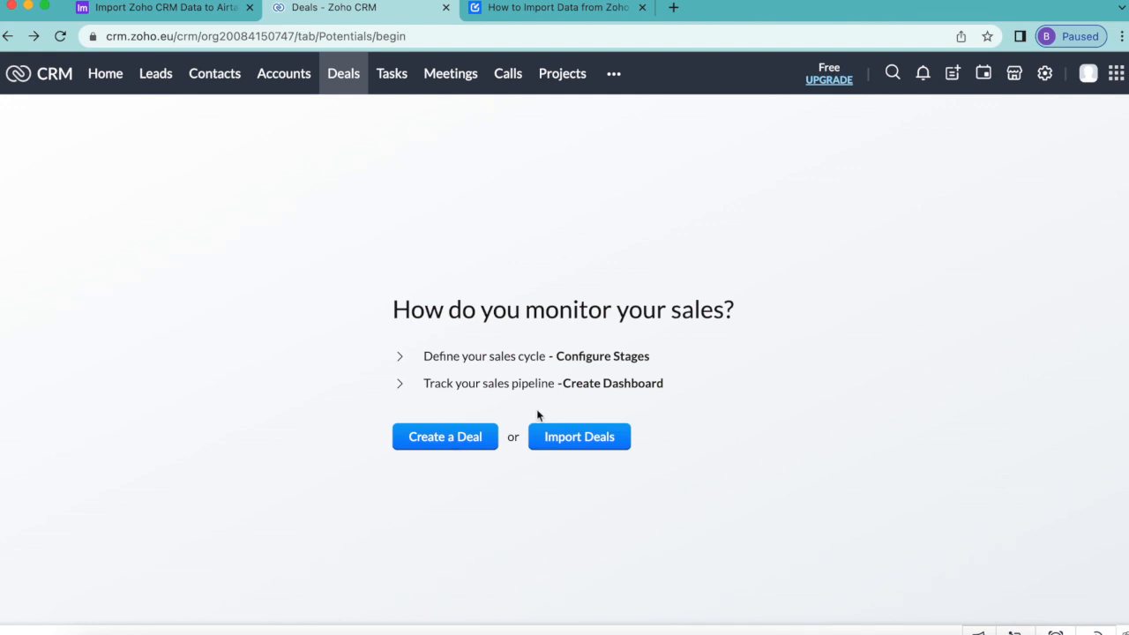
pyautogui.moveTo(251, 150)
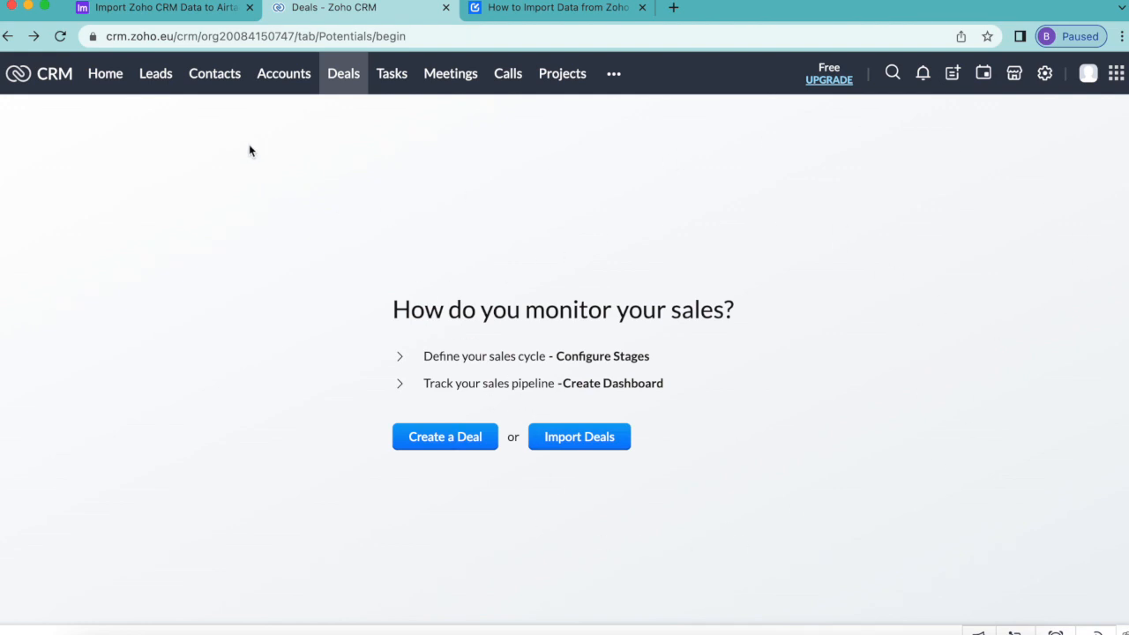
pyautogui.moveTo(893, 51)
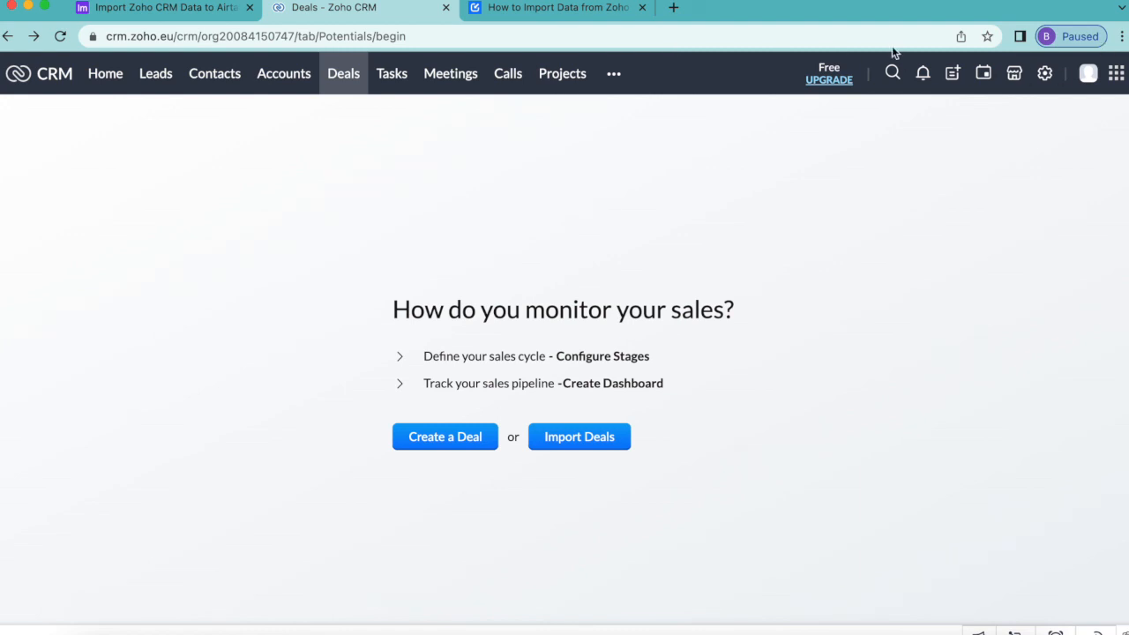
pyautogui.click(159, 7)
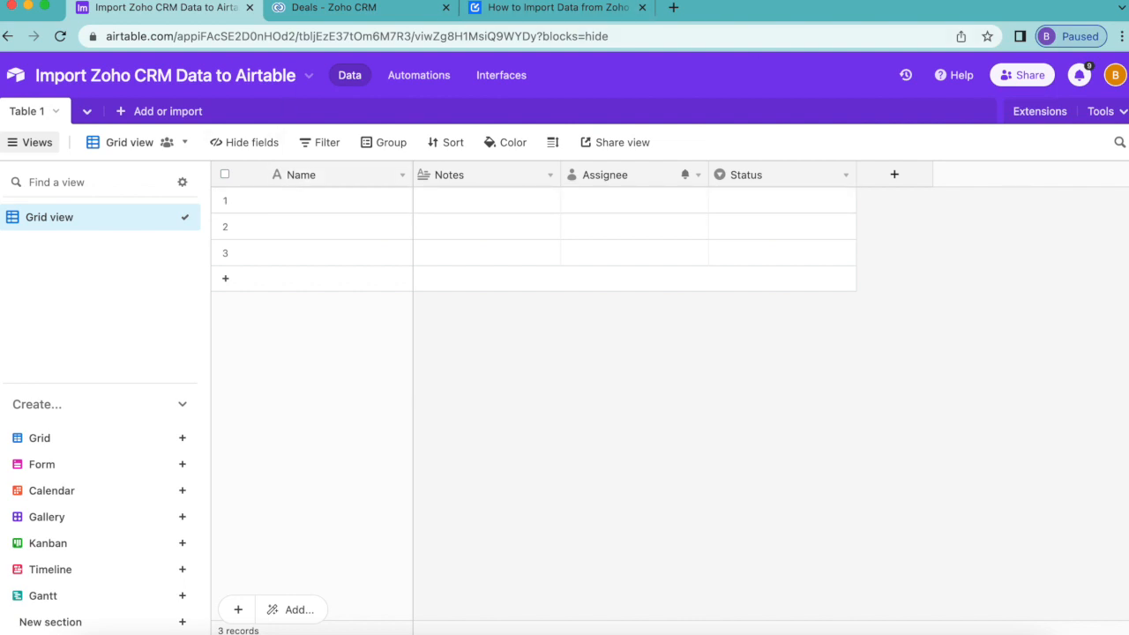
pyautogui.moveTo(1003, 180)
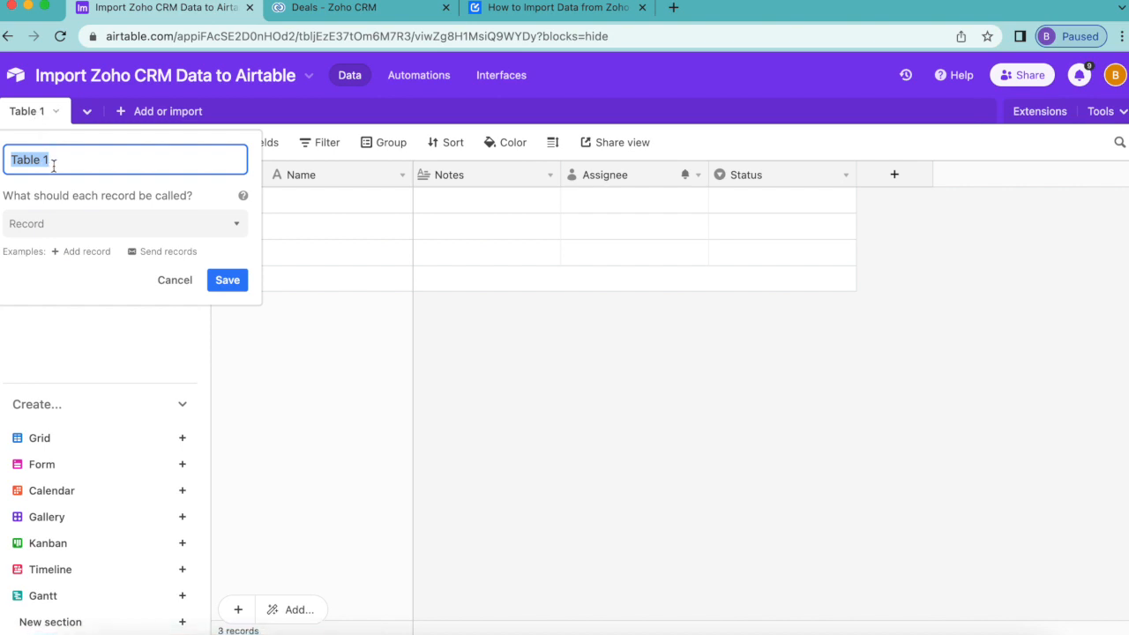
pyautogui.click(226, 279)
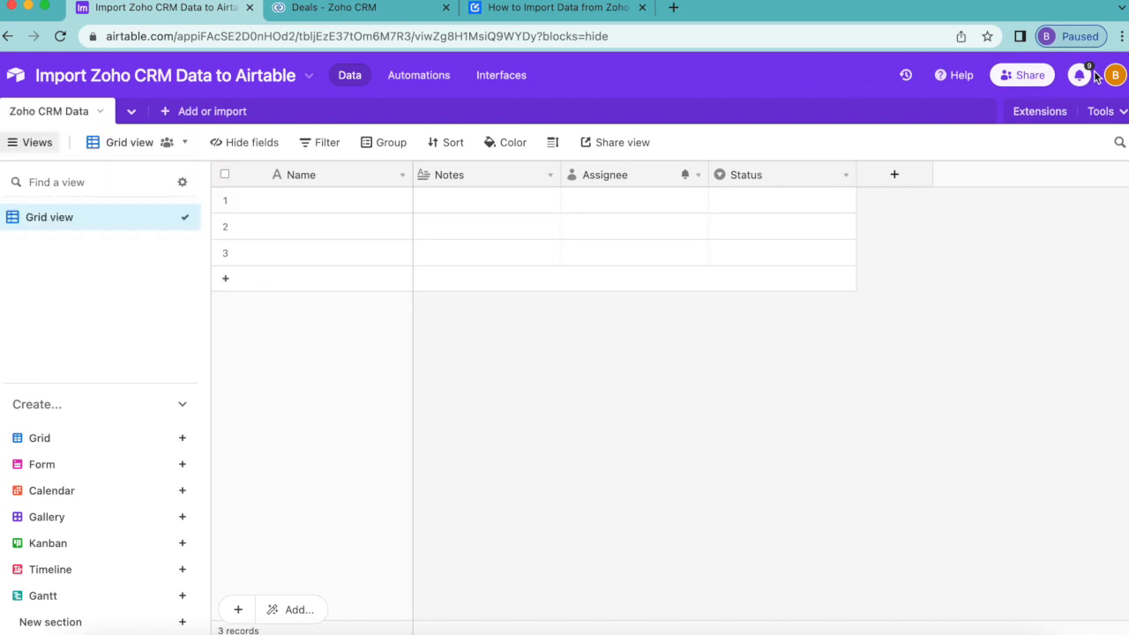
pyautogui.moveTo(1039, 111)
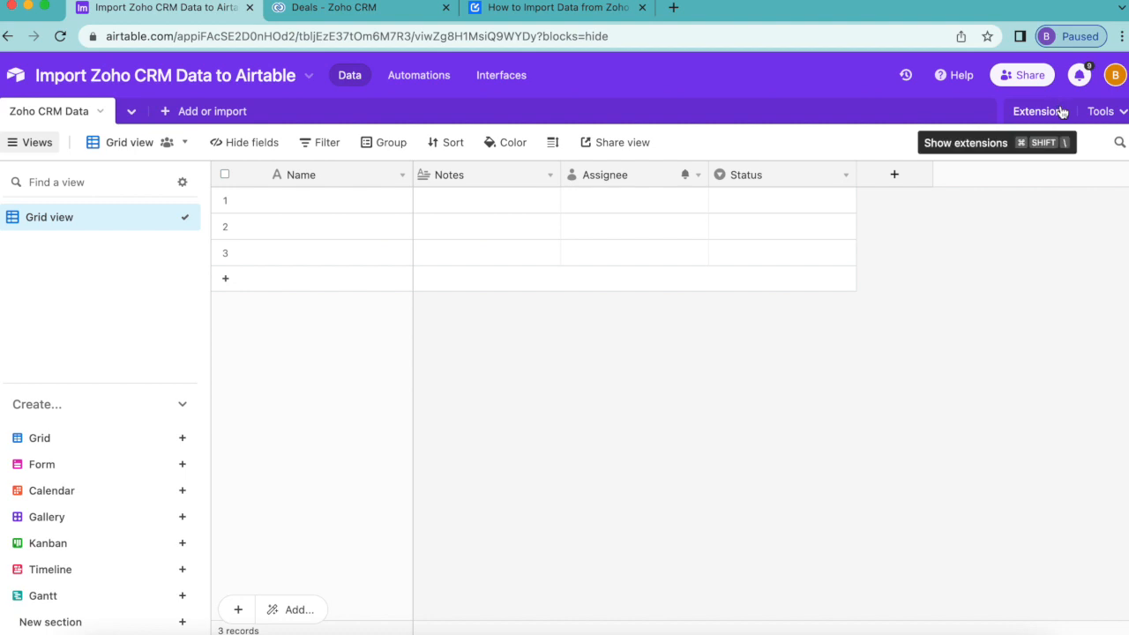
pyautogui.moveTo(974, 123)
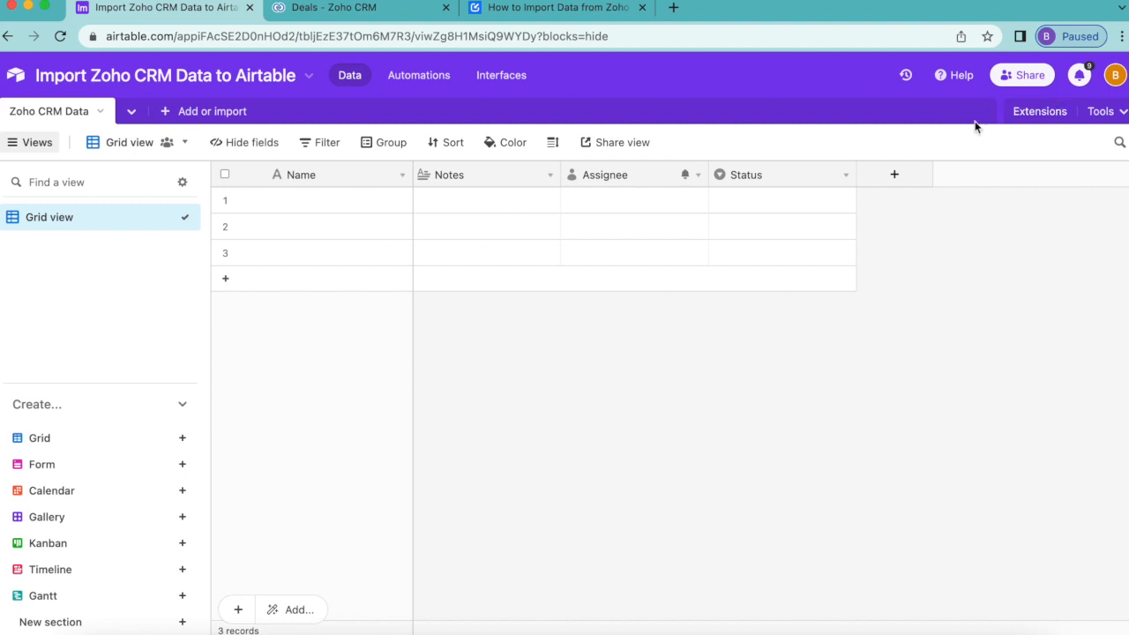
# - Search the extensions marketplace for 'data fet' and choose to add Data Fetcher
pyautogui.click(1040, 111)
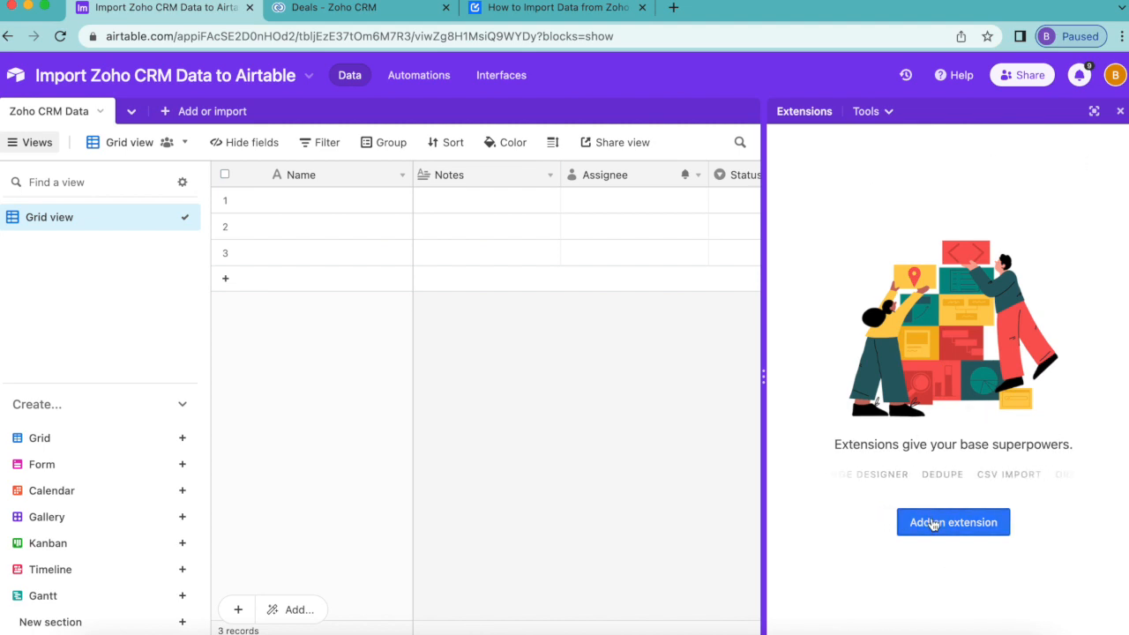
pyautogui.click(953, 522)
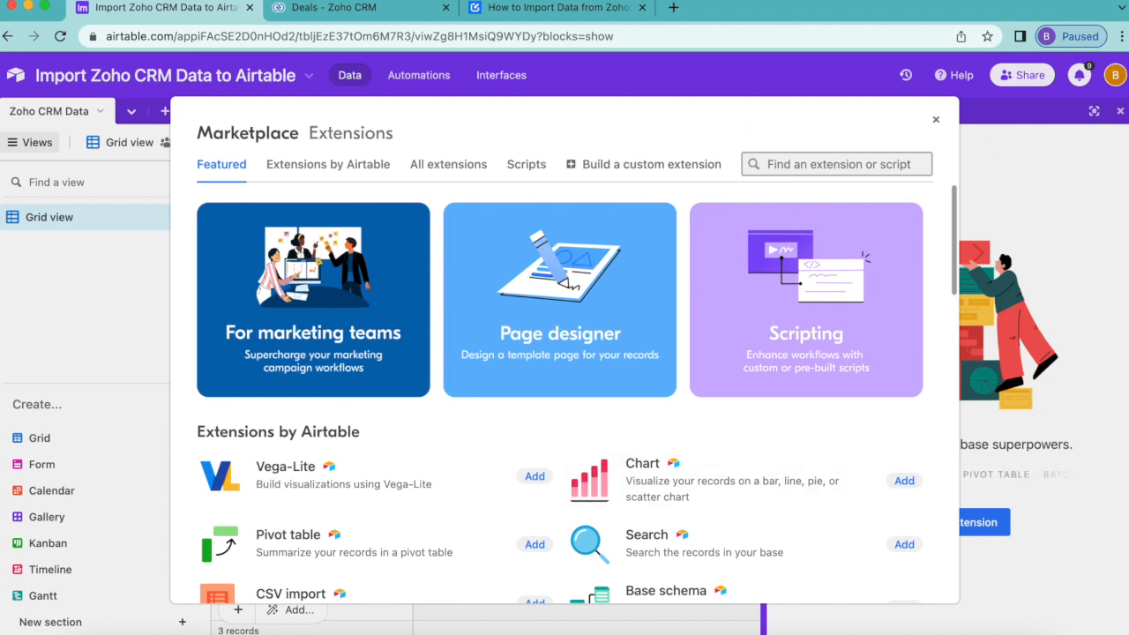
pyautogui.write('data')
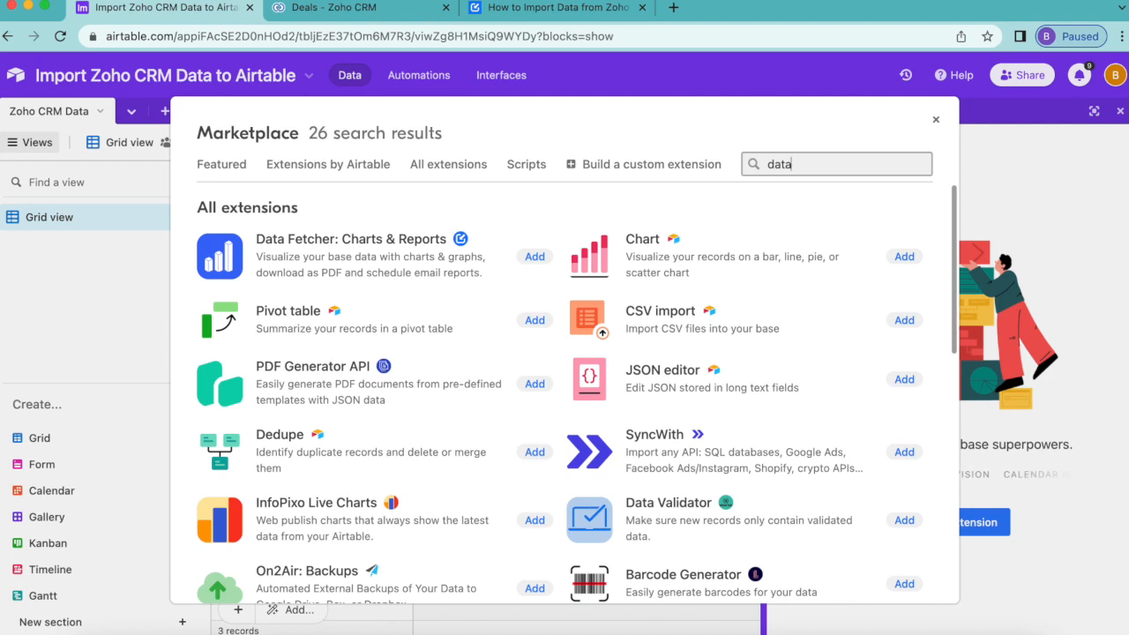
pyautogui.write('fet')
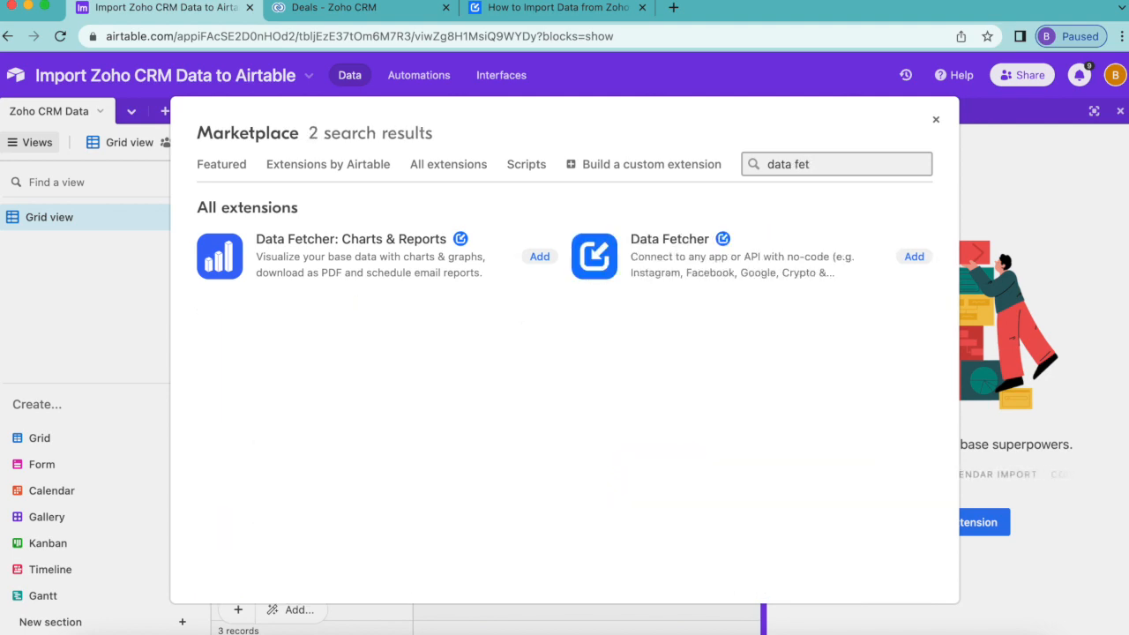
pyautogui.moveTo(812, 325)
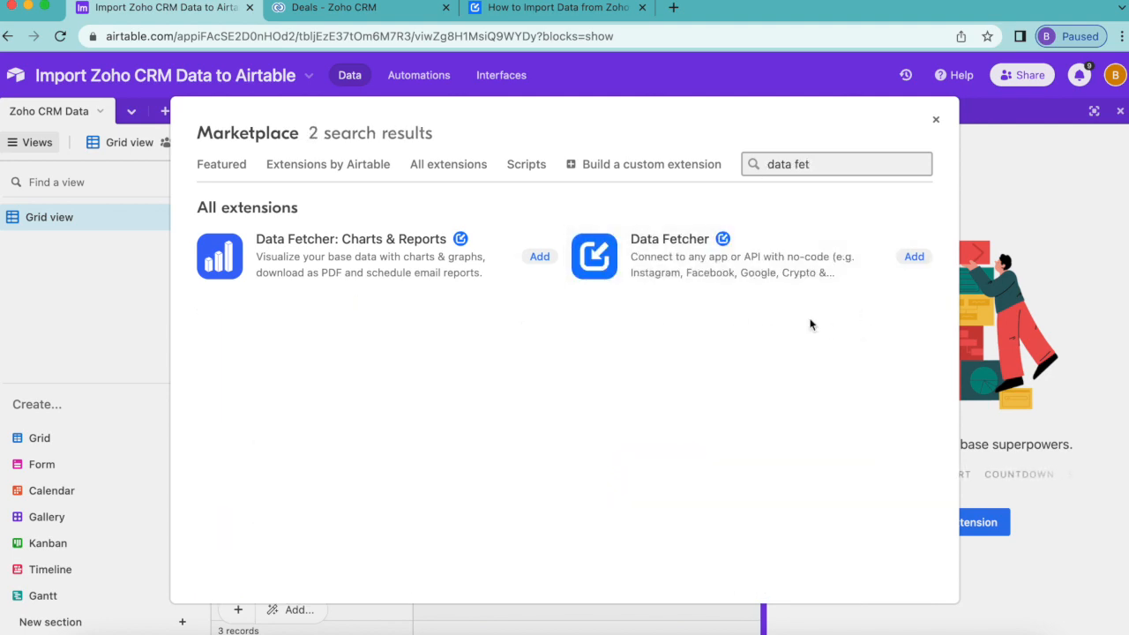
pyautogui.click(914, 258)
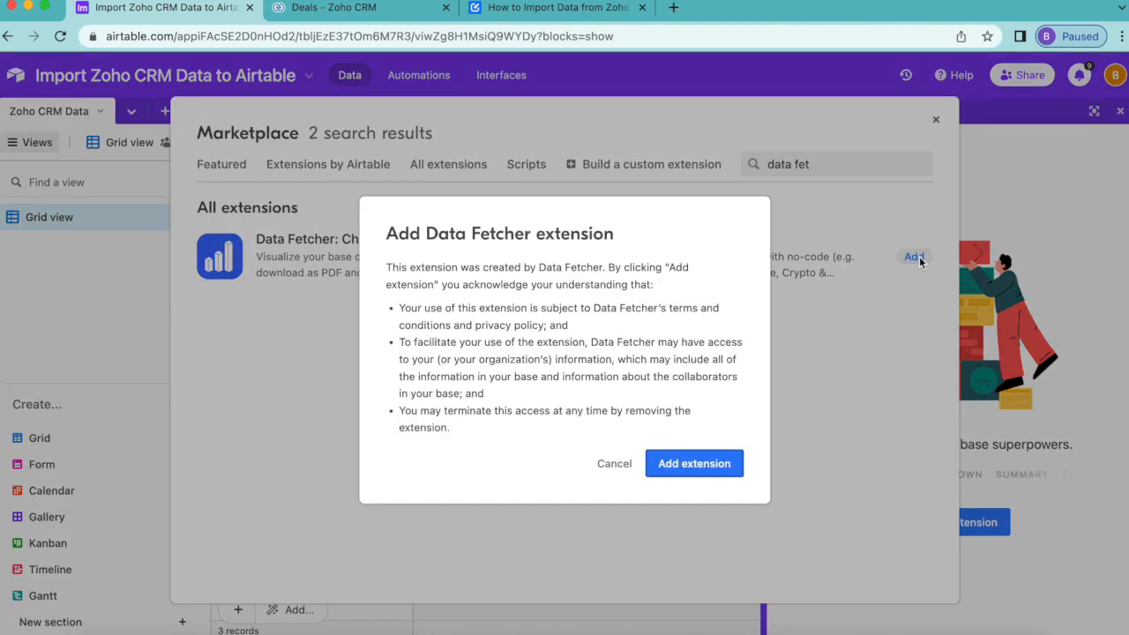
# - Confirm adding Data Fetcher and sign up with Google to reach its empty Requests page
pyautogui.click(695, 462)
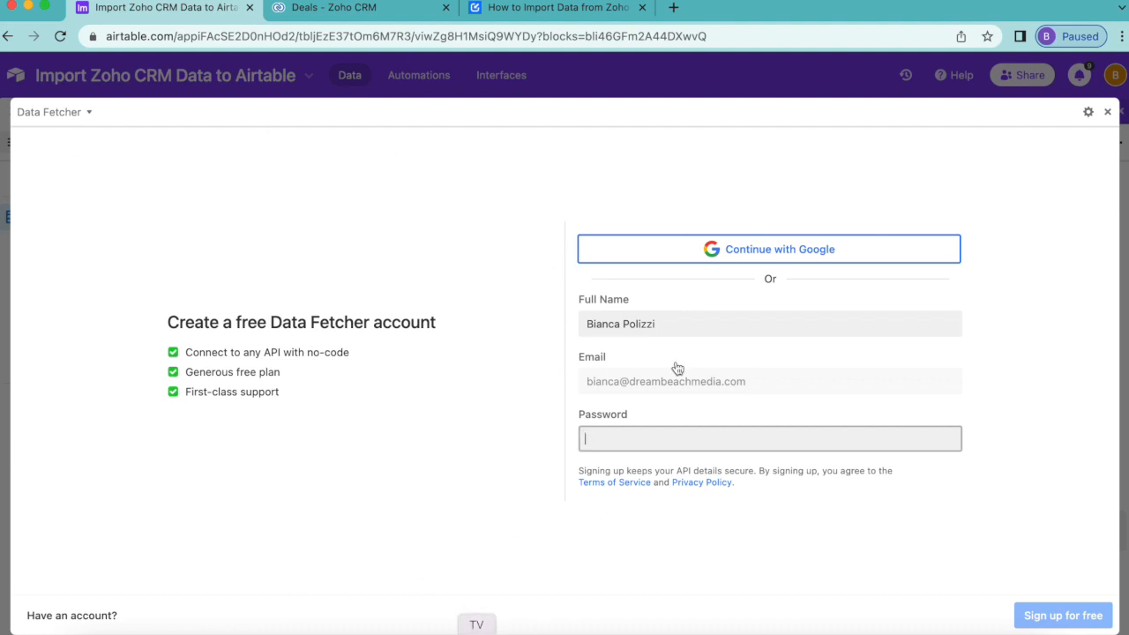
pyautogui.moveTo(921, 263)
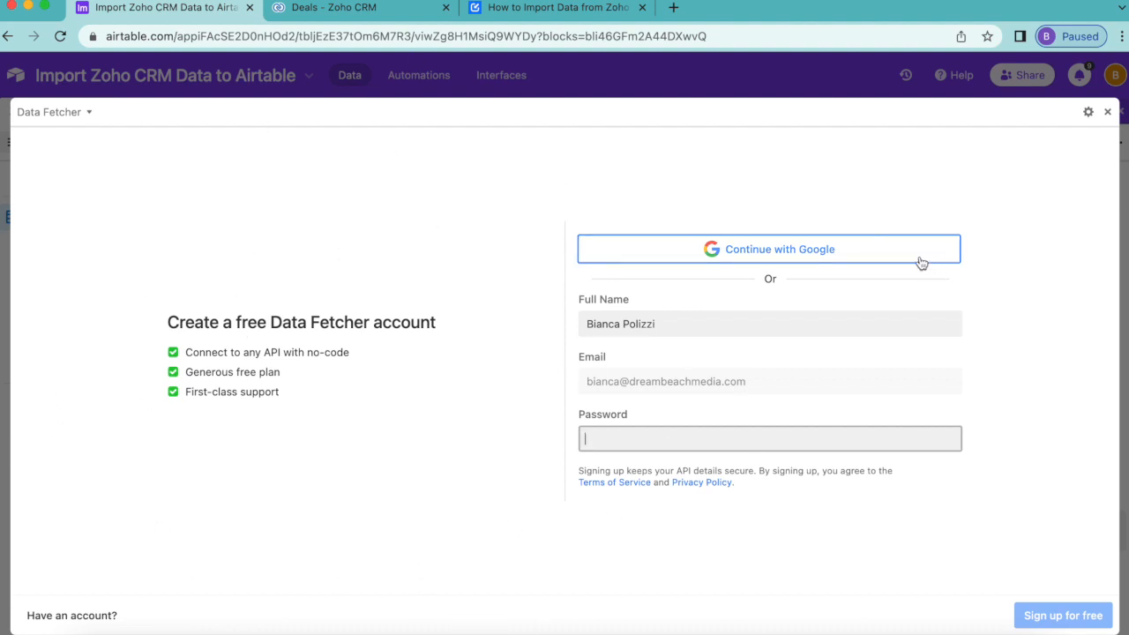
pyautogui.click(769, 249)
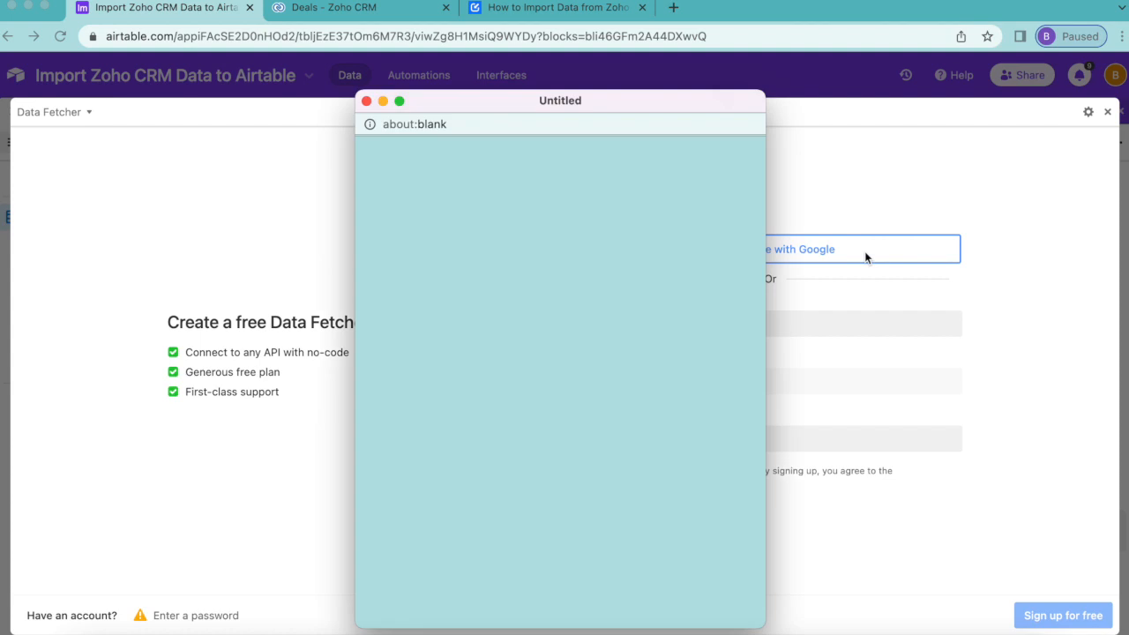
pyautogui.click(367, 101)
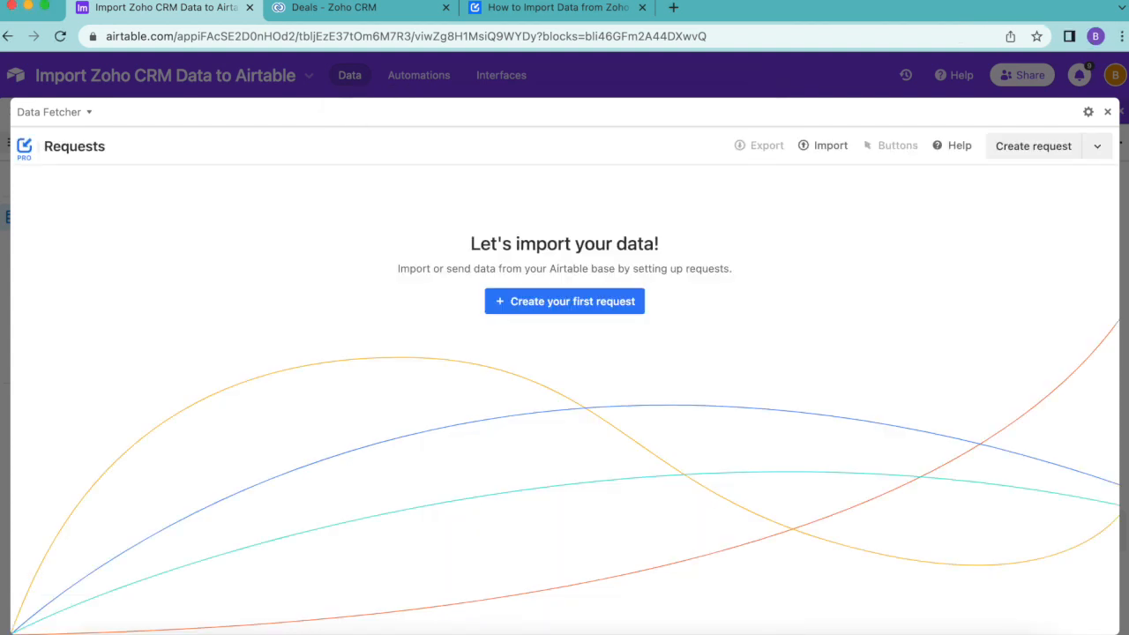
pyautogui.moveTo(688, 231)
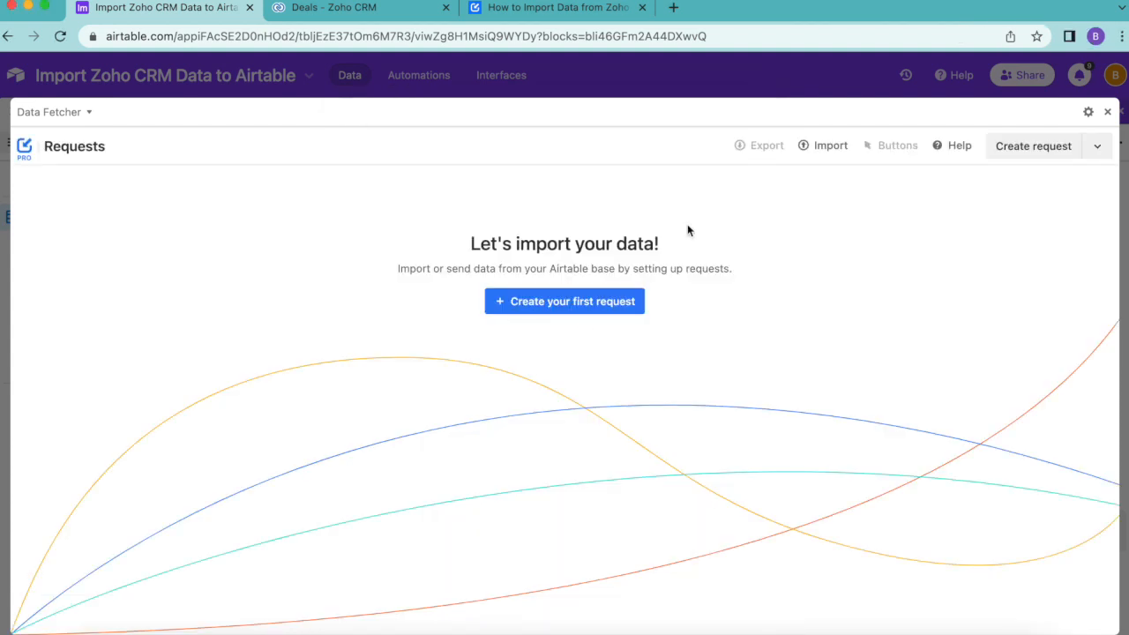
pyautogui.moveTo(564, 300)
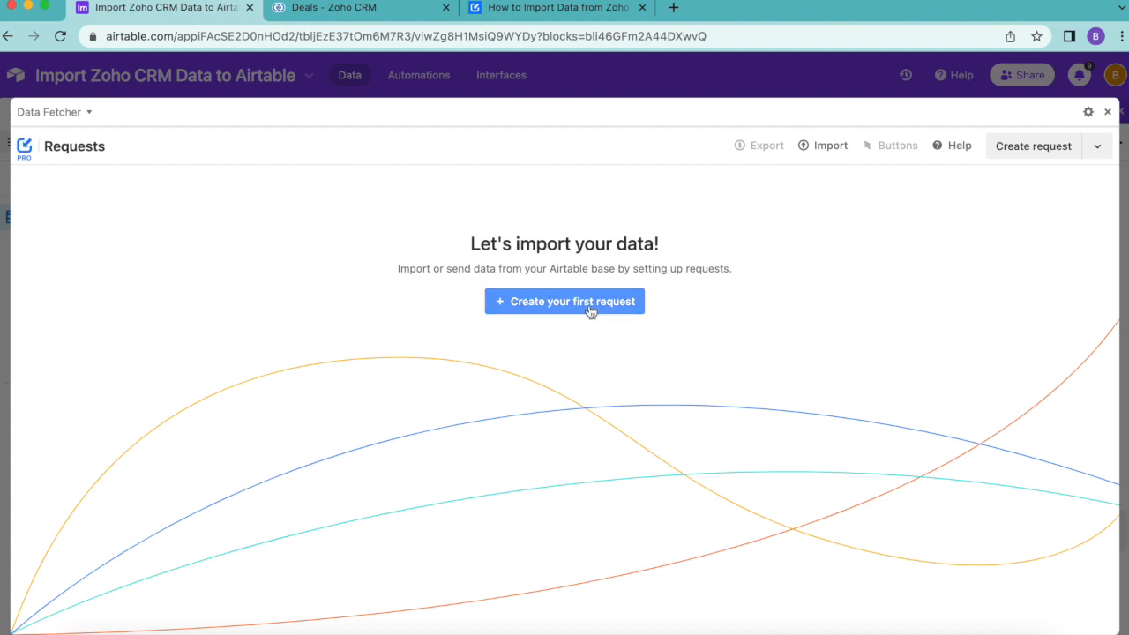
# - Create a first request named 'Fetch Zoho Deals' and search applications for 'zoho'
pyautogui.click(565, 300)
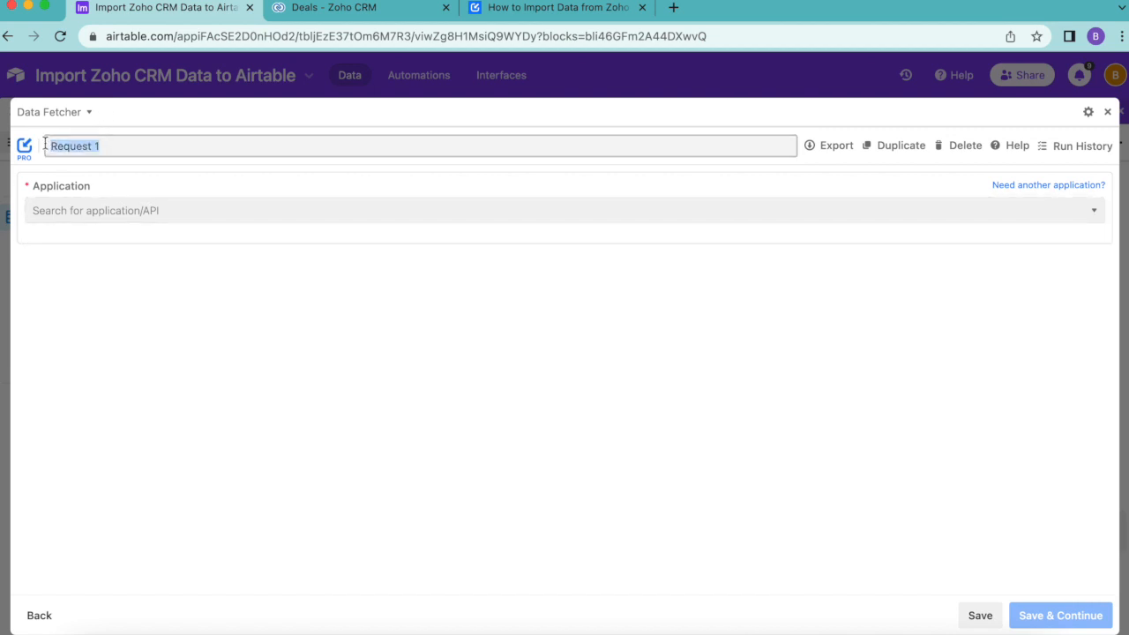
pyautogui.write('Fetch Zoho Deals')
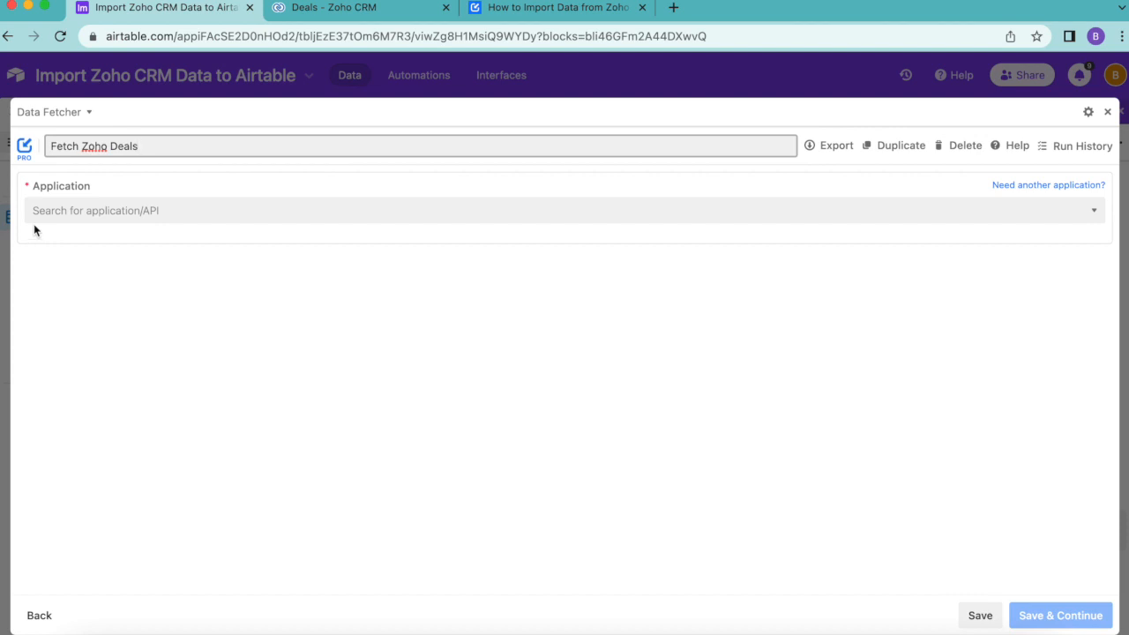
pyautogui.write('zoho')
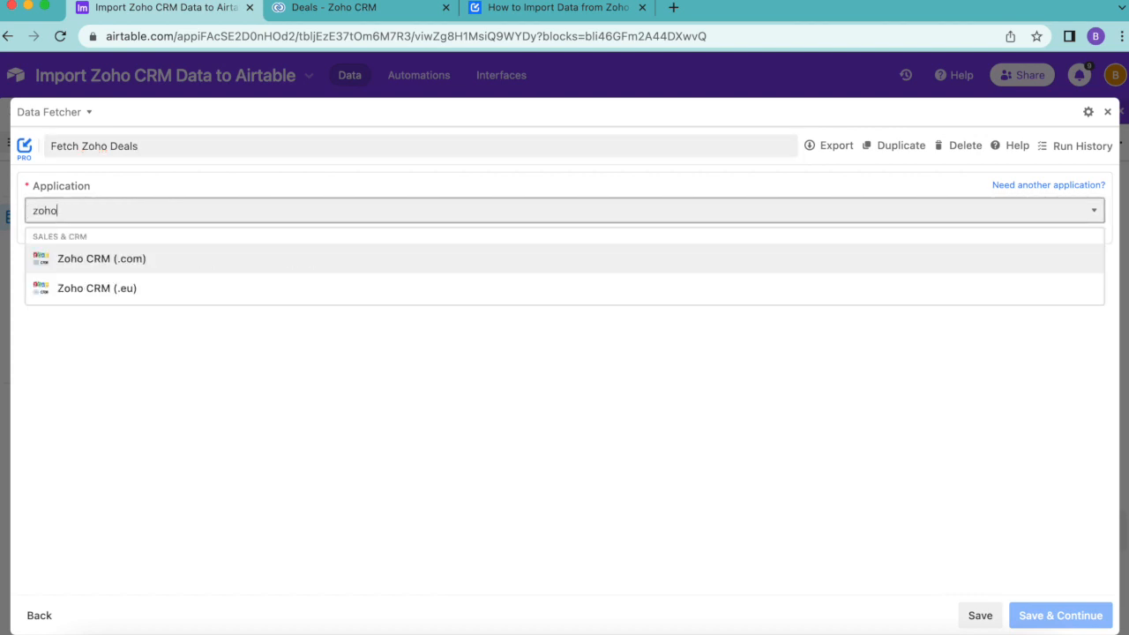
pyautogui.moveTo(127, 291)
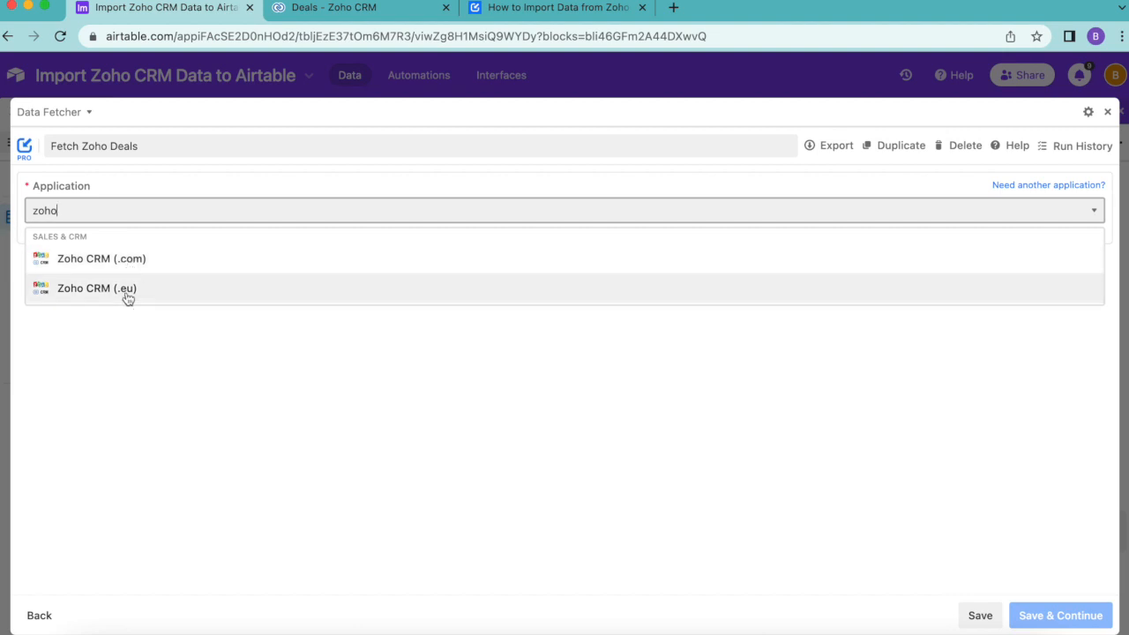
# - After checking the account's Zoho region, choose Zoho CRM (.eu) and start a new connection
pyautogui.click(334, 7)
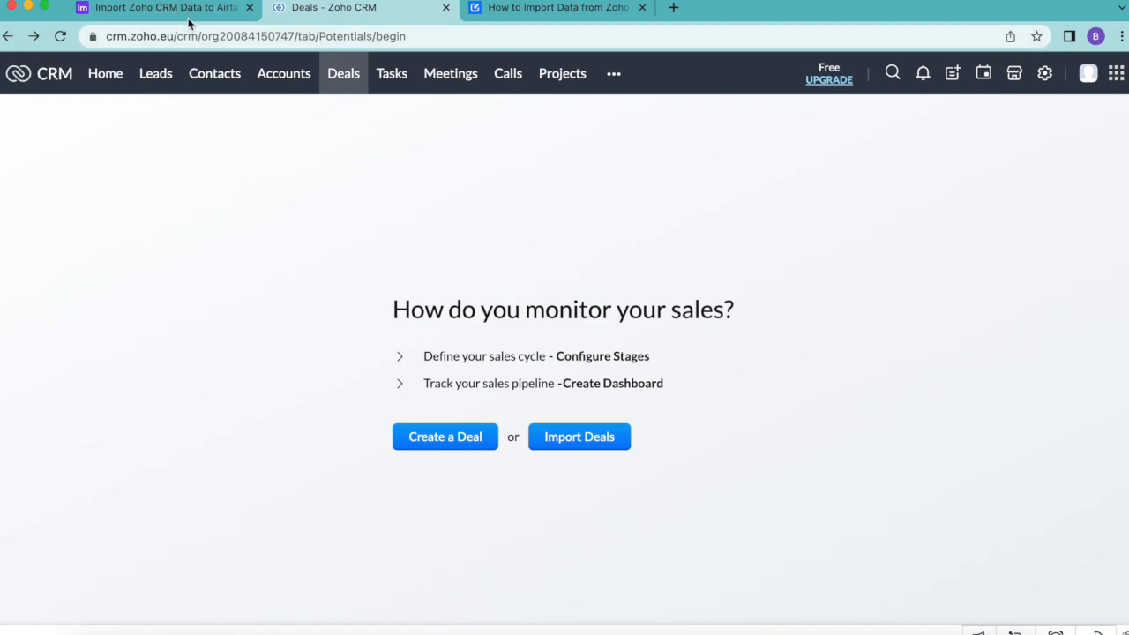
pyautogui.click(159, 7)
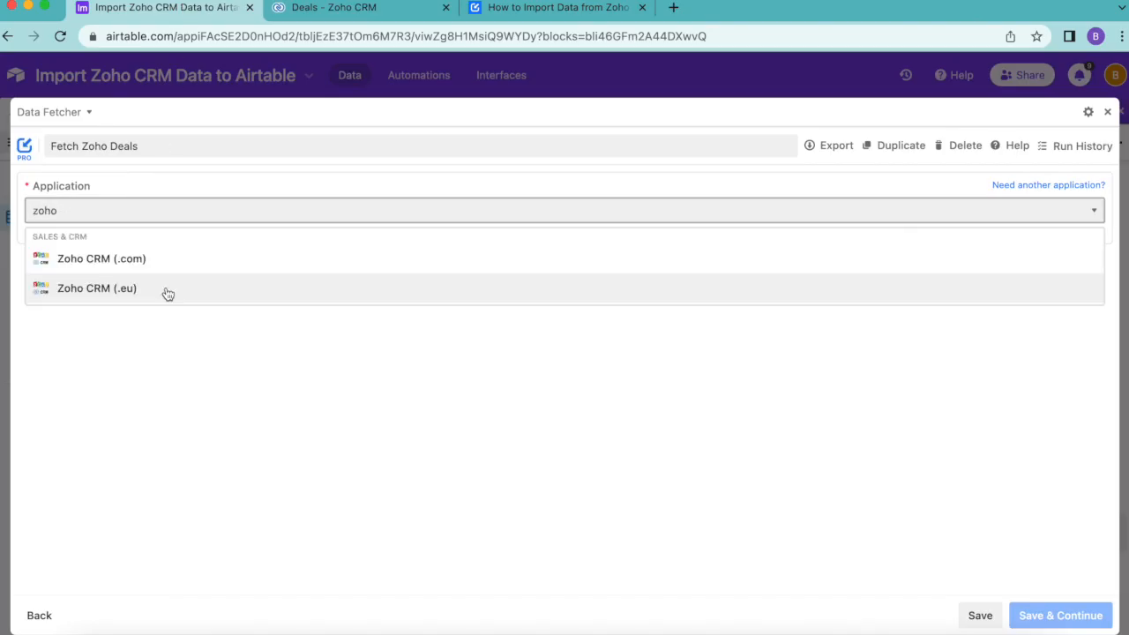
pyautogui.click(96, 290)
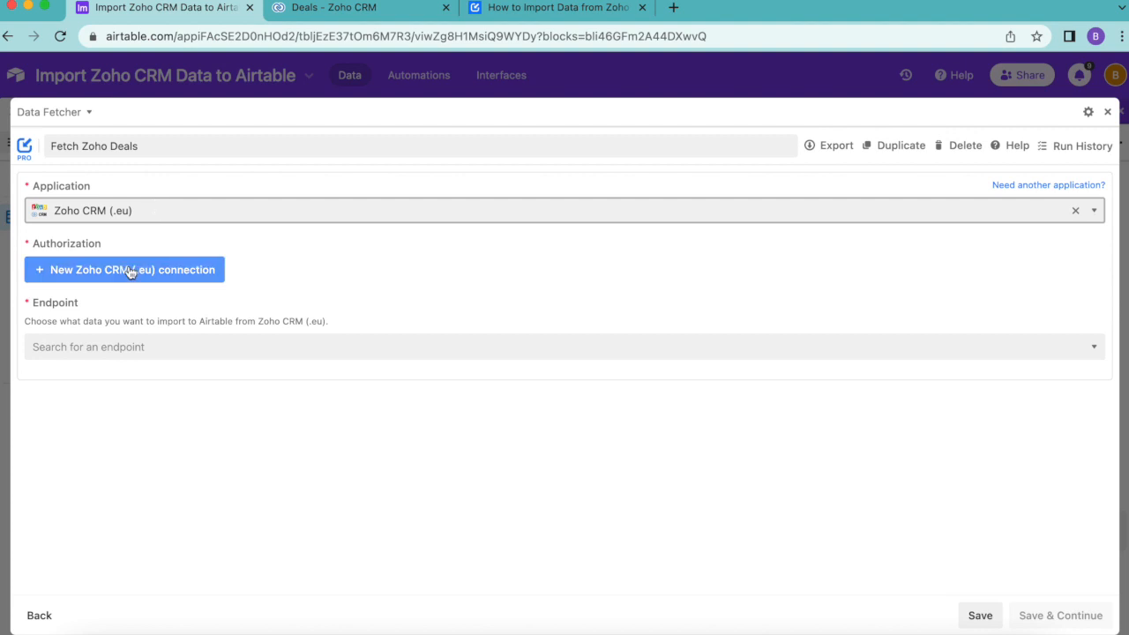
pyautogui.click(123, 269)
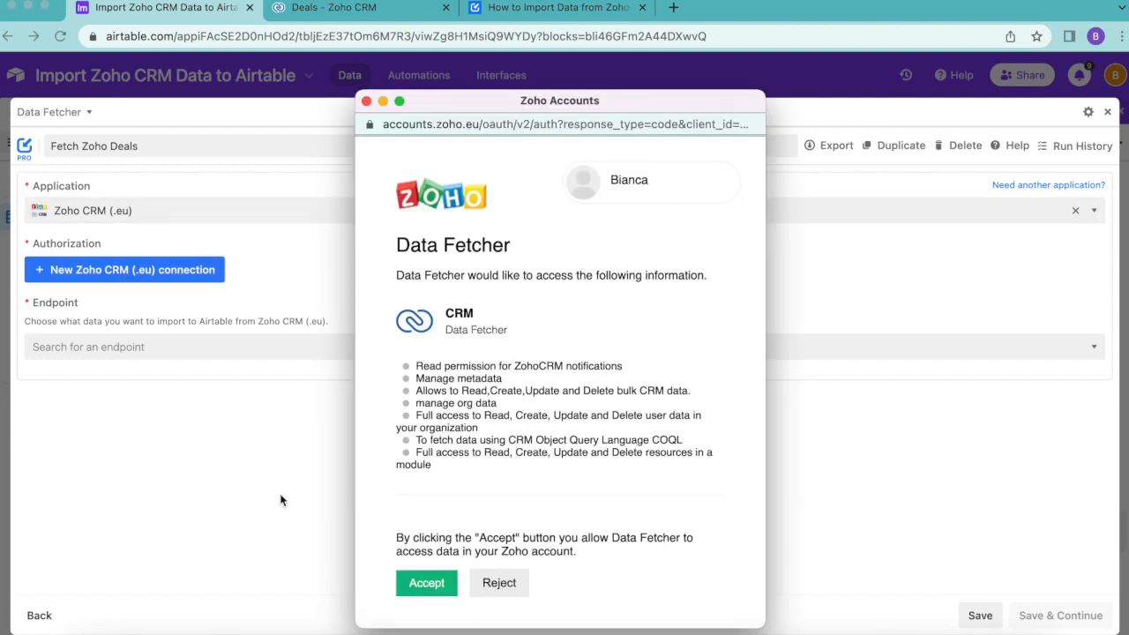
pyautogui.moveTo(321, 145)
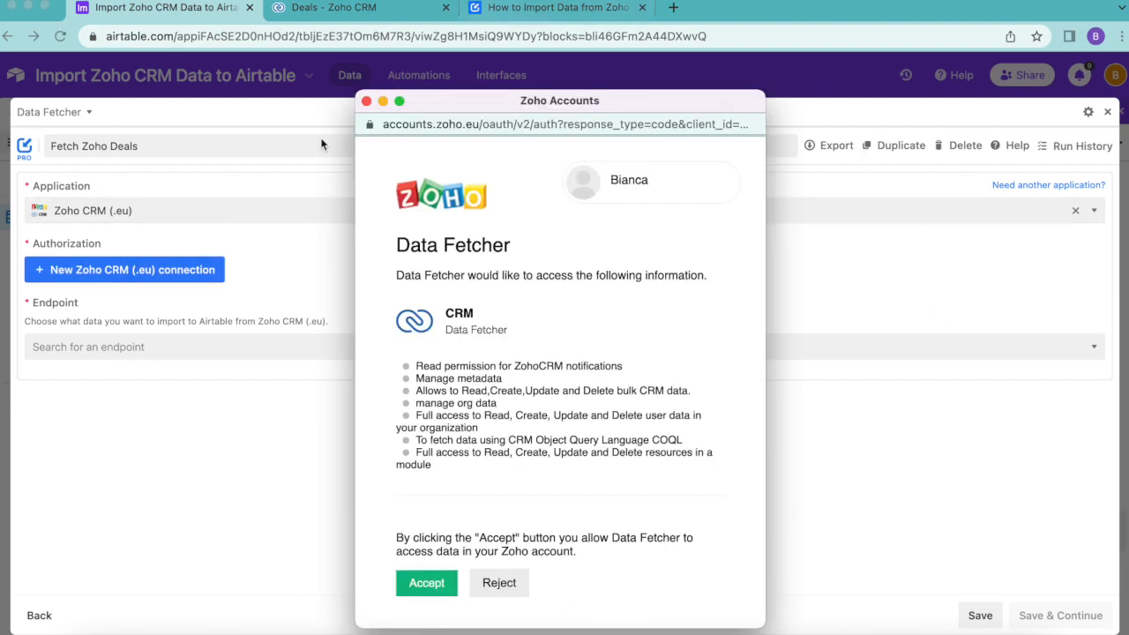
pyautogui.moveTo(644, 243)
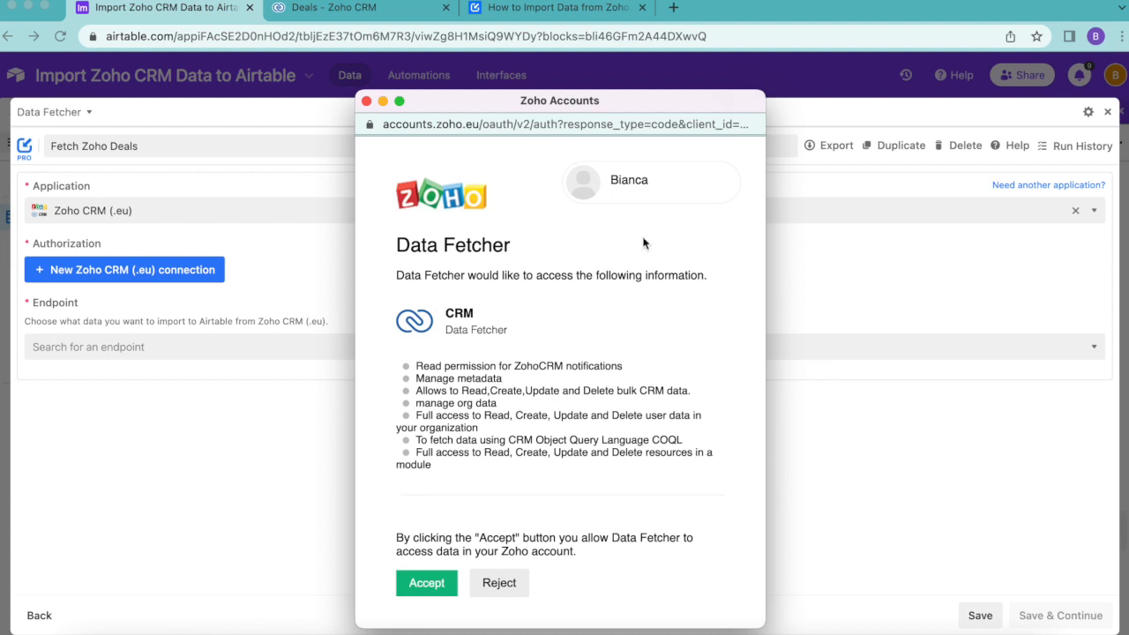
pyautogui.moveTo(480, 602)
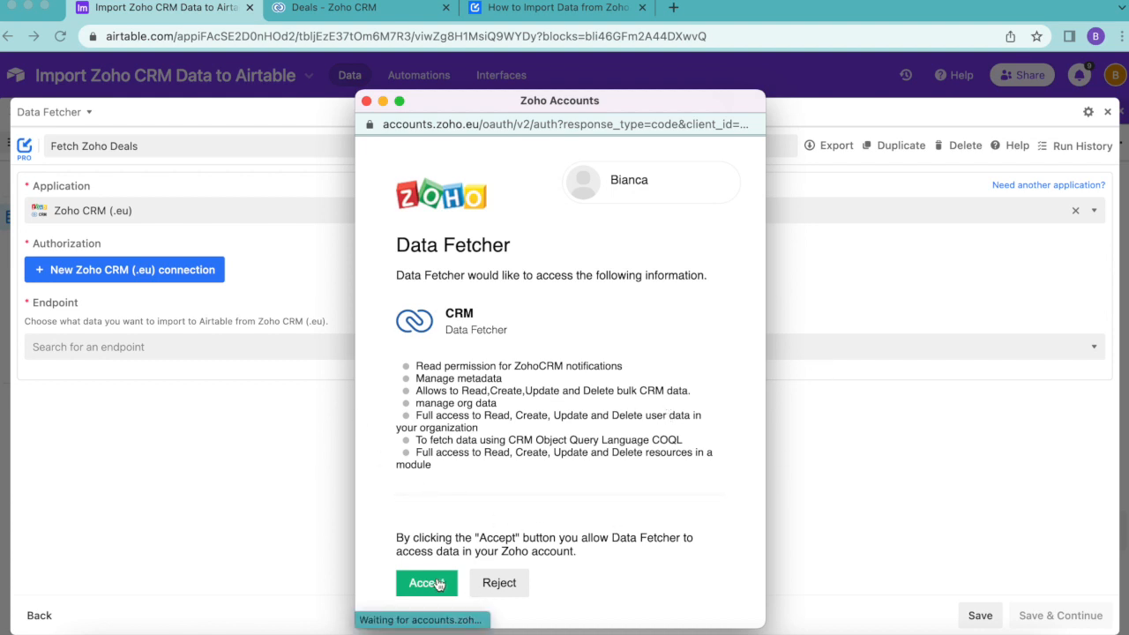
# - Accept Zoho access, set the endpoint to List all deals, and Save & Continue
pyautogui.click(427, 582)
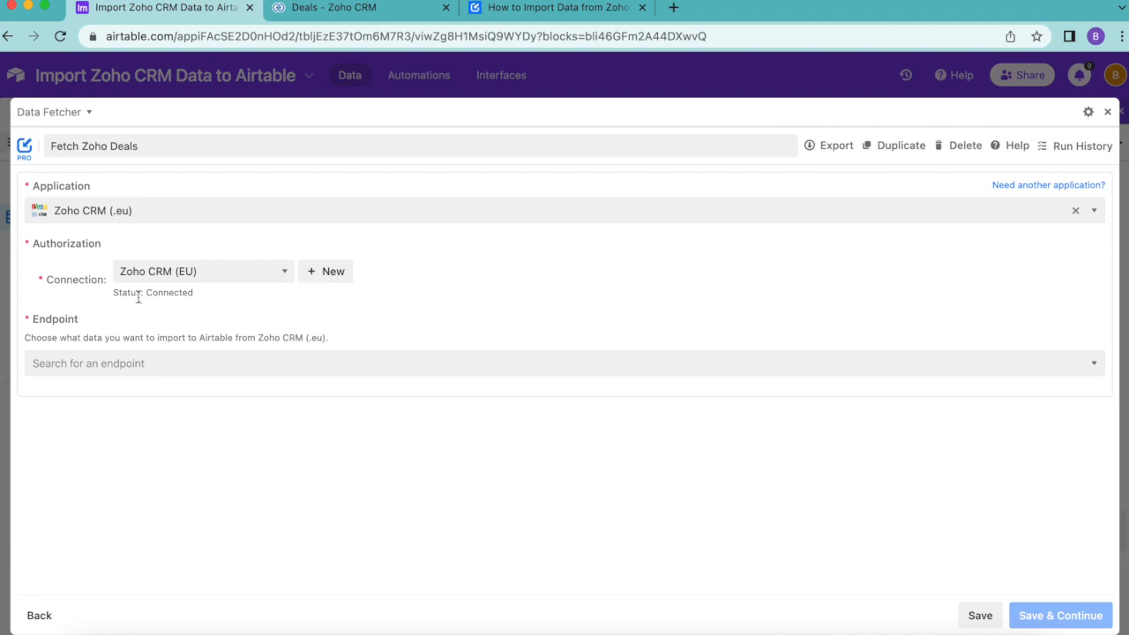
pyautogui.moveTo(180, 303)
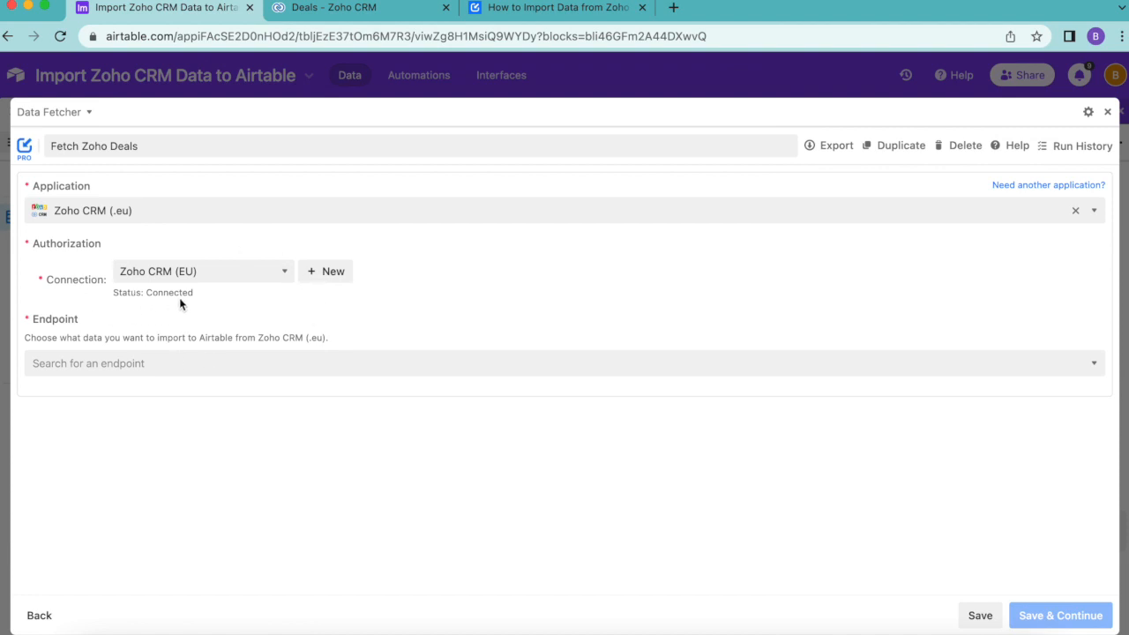
pyautogui.click(564, 364)
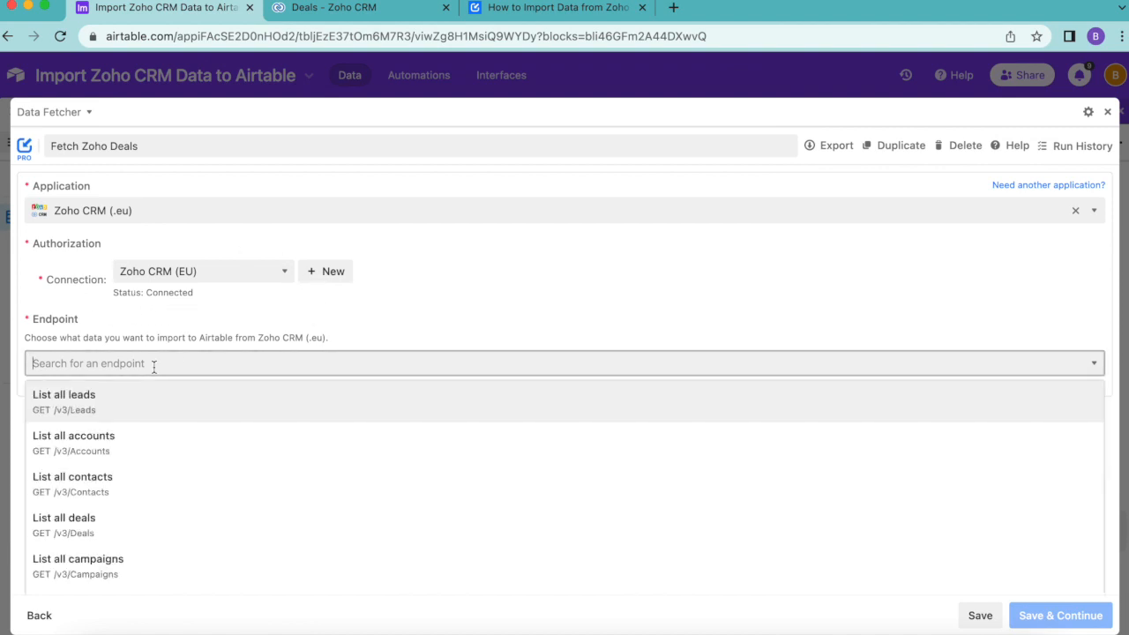
pyautogui.click(63, 519)
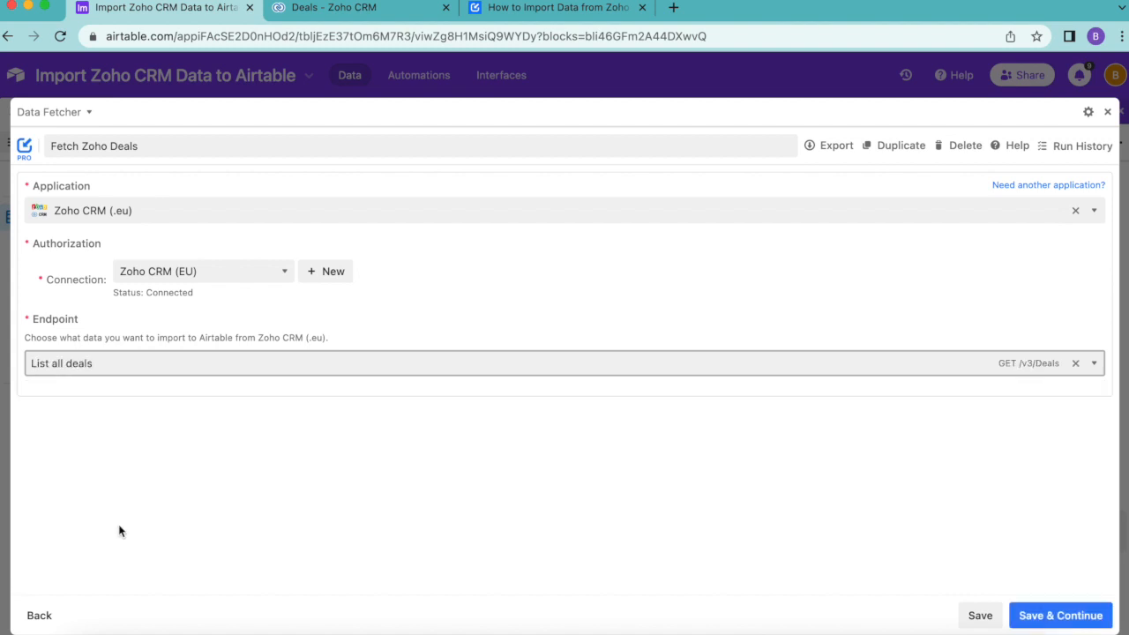
pyautogui.moveTo(104, 519)
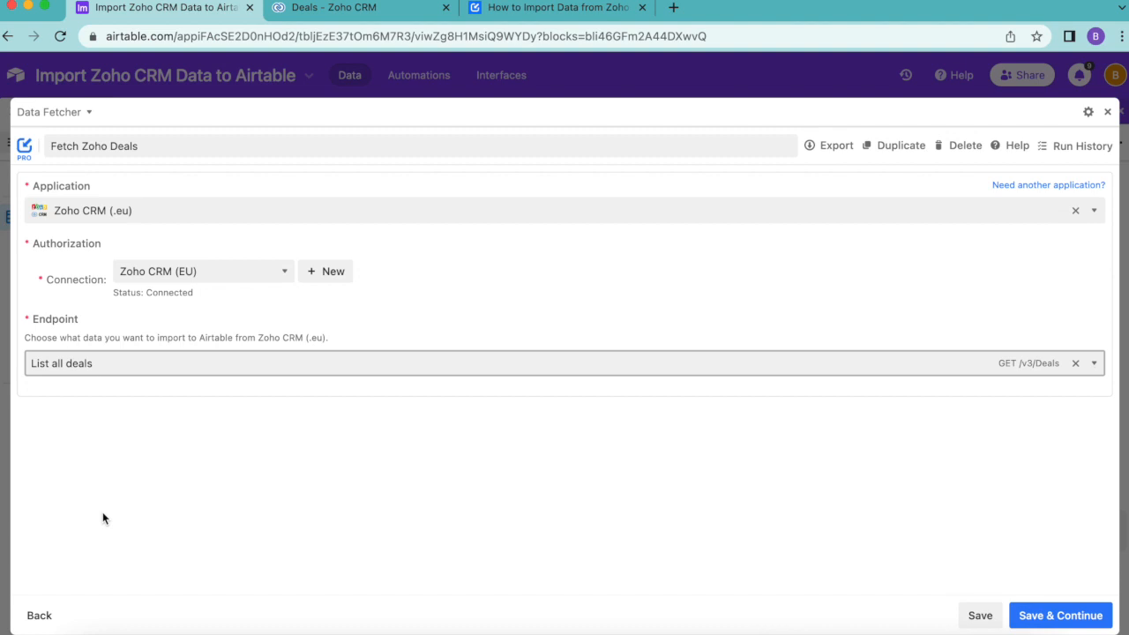
pyautogui.moveTo(431, 323)
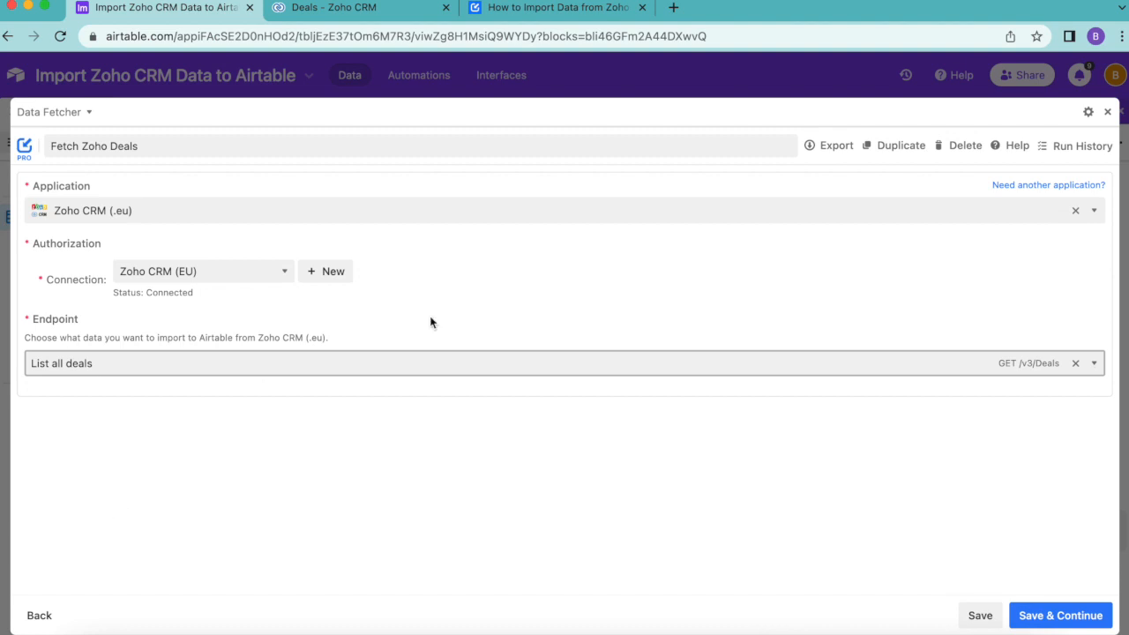
pyautogui.moveTo(1060, 614)
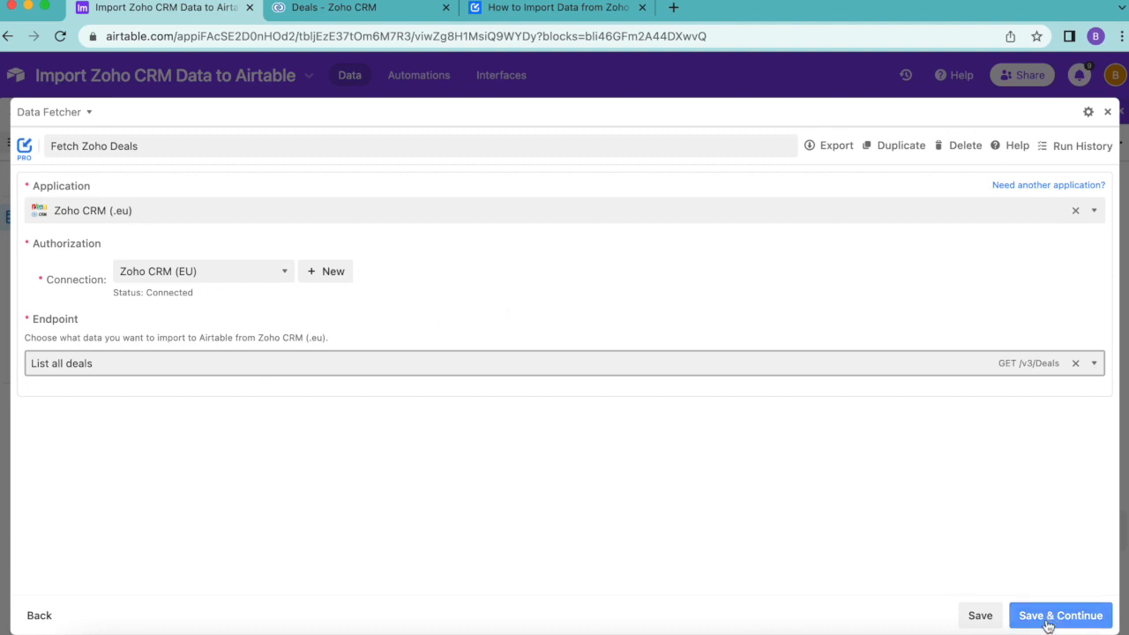
pyautogui.click(1059, 614)
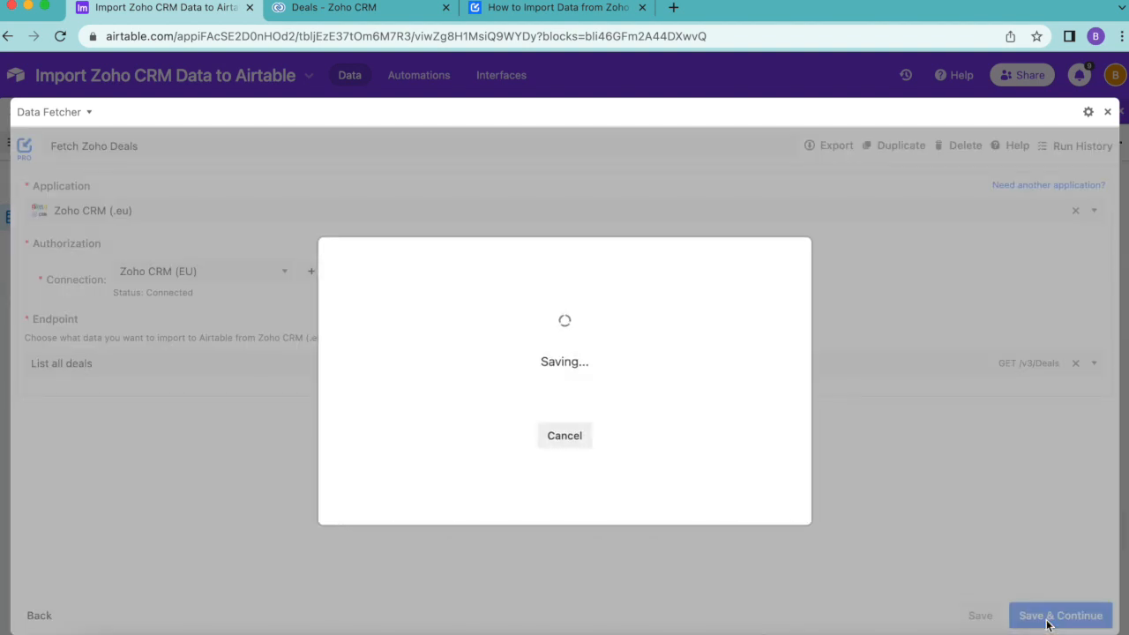
# - Add Deal Owner, Amount, Deal Name and further deal fields to the request's Fields list
pyautogui.click(1059, 614)
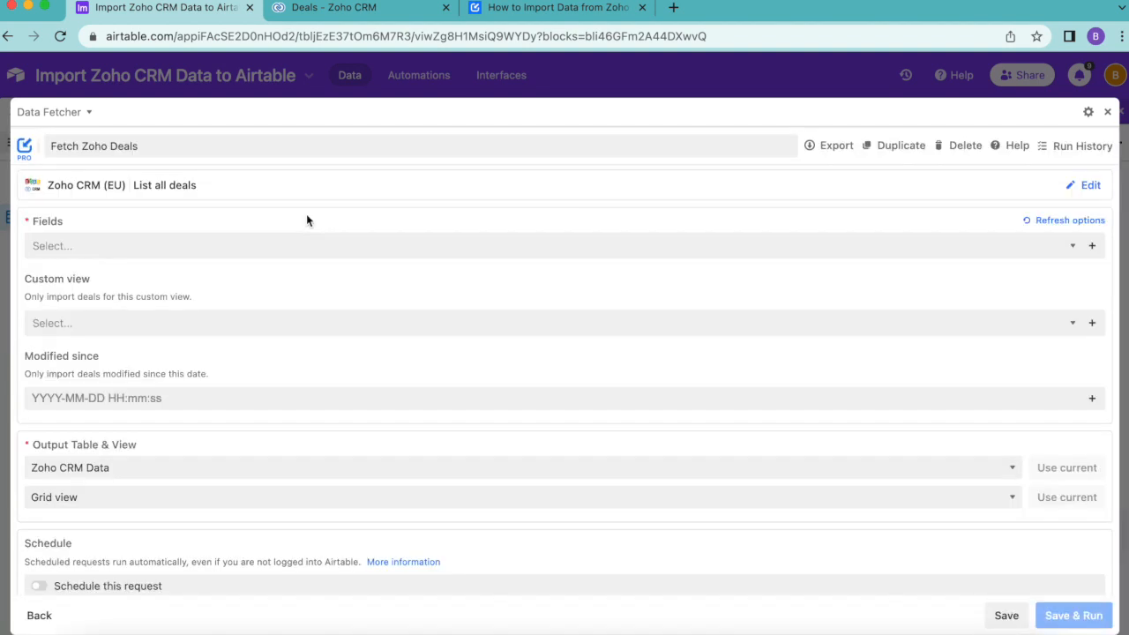
pyautogui.click(565, 246)
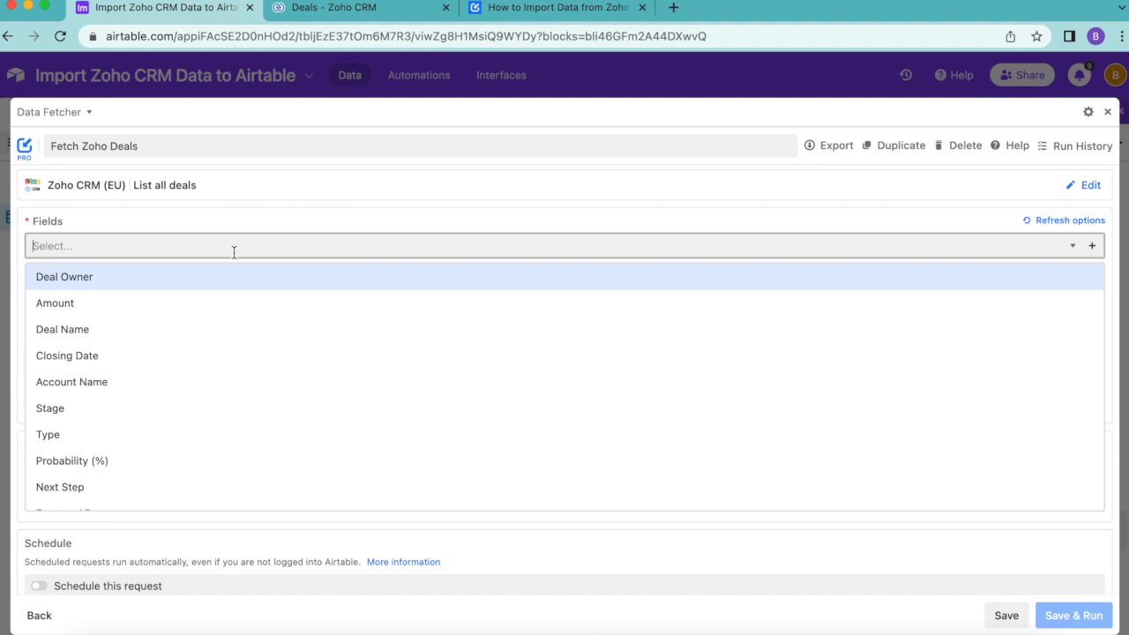
pyautogui.click(64, 276)
pyautogui.write('a')
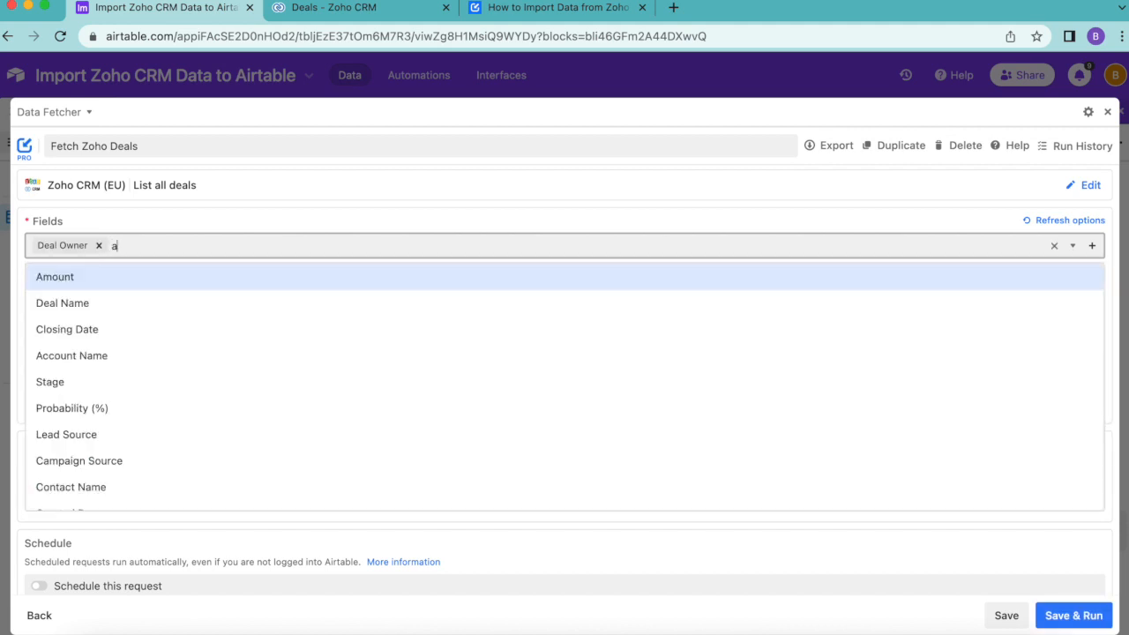
pyautogui.click(54, 275)
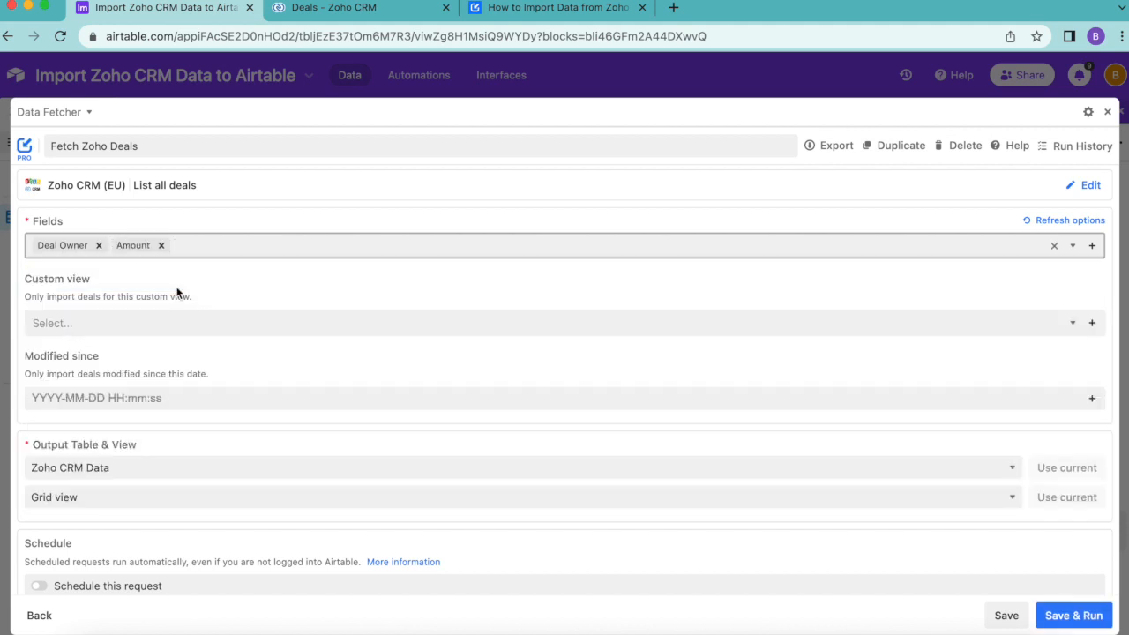
pyautogui.write('dea')
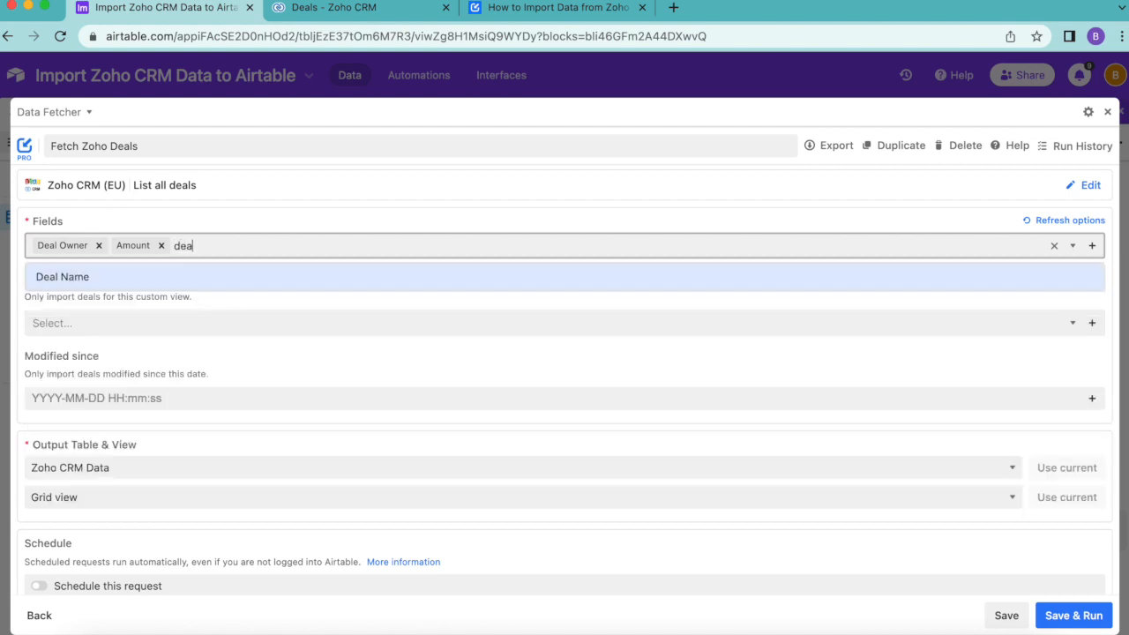
pyautogui.click(62, 275)
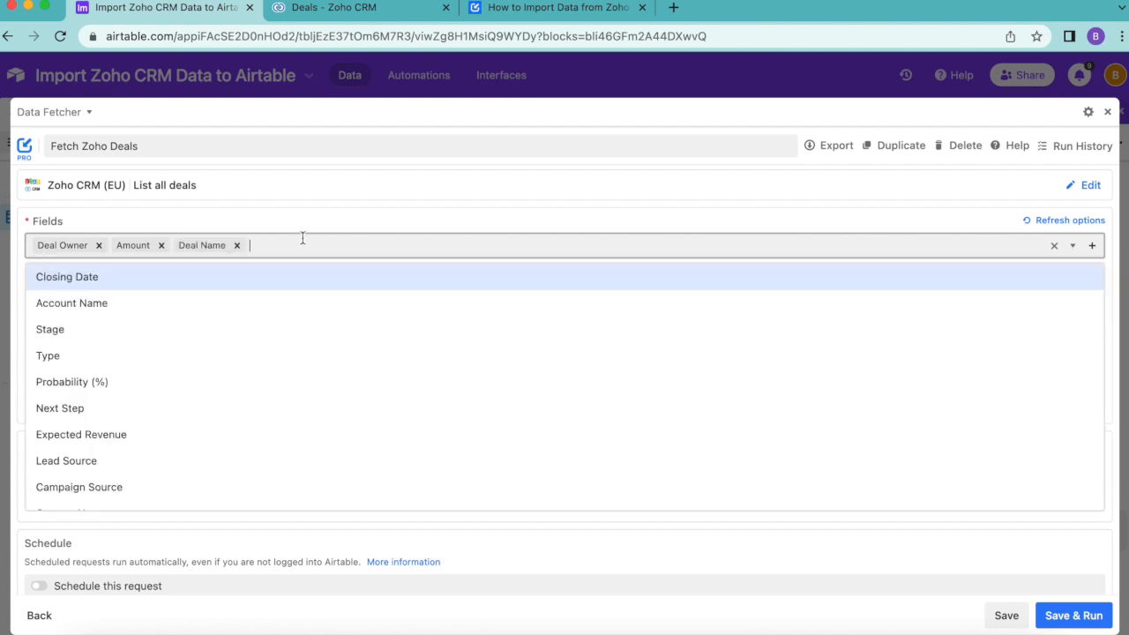
pyautogui.moveTo(277, 386)
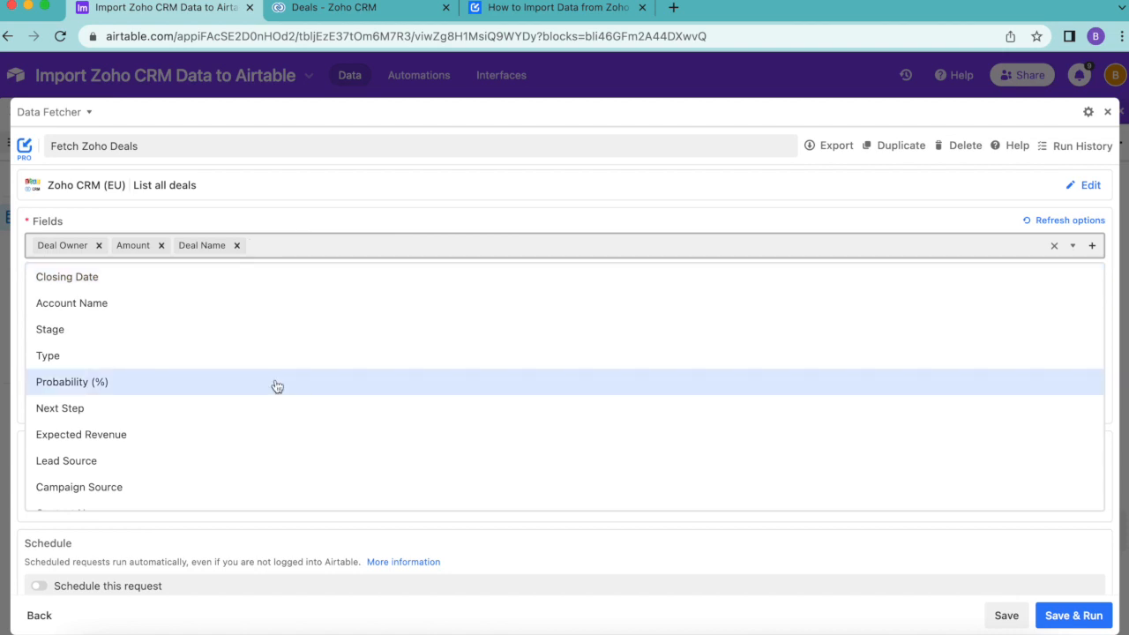
pyautogui.click(67, 275)
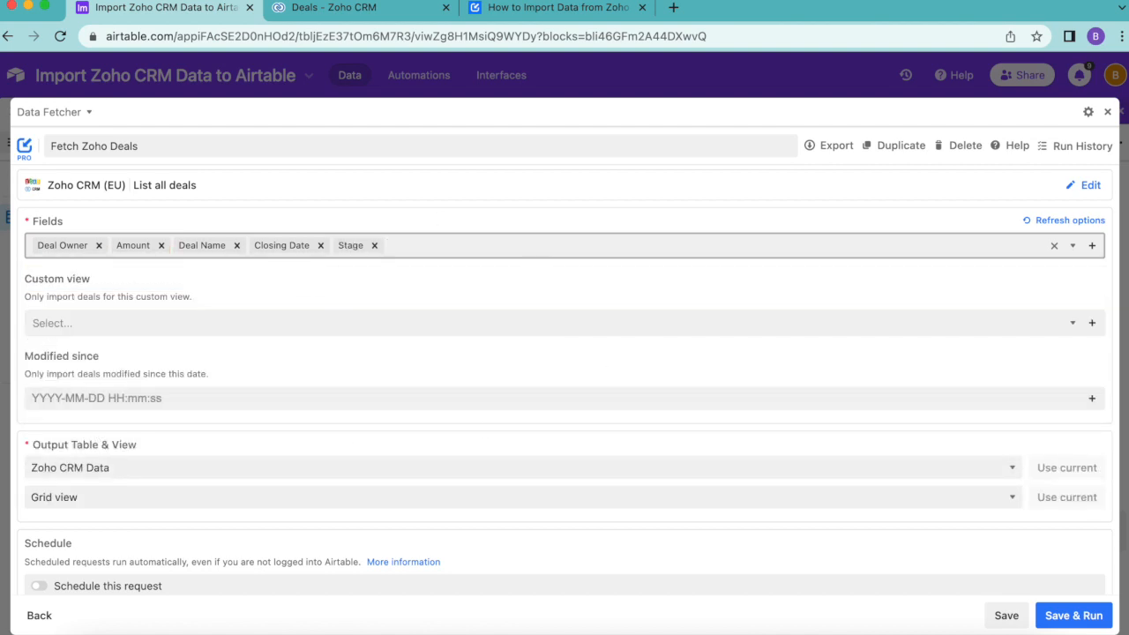
pyautogui.moveTo(403, 176)
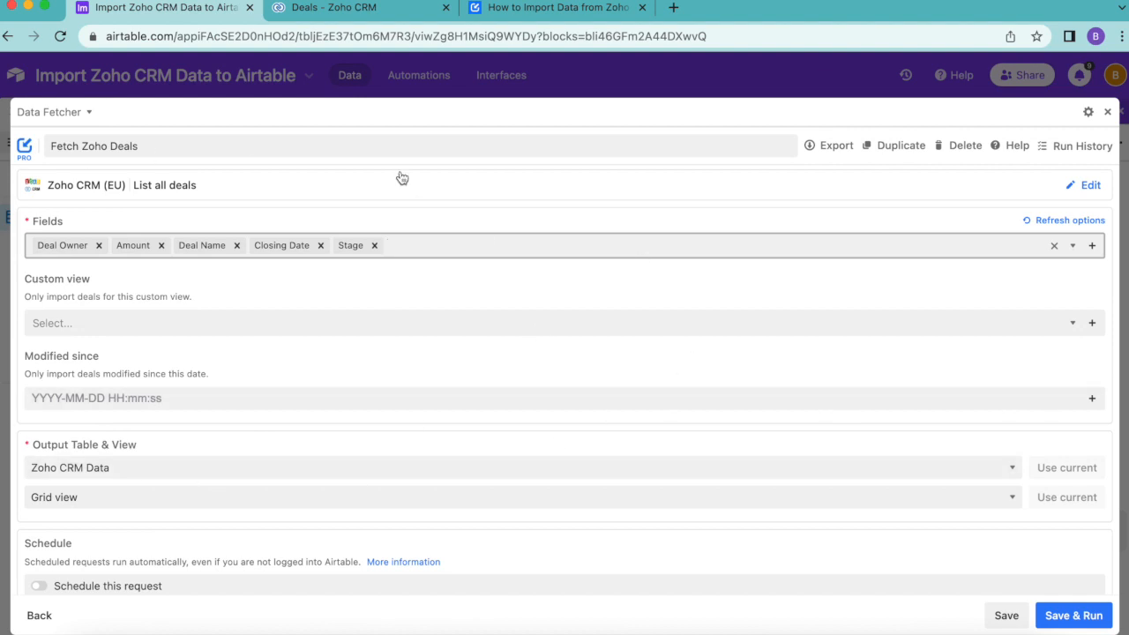
# - Review the custom deal views without choosing one, then Save & Run the request
pyautogui.click(556, 323)
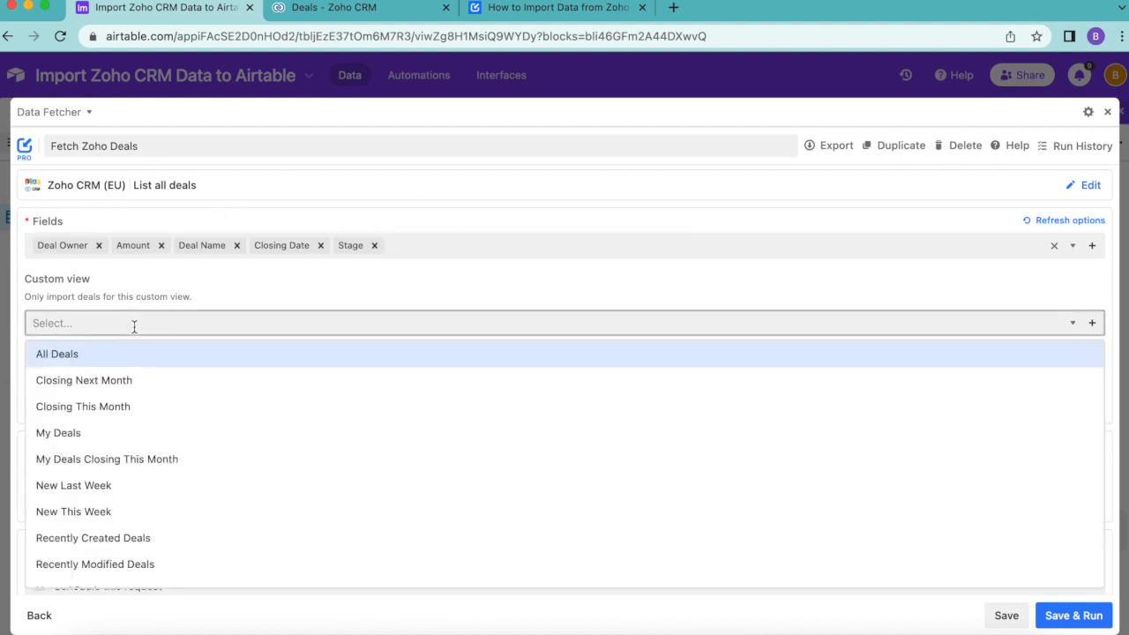
pyautogui.moveTo(104, 358)
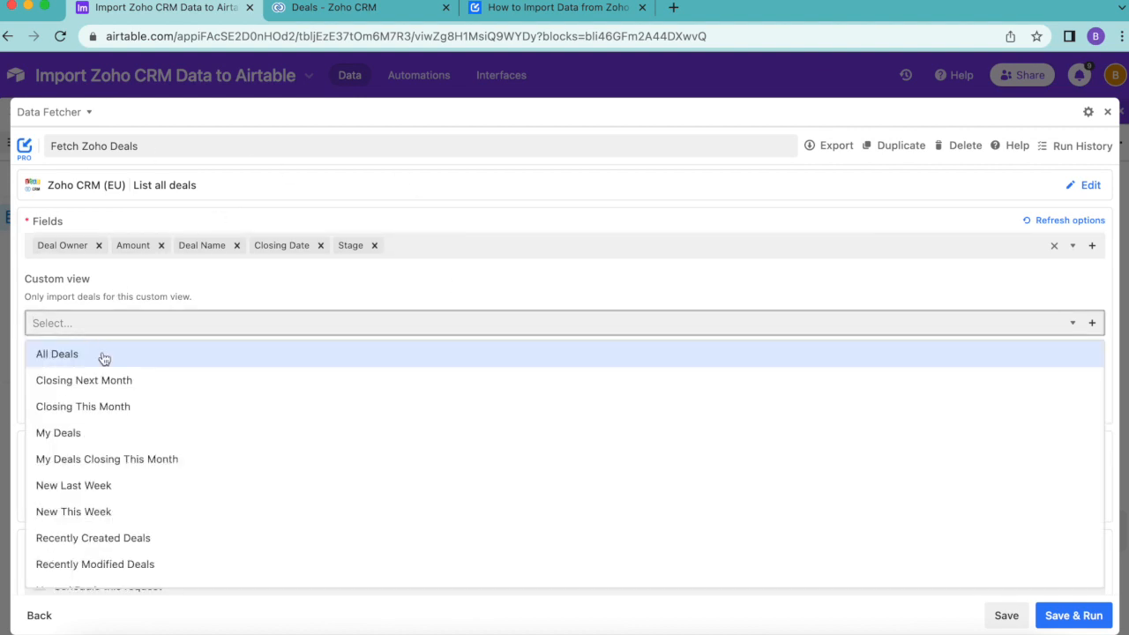
pyautogui.moveTo(151, 492)
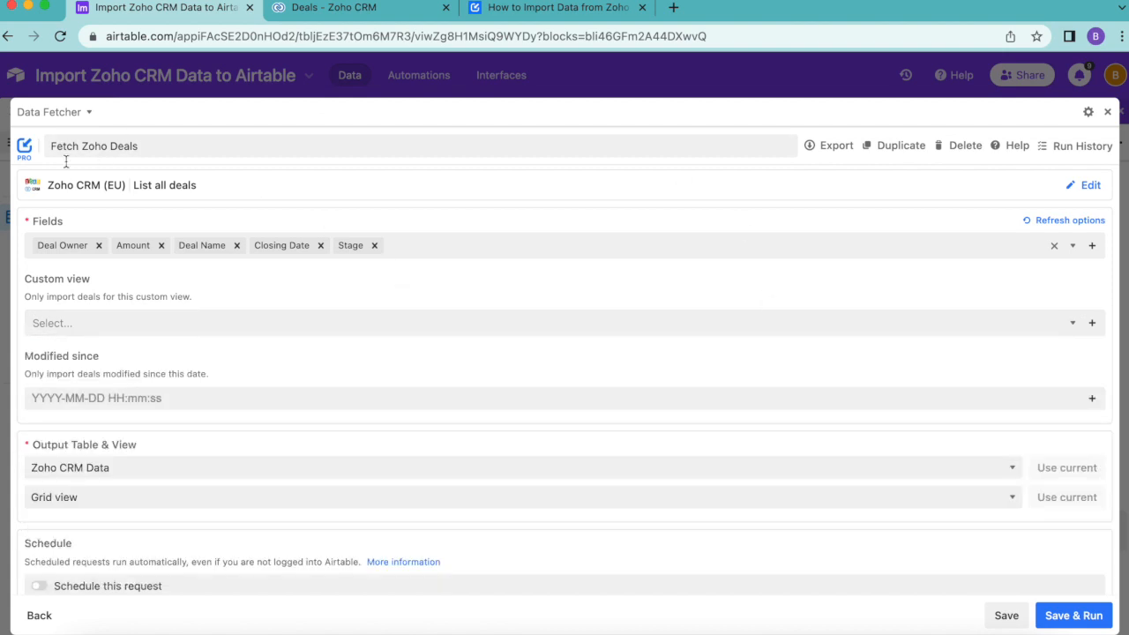
pyautogui.moveTo(813, 272)
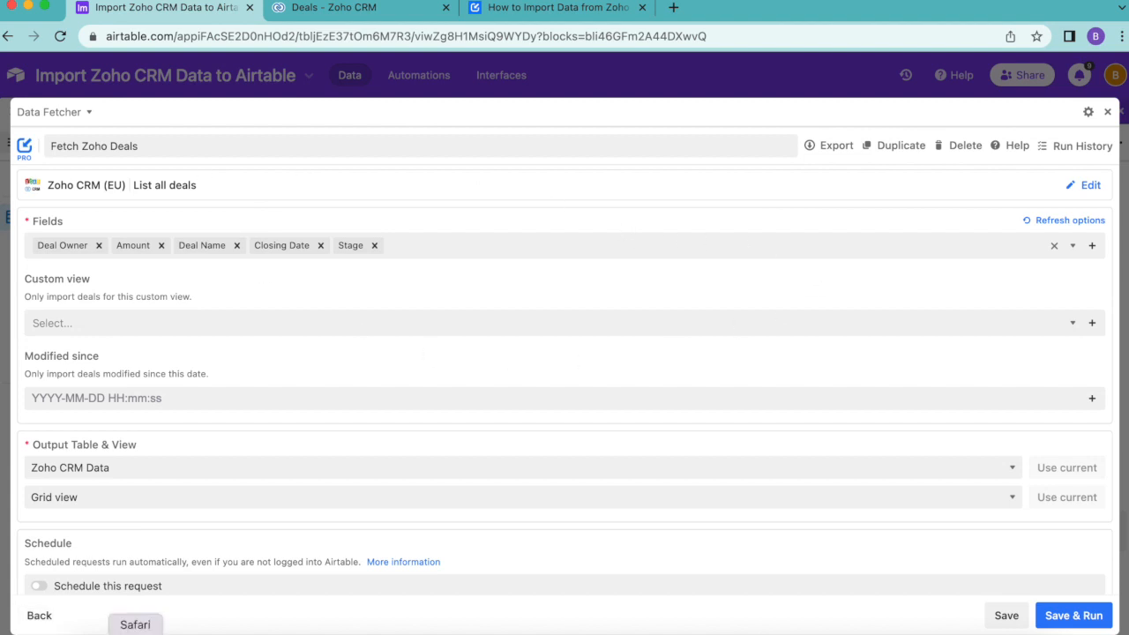
pyautogui.moveTo(79, 544)
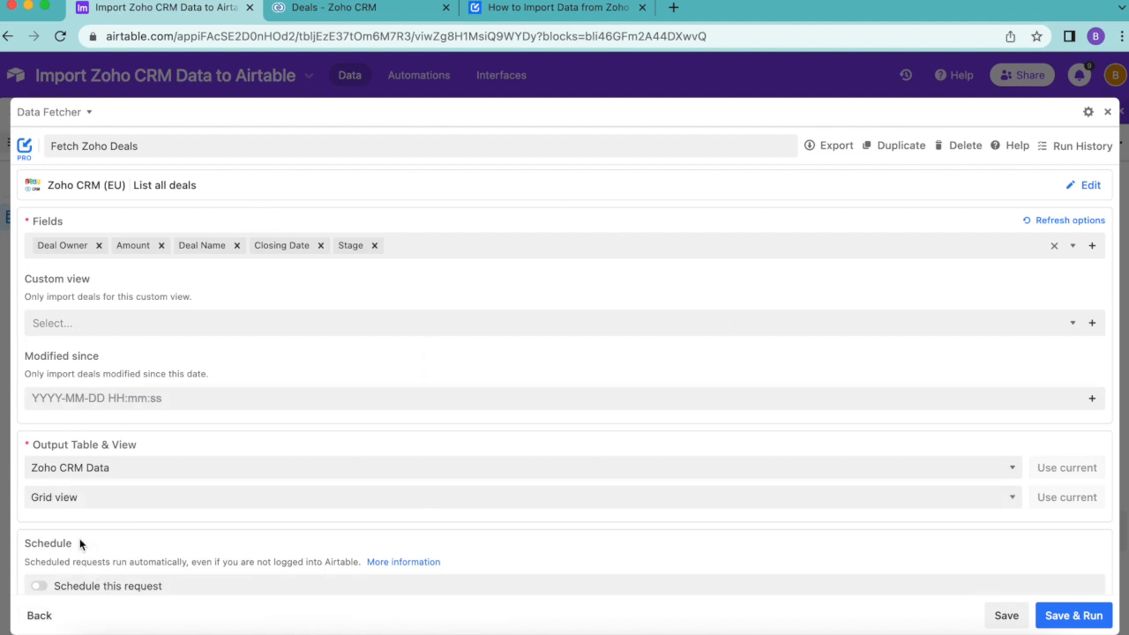
pyautogui.moveTo(1030, 529)
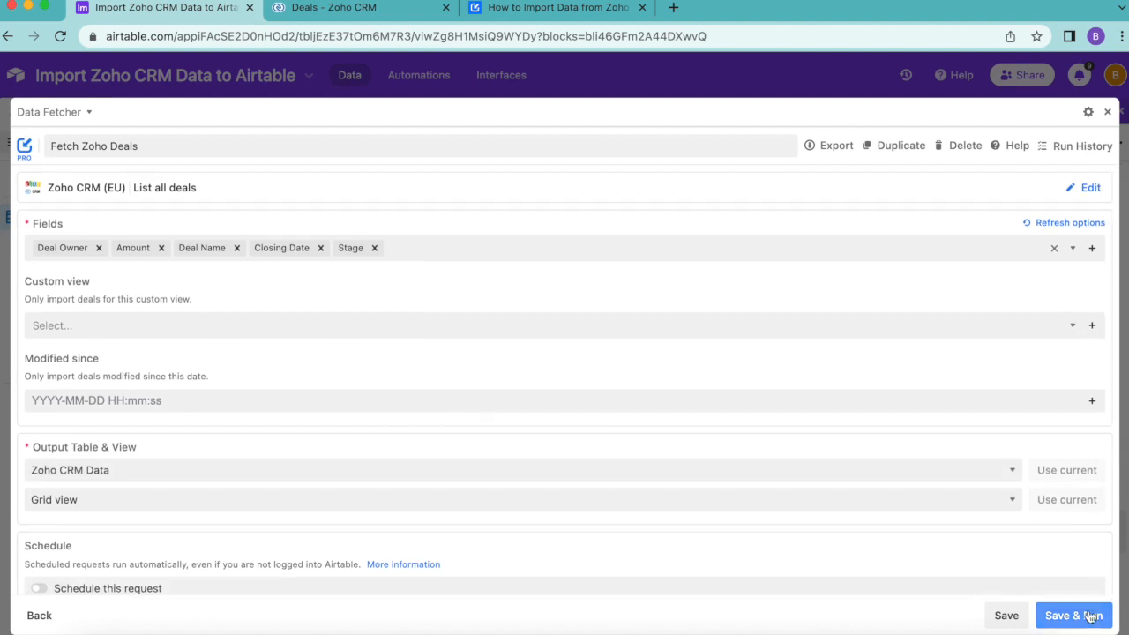
pyautogui.click(1073, 615)
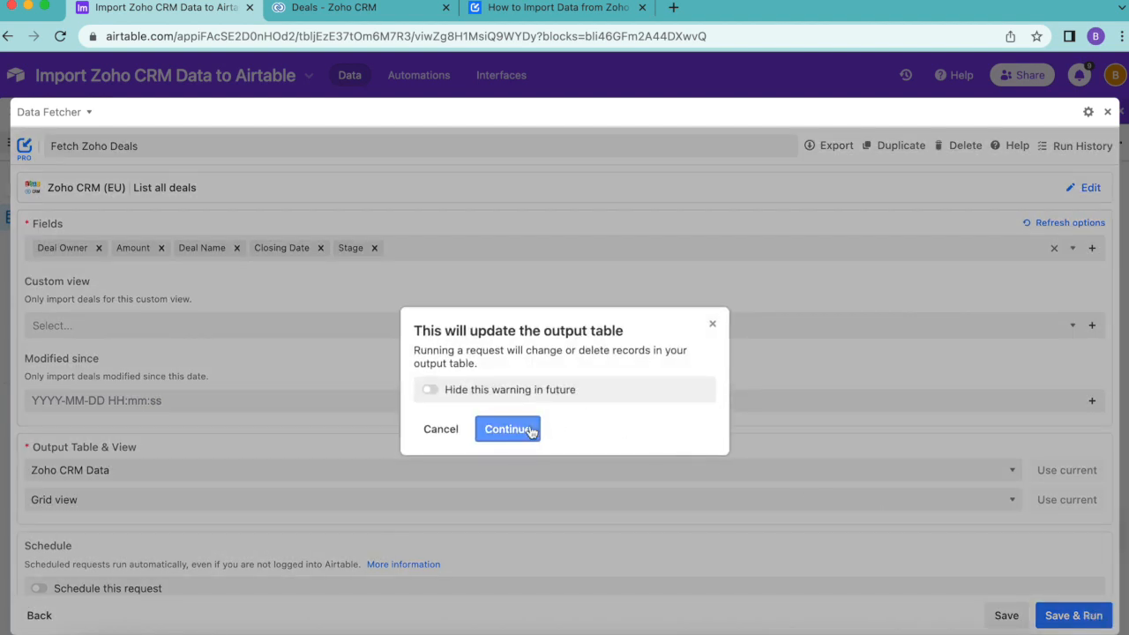
# - Continue past the output-table warning to reach the response field mapping
pyautogui.click(508, 428)
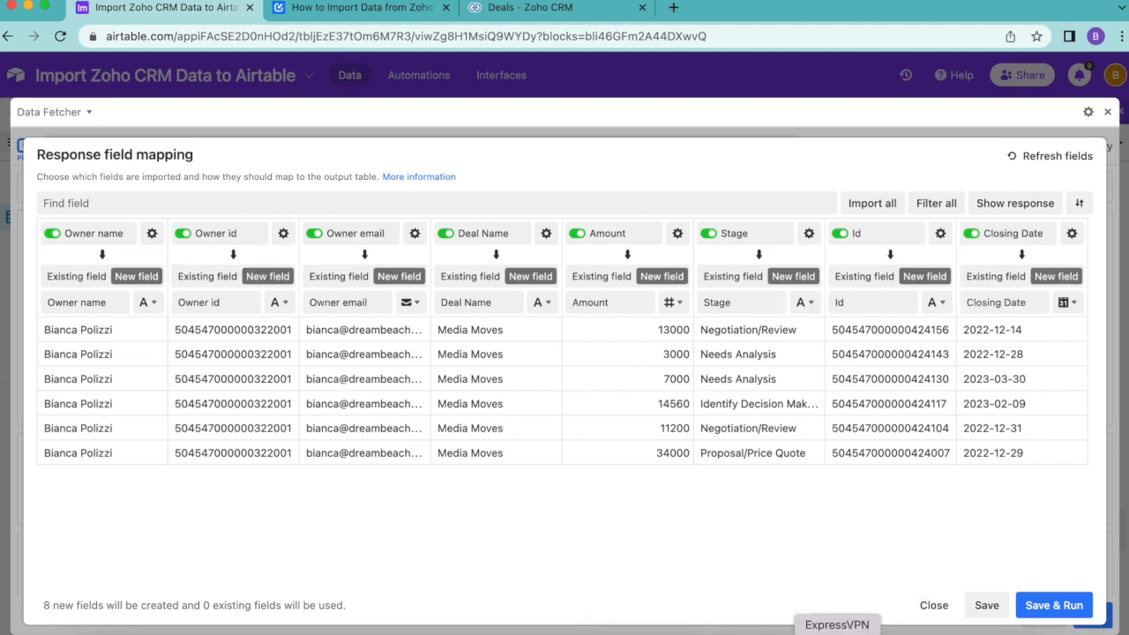
pyautogui.moveTo(706, 353)
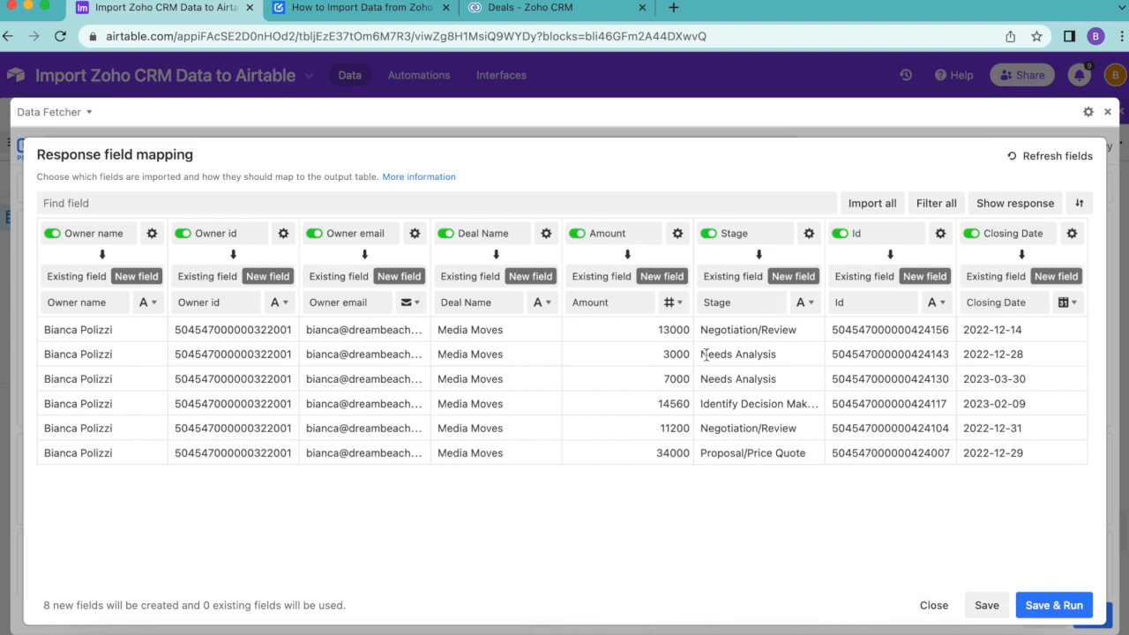
pyautogui.moveTo(275, 251)
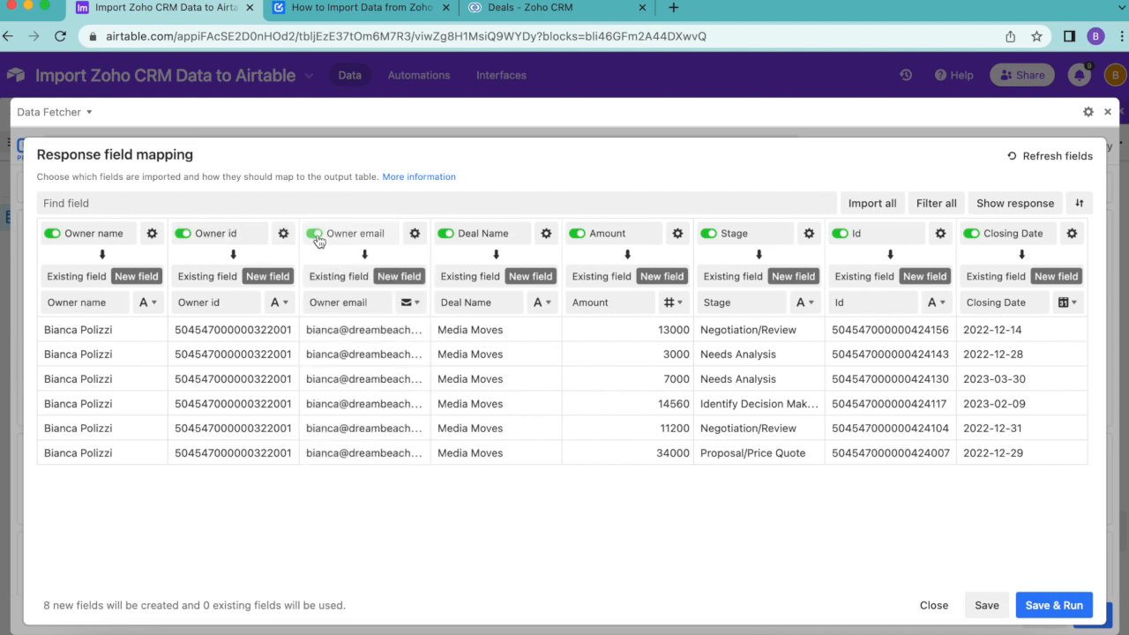
pyautogui.click(314, 233)
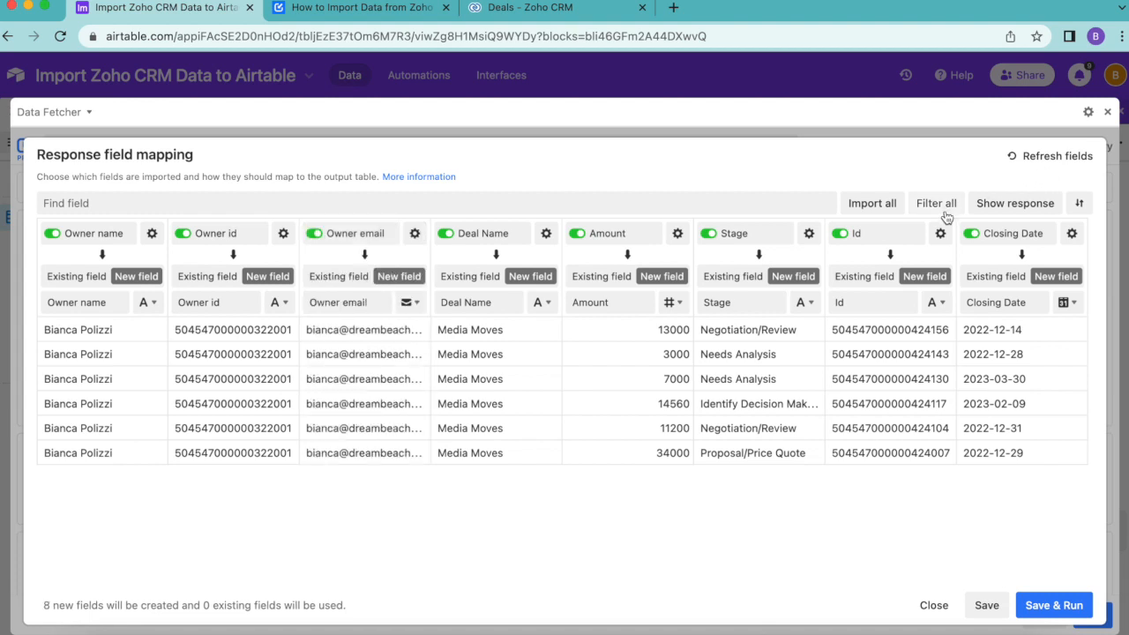
# - Filter out all response fields, then include Owner email, Deal Name and Closing Date, clearing the search
pyautogui.click(936, 203)
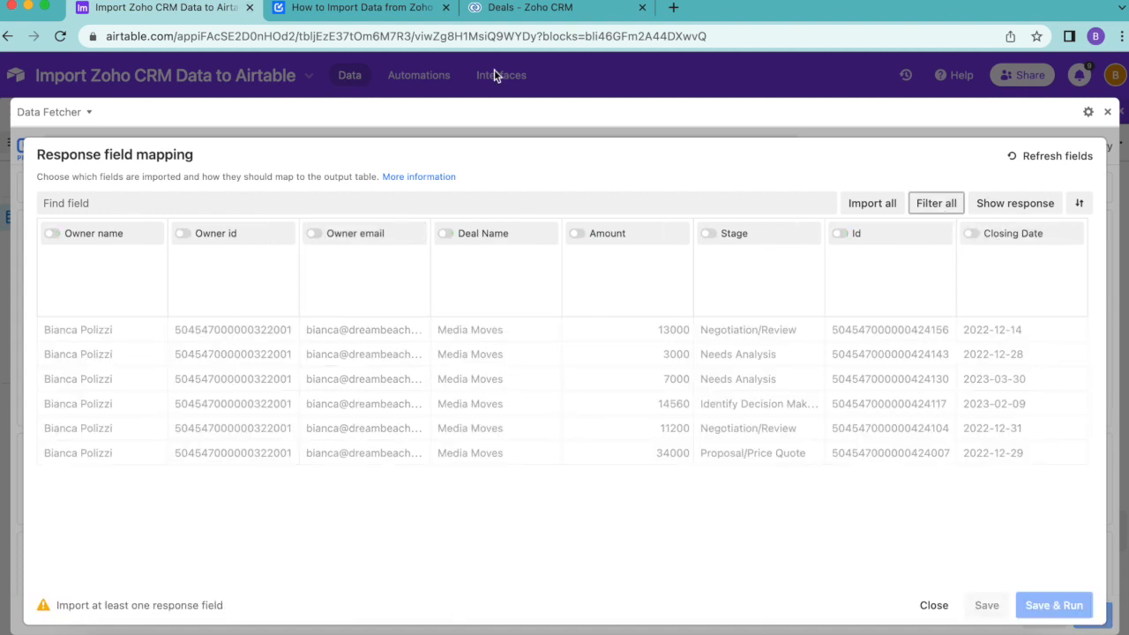
pyautogui.moveTo(607, 624)
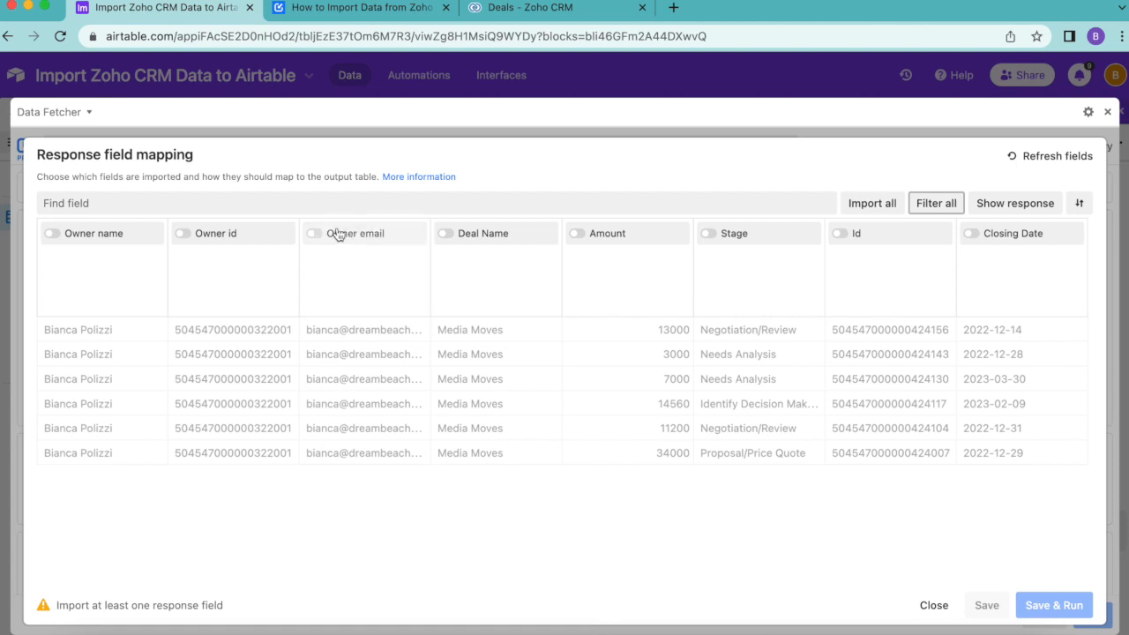
pyautogui.click(444, 233)
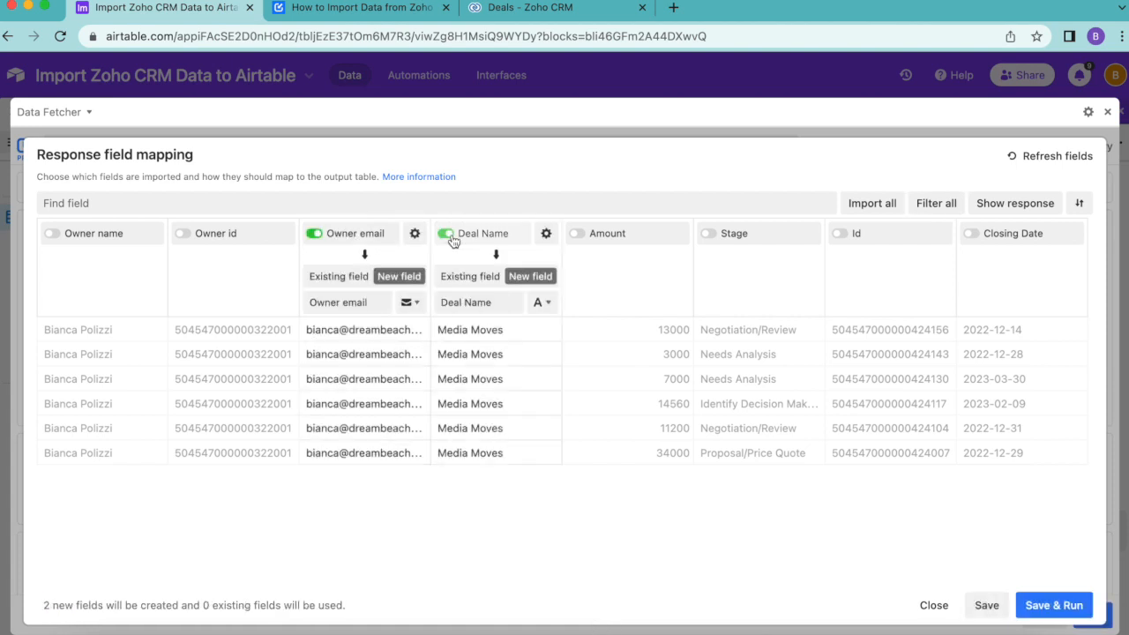
pyautogui.click(575, 233)
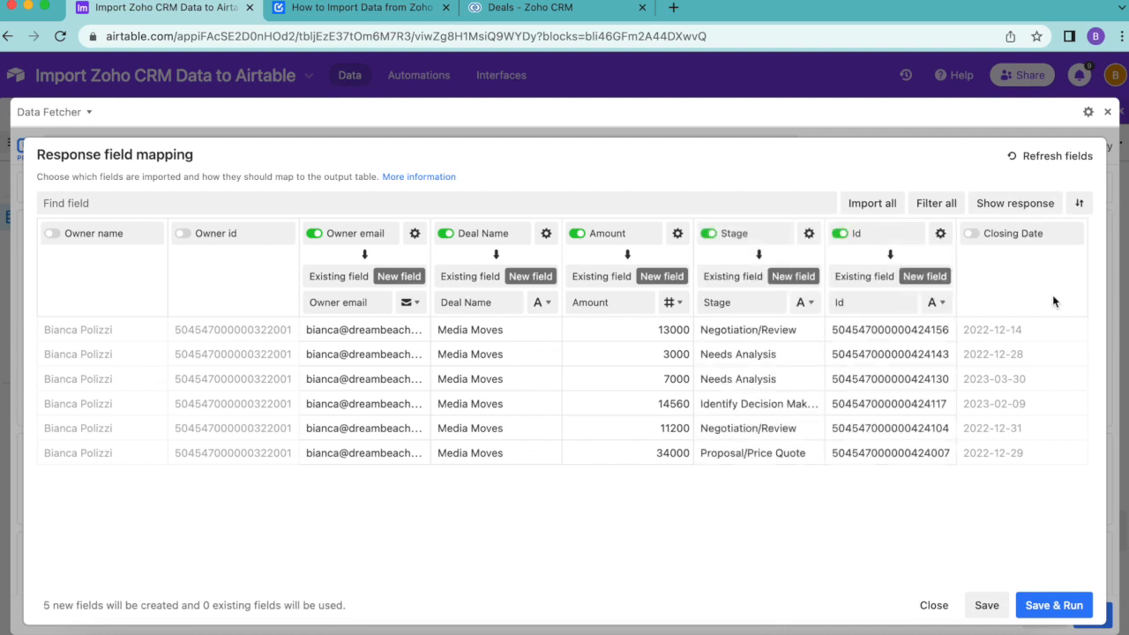
pyautogui.moveTo(157, 272)
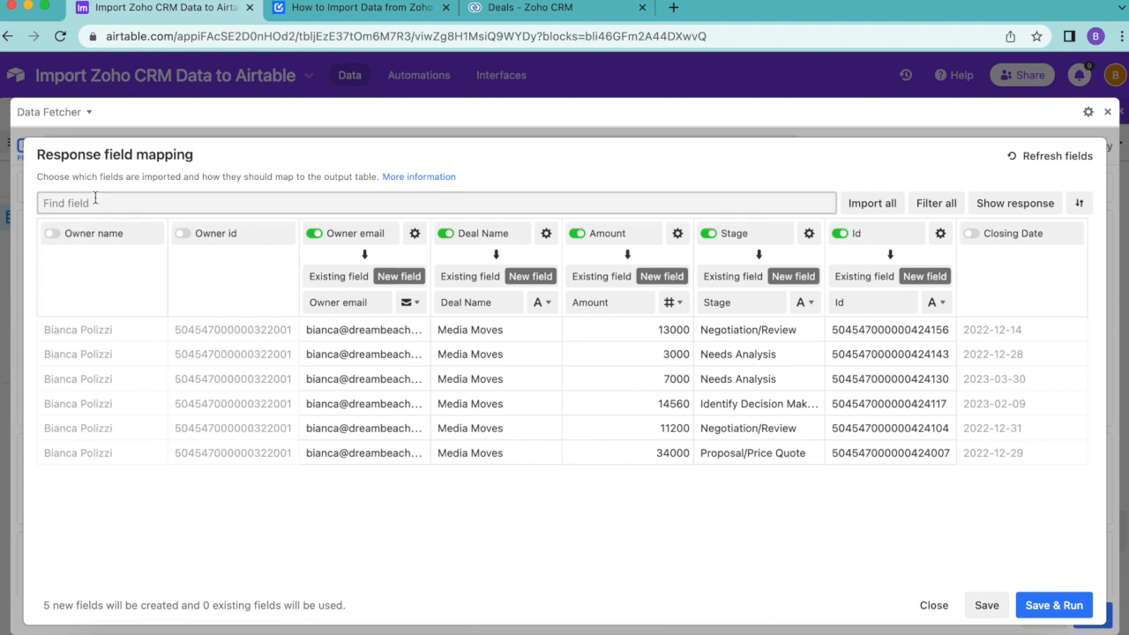
pyautogui.write('clos')
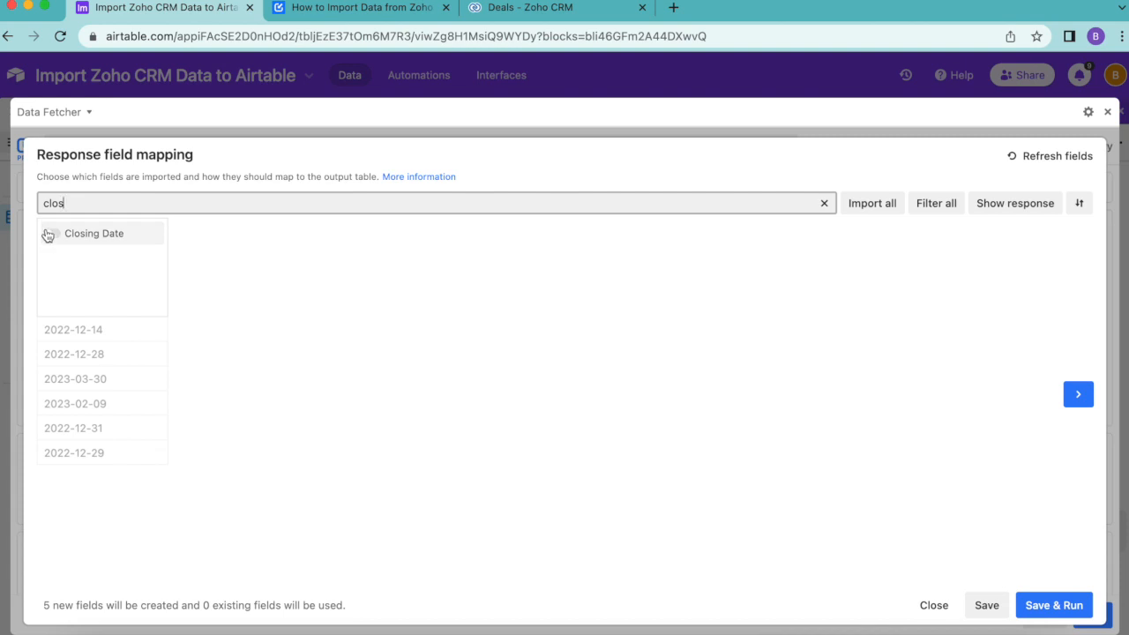
pyautogui.click(51, 233)
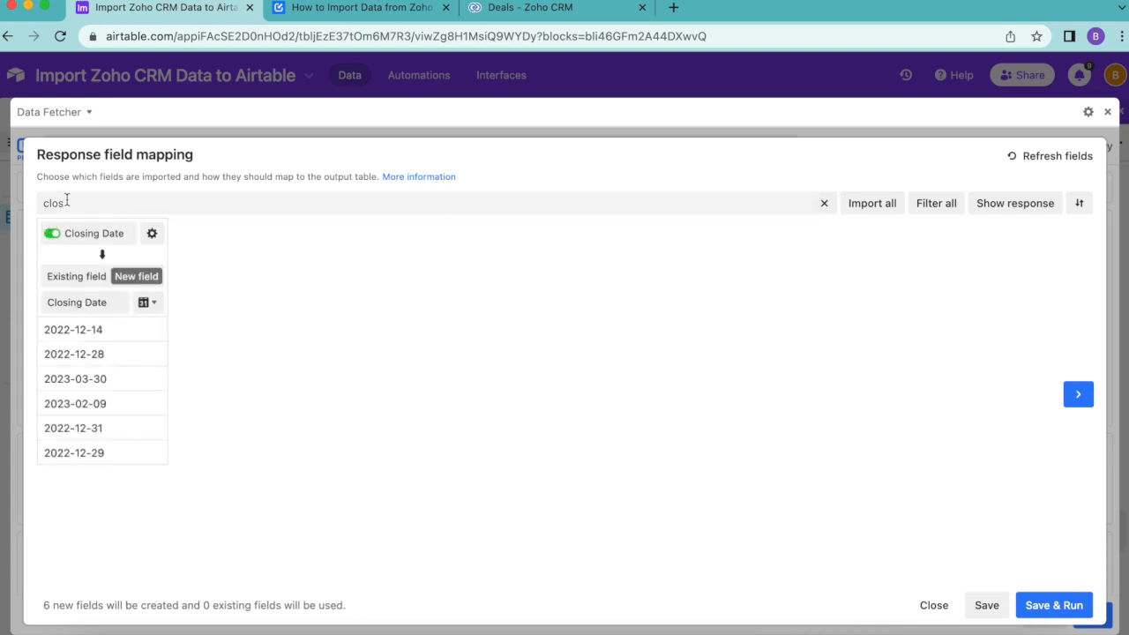
pyautogui.press('Backspace')
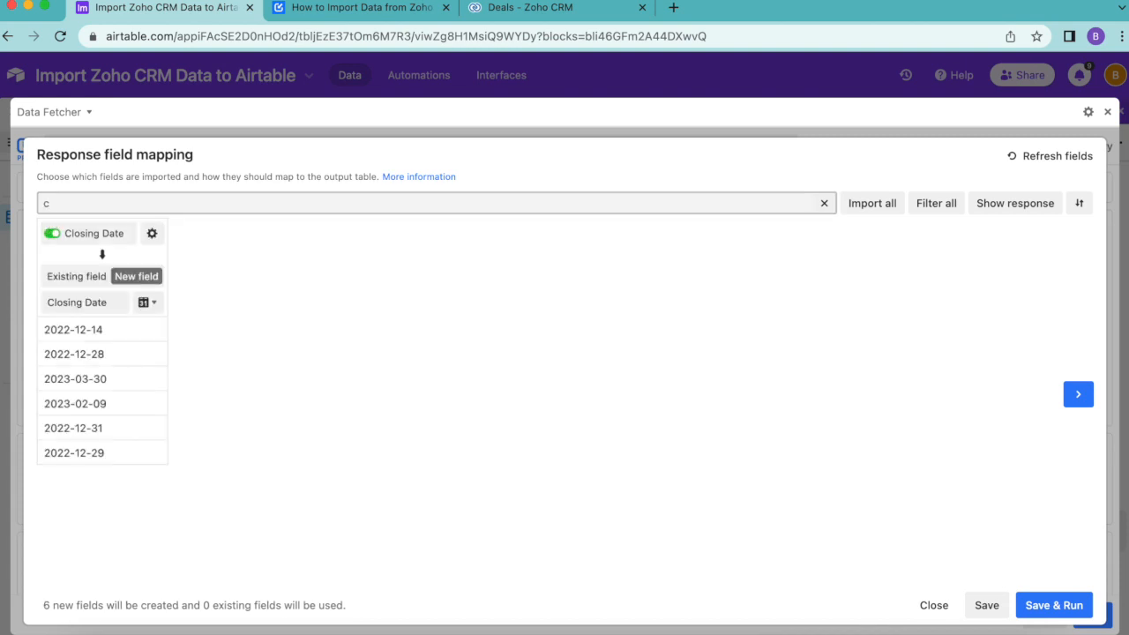
pyautogui.click(822, 203)
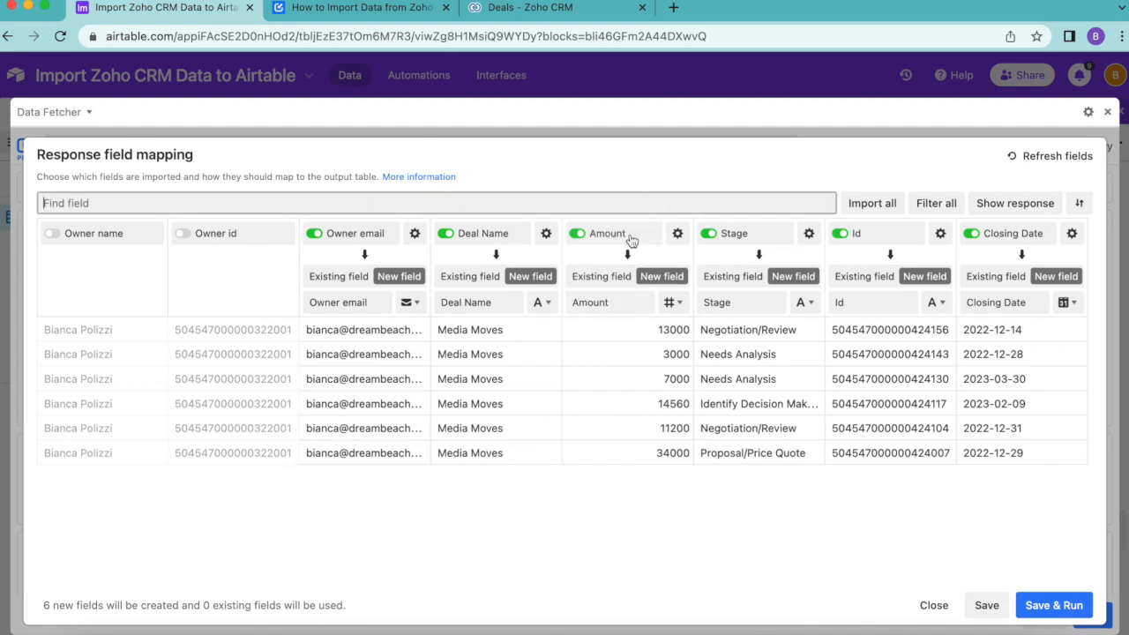
pyautogui.moveTo(604, 255)
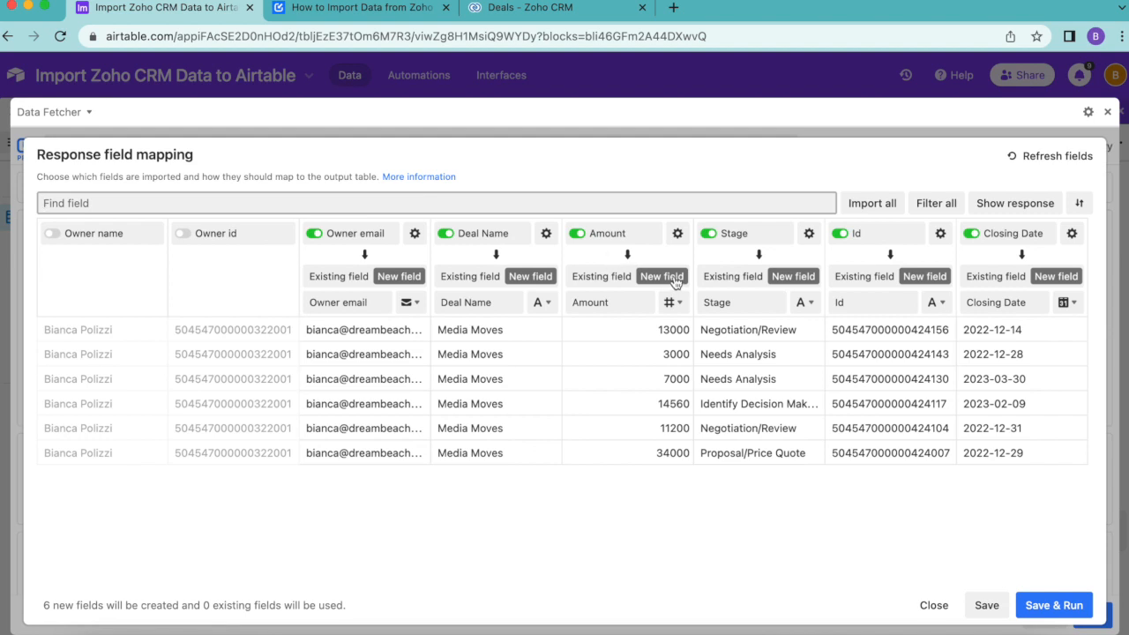
pyautogui.moveTo(575, 366)
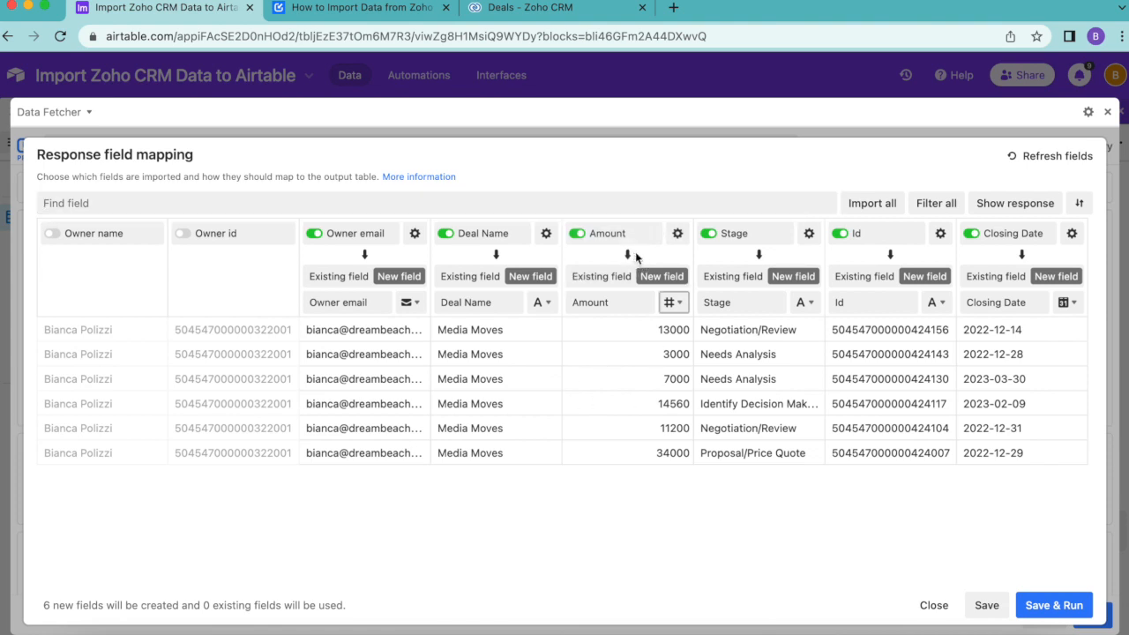
pyautogui.moveTo(616, 293)
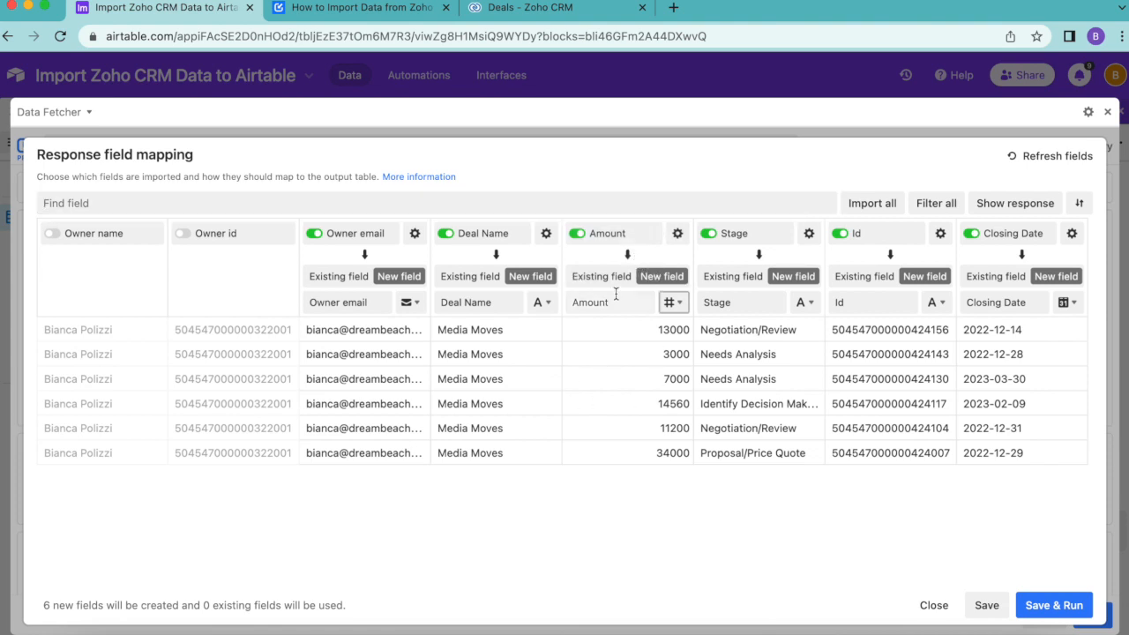
# - Set the Amount field's type to Currency in the mapping
pyautogui.click(674, 302)
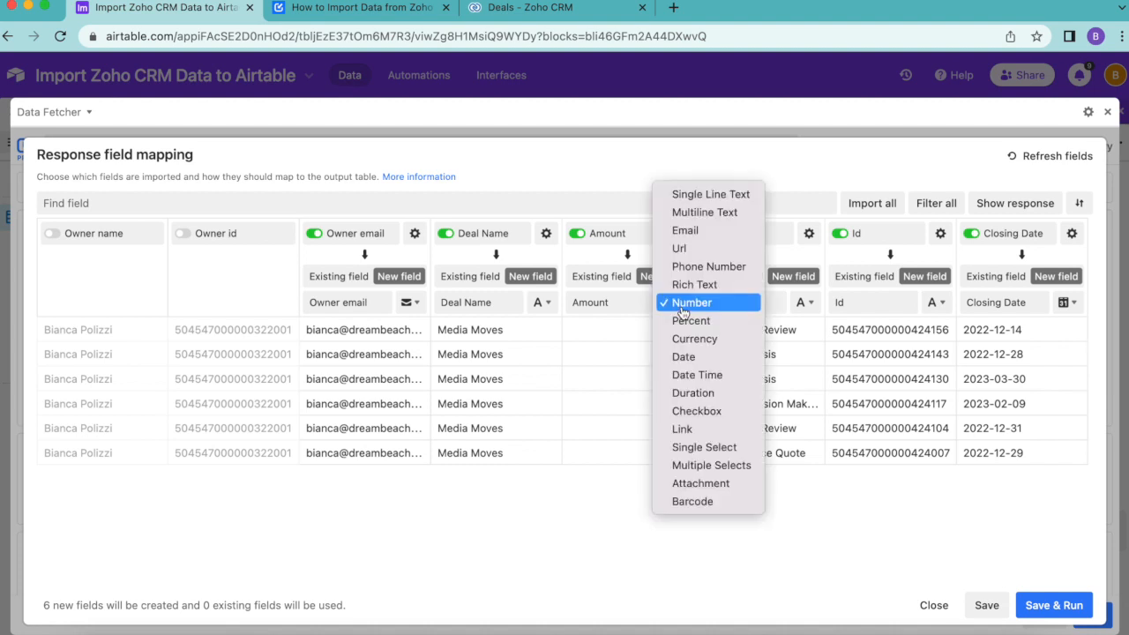
pyautogui.click(692, 302)
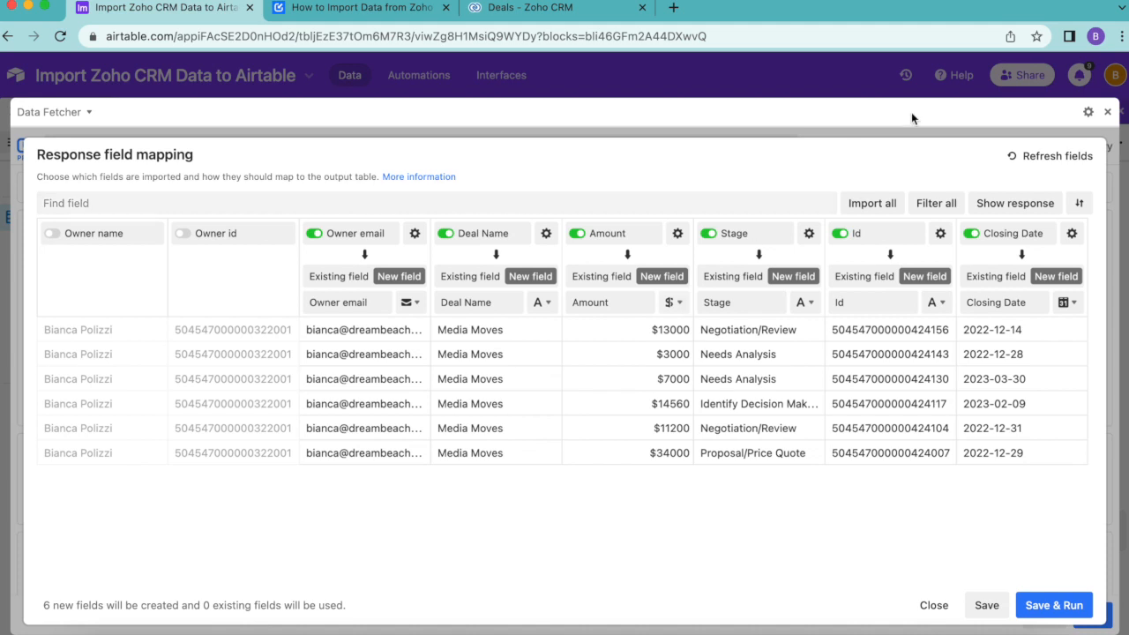
pyautogui.moveTo(764, 215)
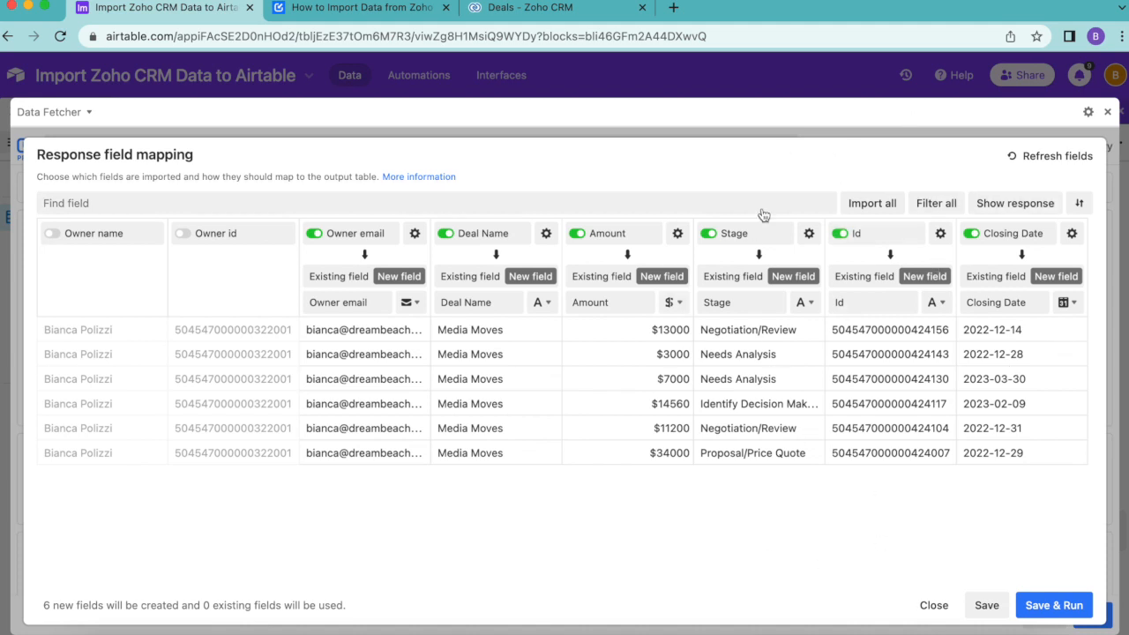
pyautogui.moveTo(971, 349)
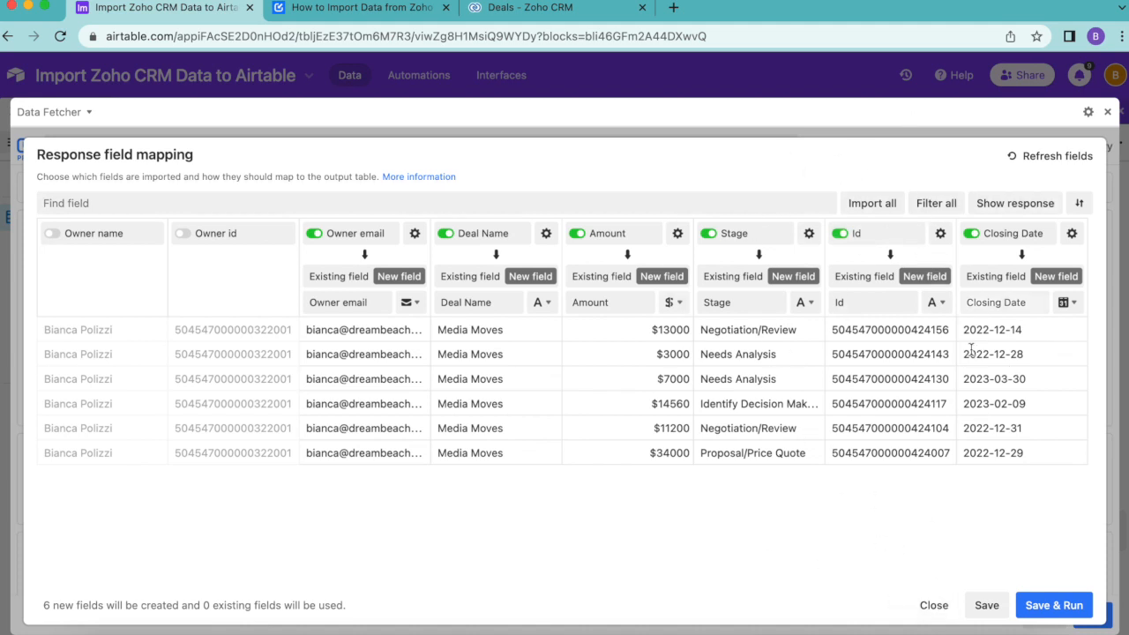
pyautogui.moveTo(862, 477)
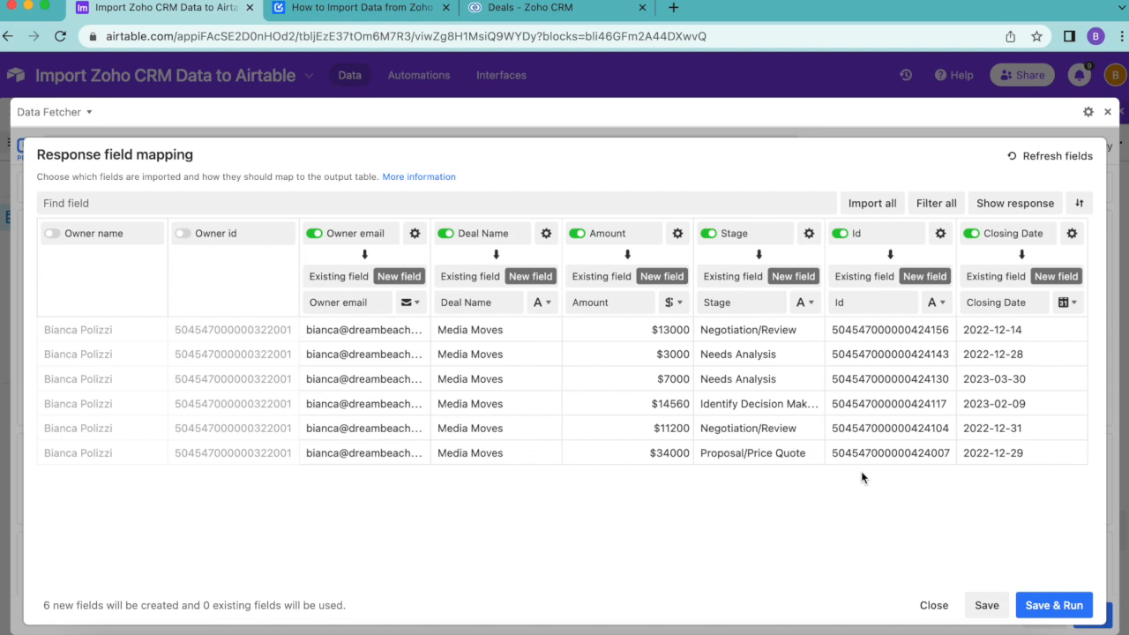
pyautogui.moveTo(973, 398)
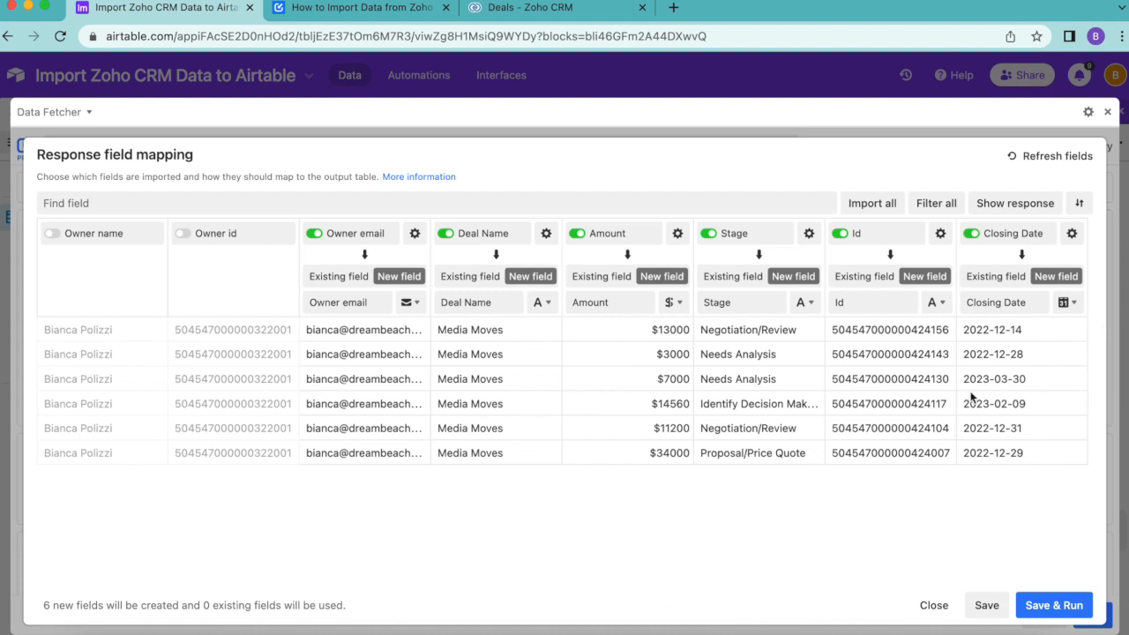
pyautogui.moveTo(1056, 606)
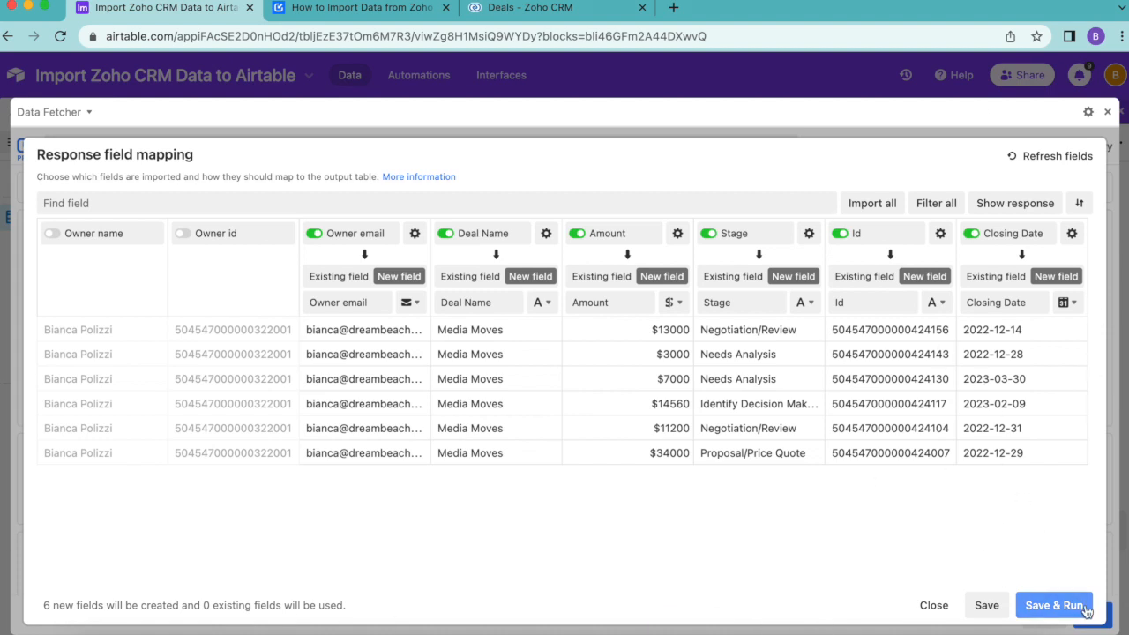
# - Save and run the import, then review the email, name, amount, stage, id and closing date columns
pyautogui.click(1055, 605)
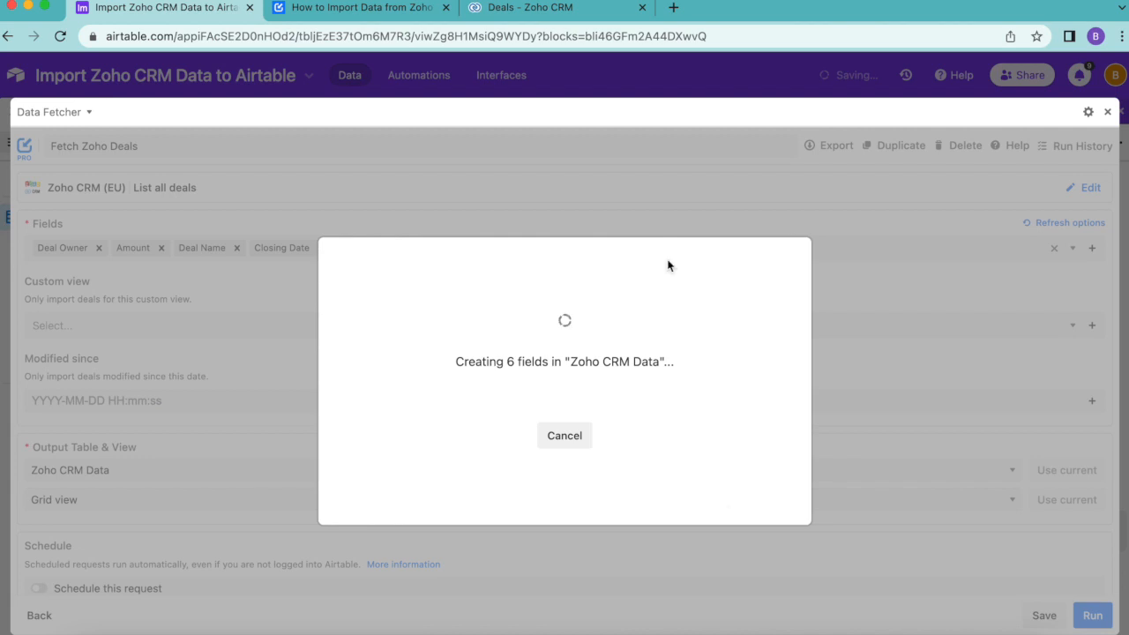
pyautogui.moveTo(762, 430)
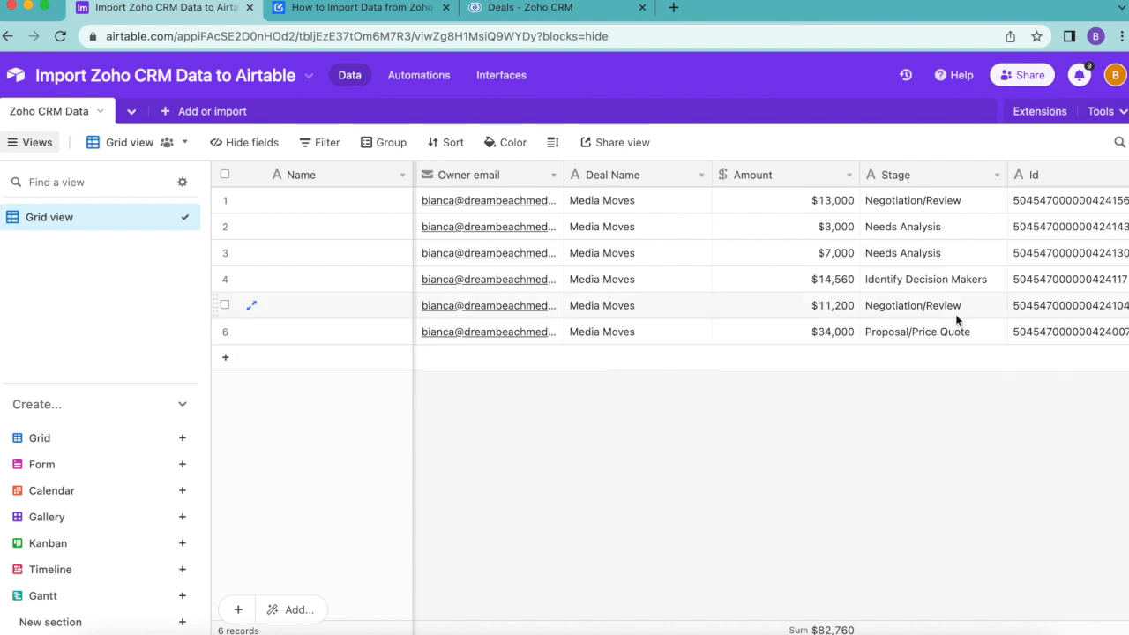
pyautogui.moveTo(847, 490)
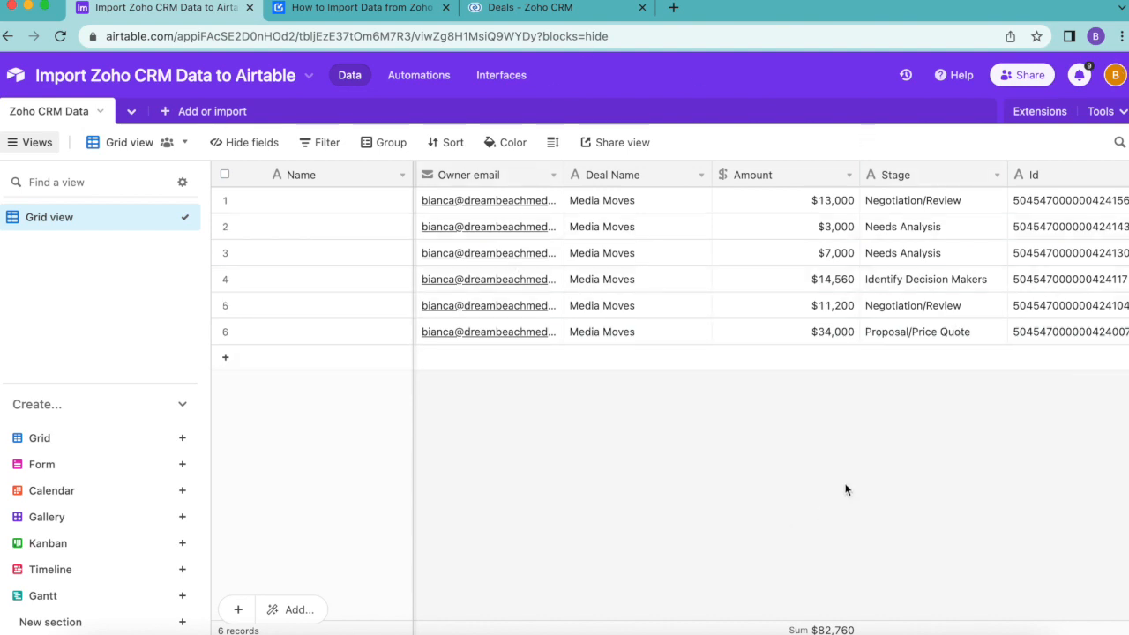
pyautogui.hscroll(3)
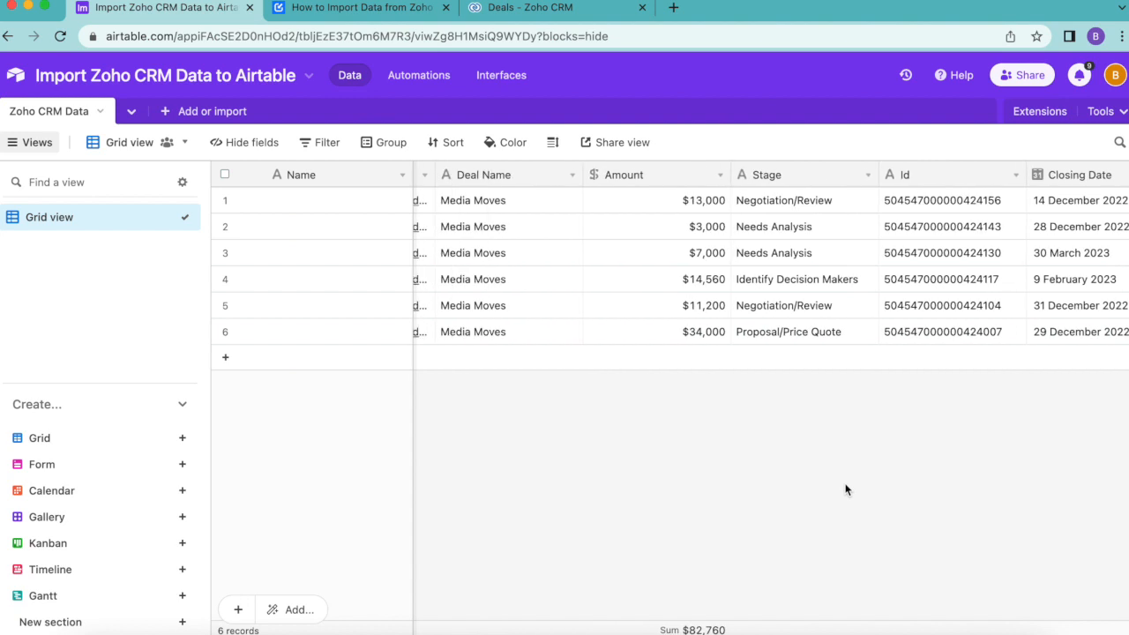
pyautogui.moveTo(649, 434)
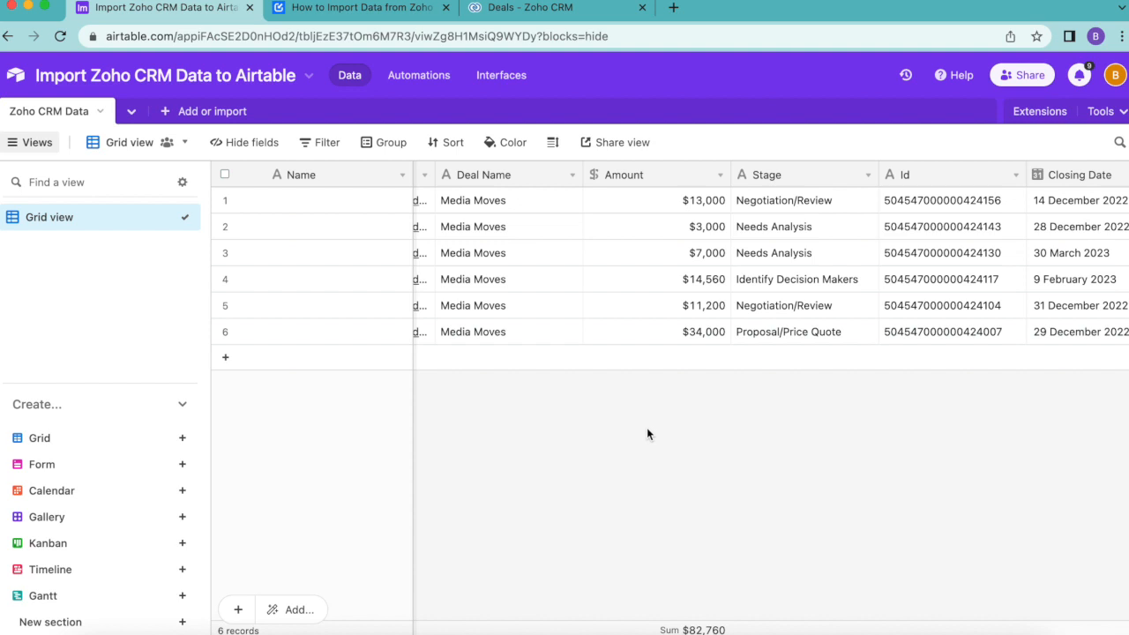
pyautogui.moveTo(808, 415)
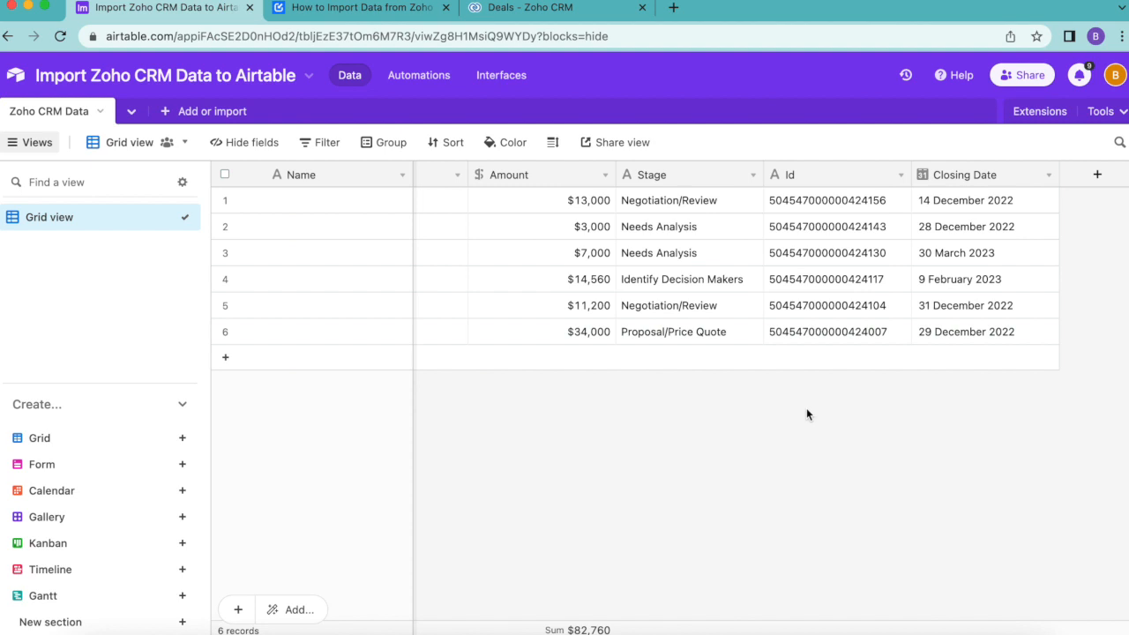
pyautogui.moveTo(815, 399)
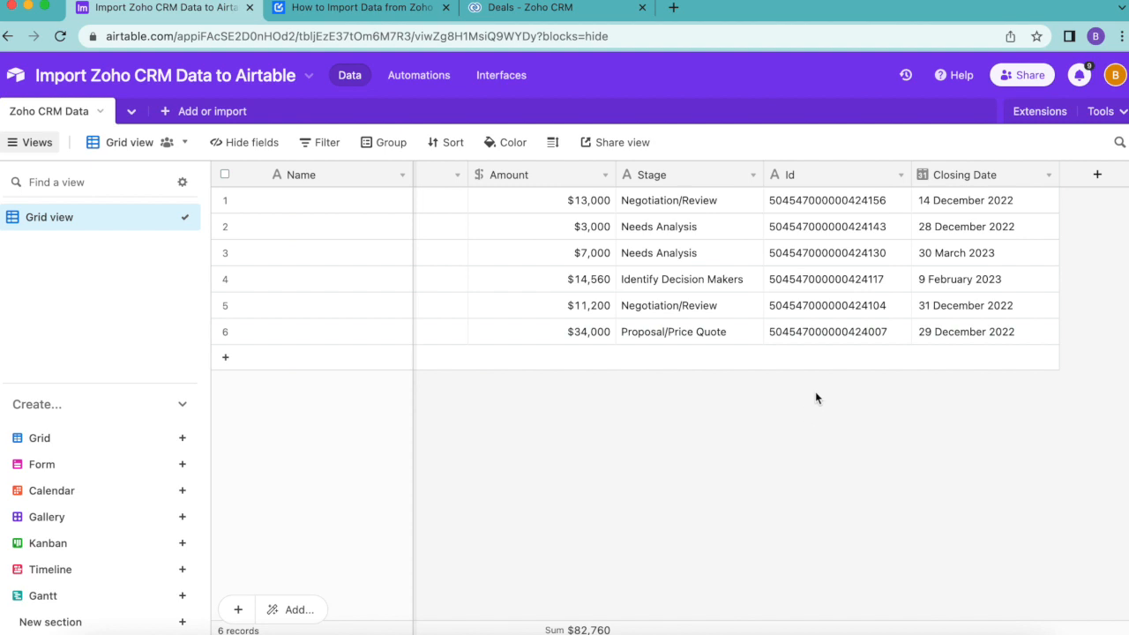
pyautogui.moveTo(1084, 176)
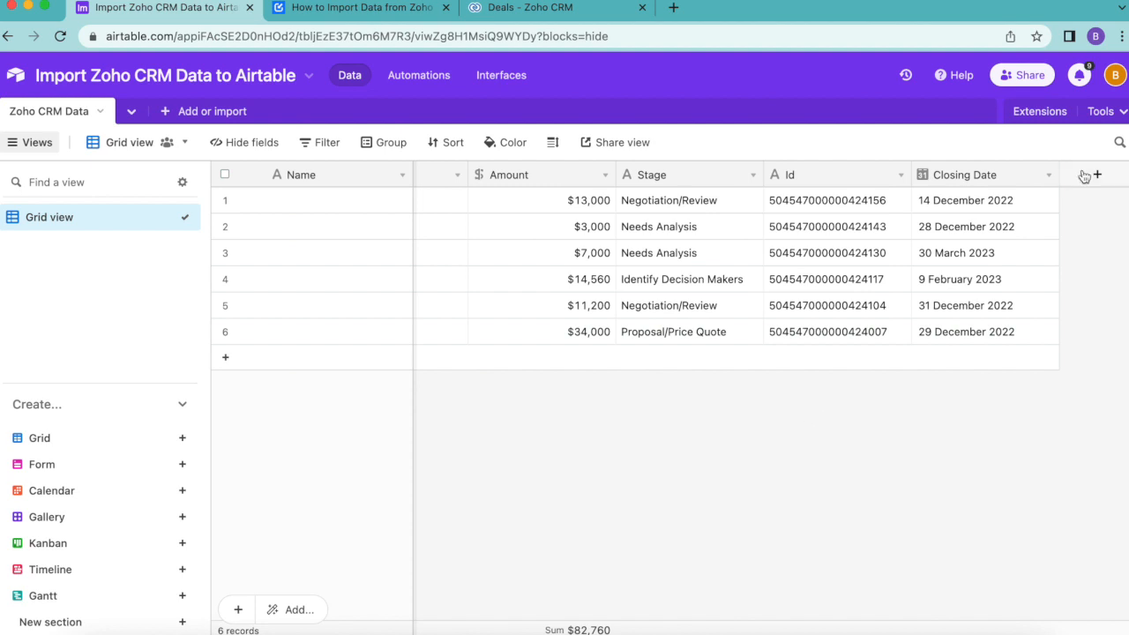
# - Reopen the Fetch Zoho Deals request in Data Fetcher and bring its Schedule section into view
pyautogui.click(1039, 111)
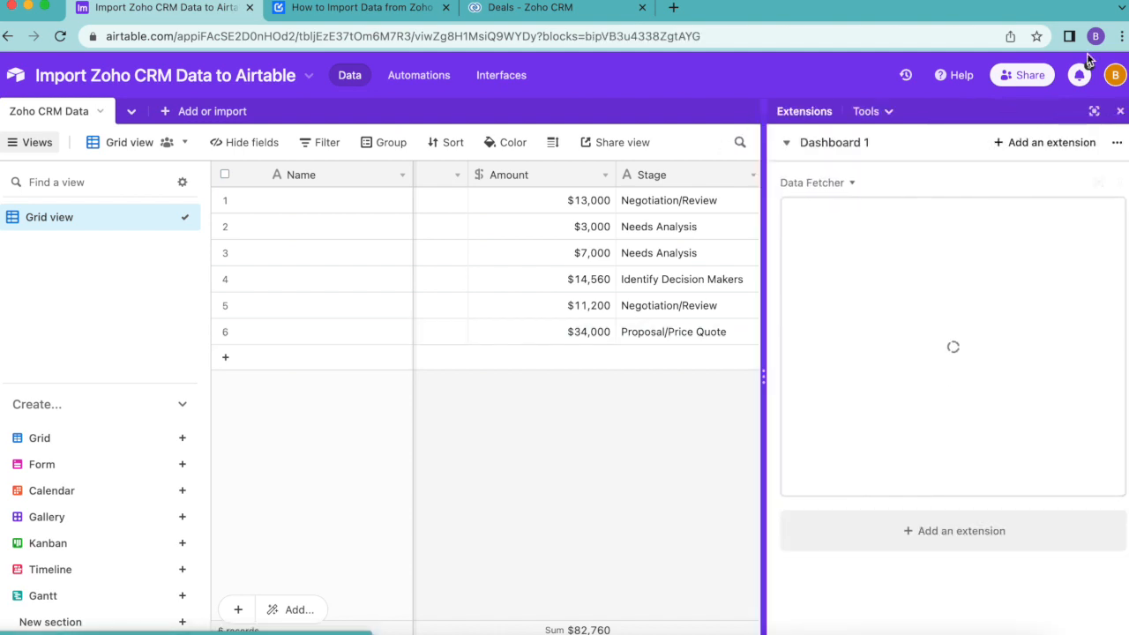
pyautogui.moveTo(927, 326)
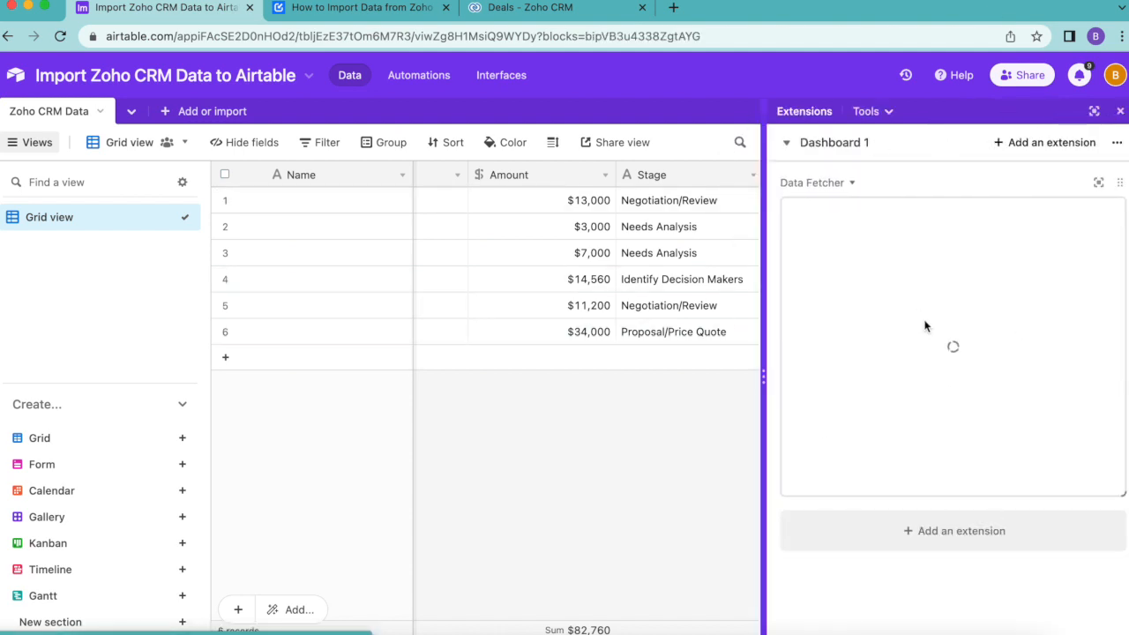
pyautogui.click(1099, 181)
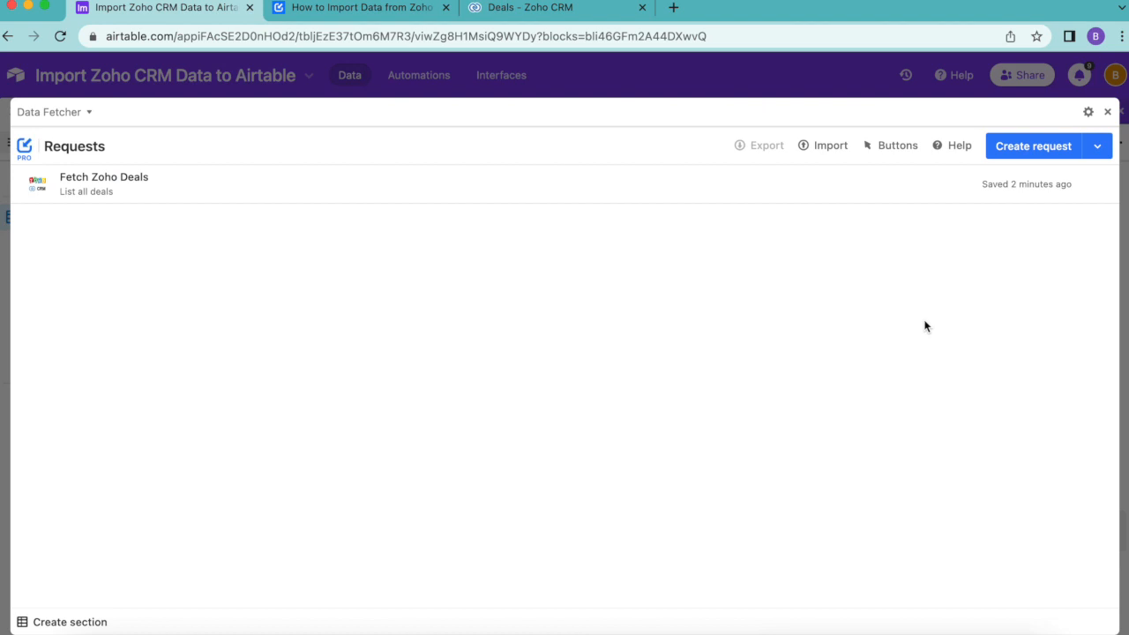
pyautogui.moveTo(138, 278)
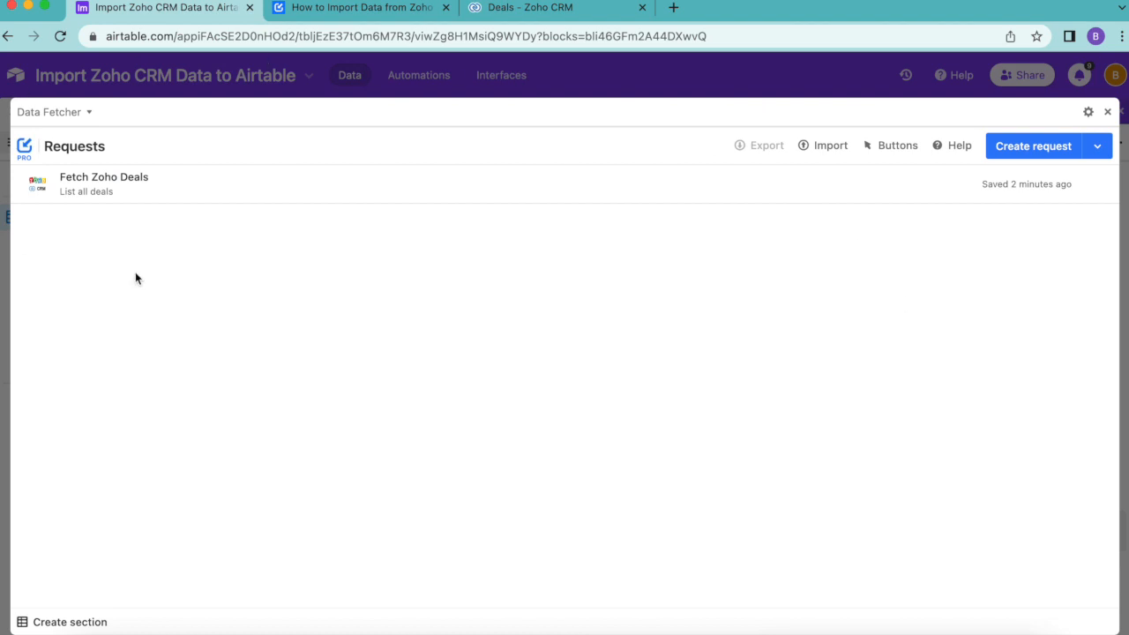
pyautogui.moveTo(169, 208)
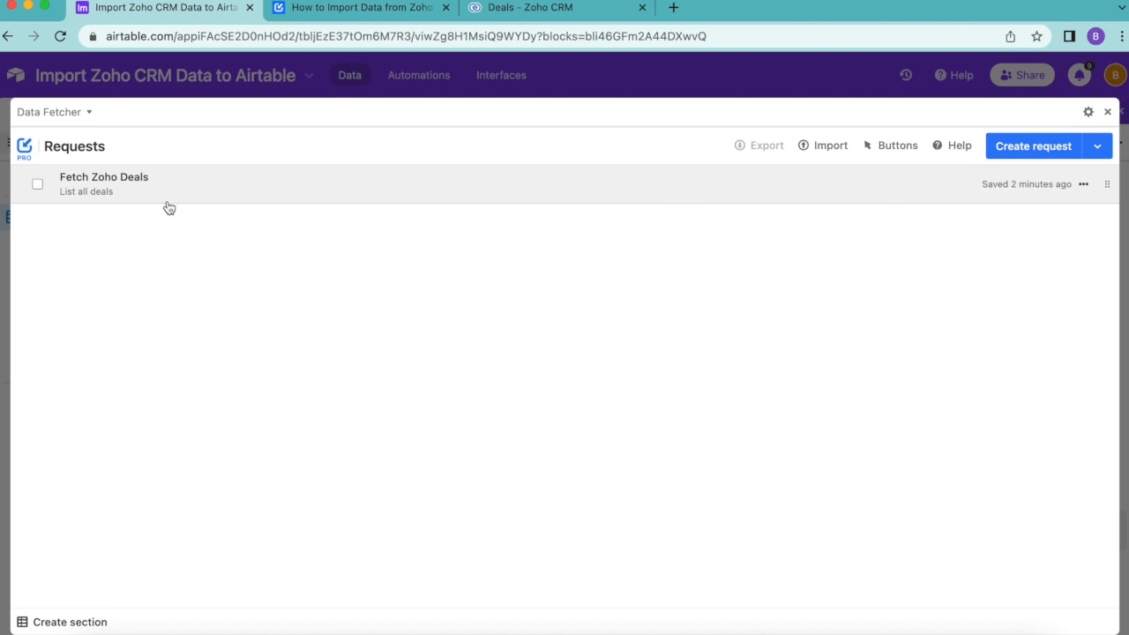
pyautogui.click(102, 182)
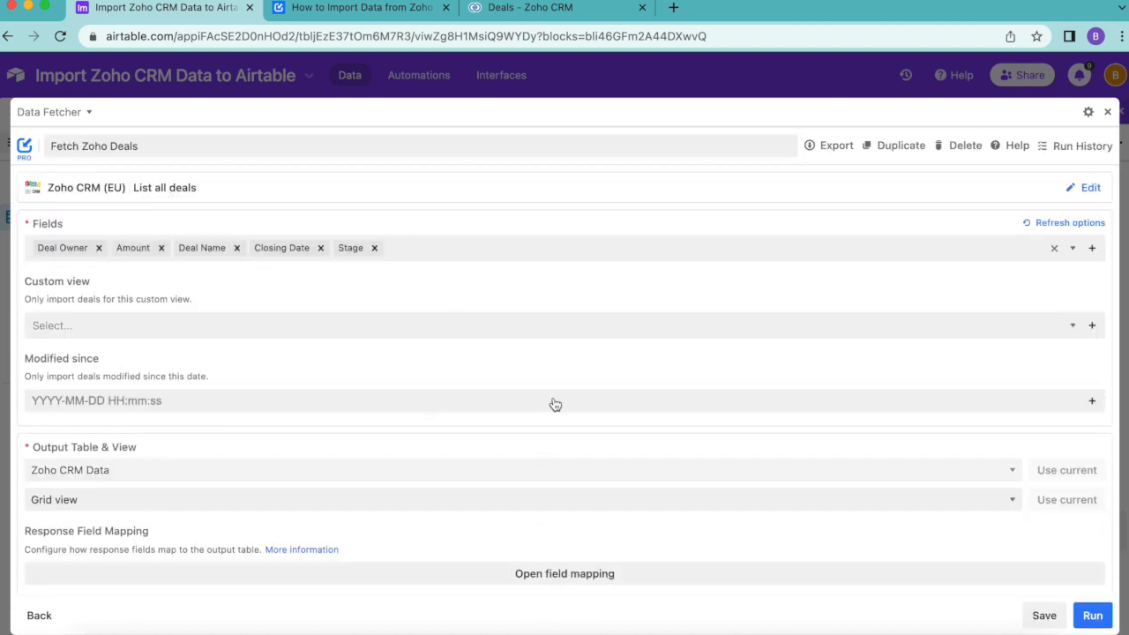
pyautogui.moveTo(591, 422)
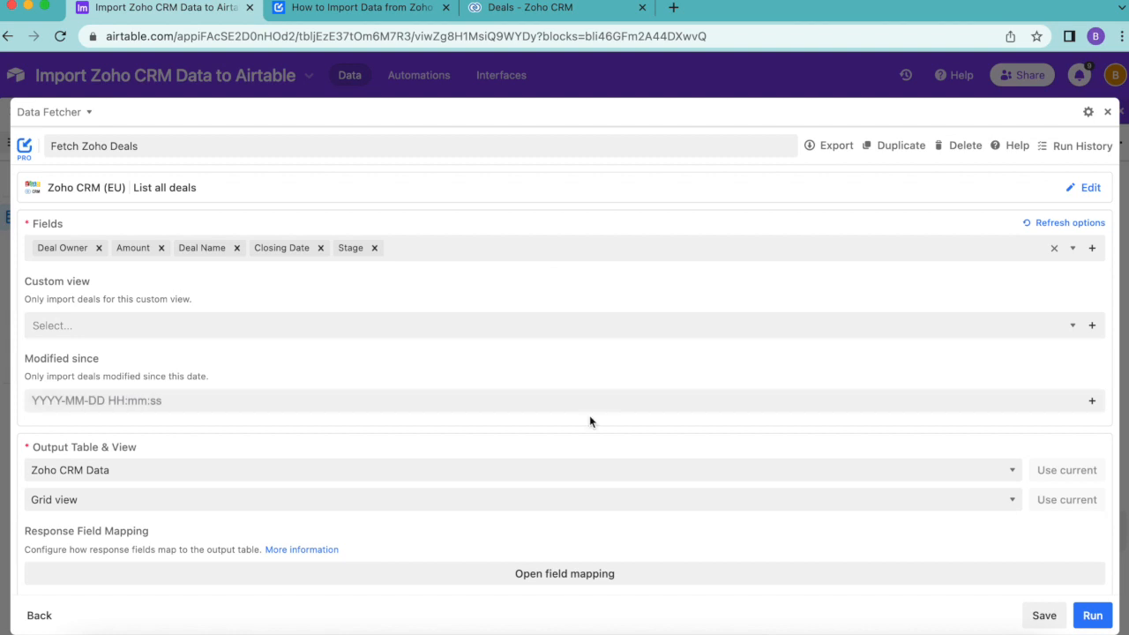
pyautogui.scroll(-3)
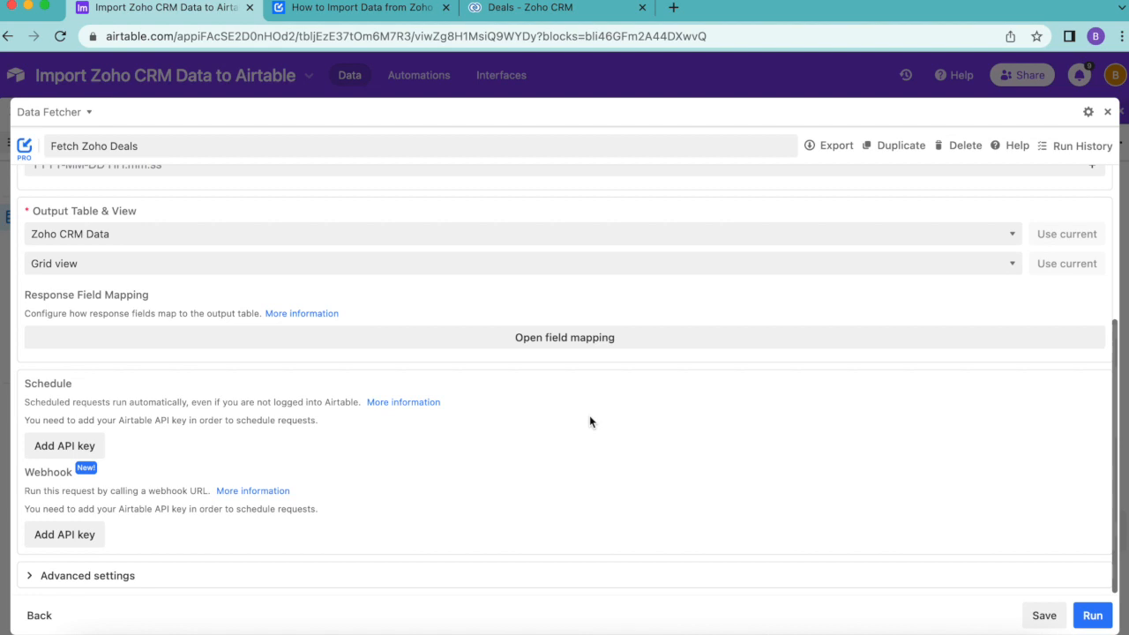
# - Set the request to update existing records matched on the Id field, save it and close Data Fetcher
pyautogui.click(86, 576)
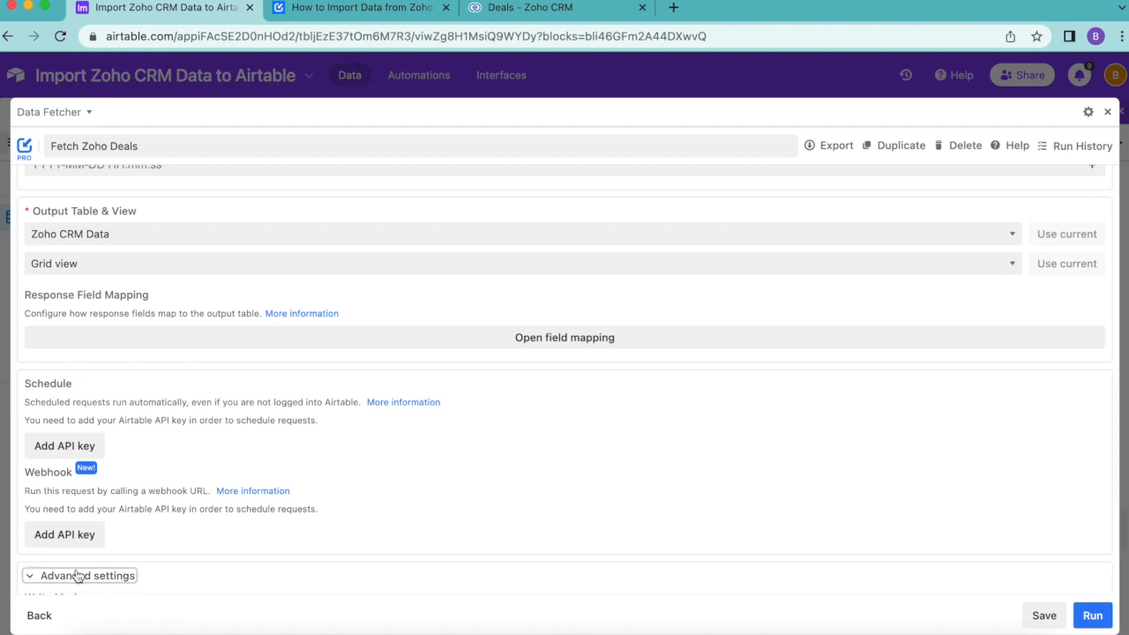
pyautogui.click(87, 575)
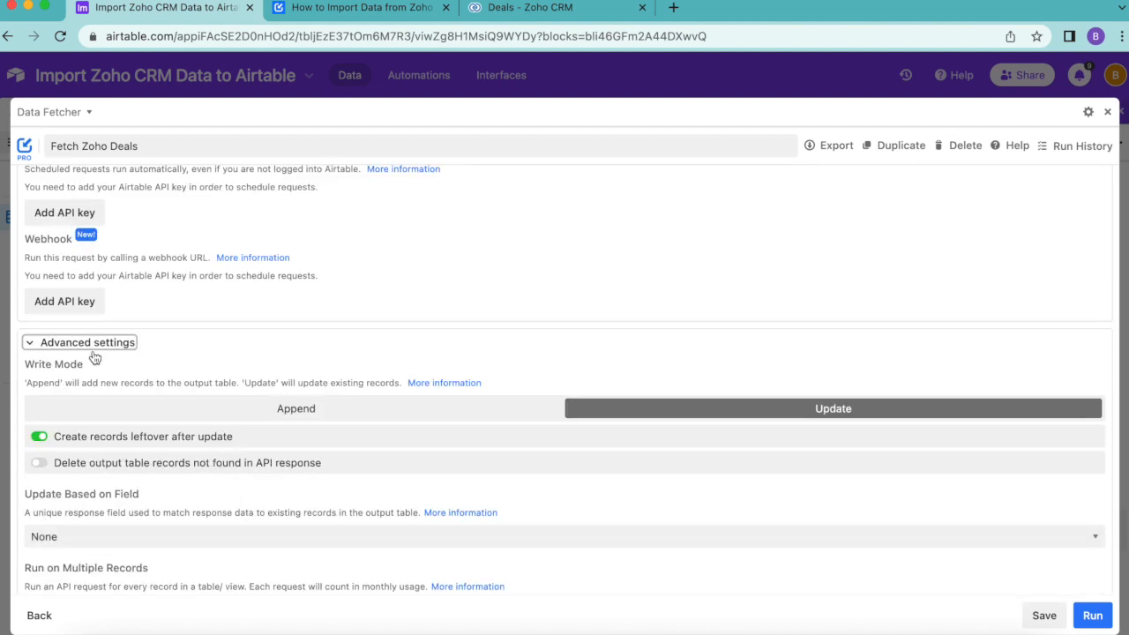
pyautogui.scroll(-3)
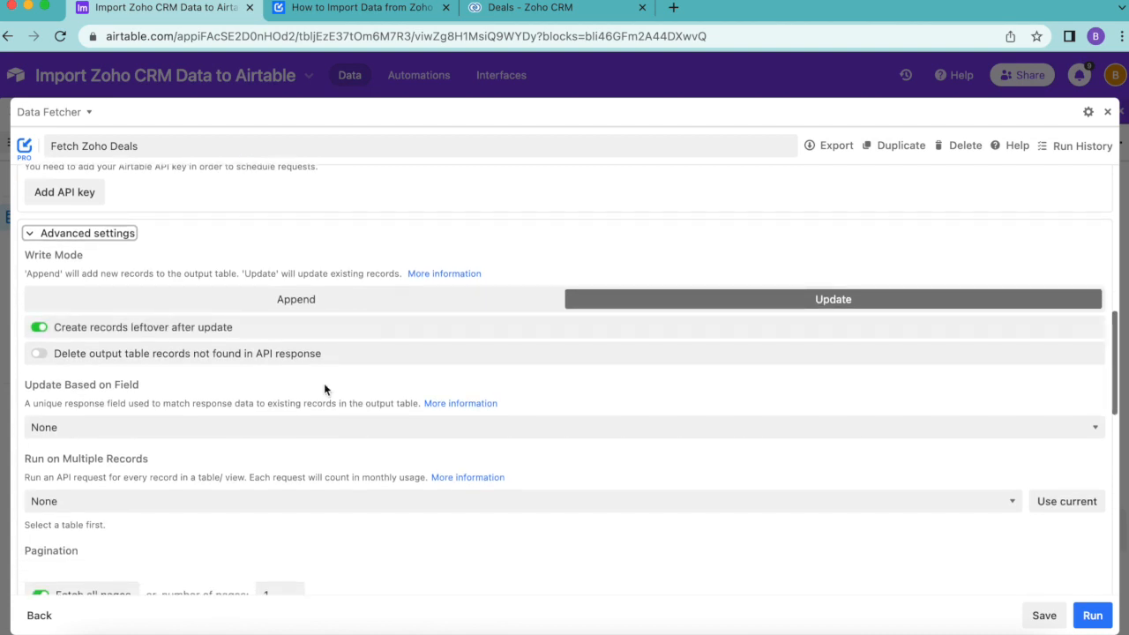
pyautogui.moveTo(10, 357)
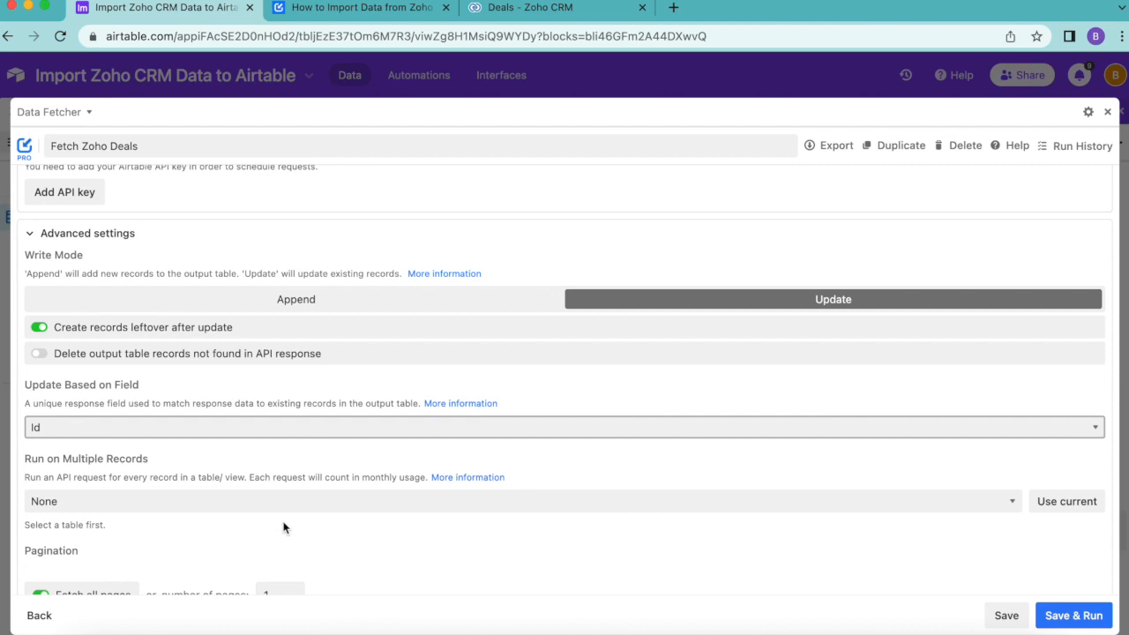
pyautogui.moveTo(1024, 601)
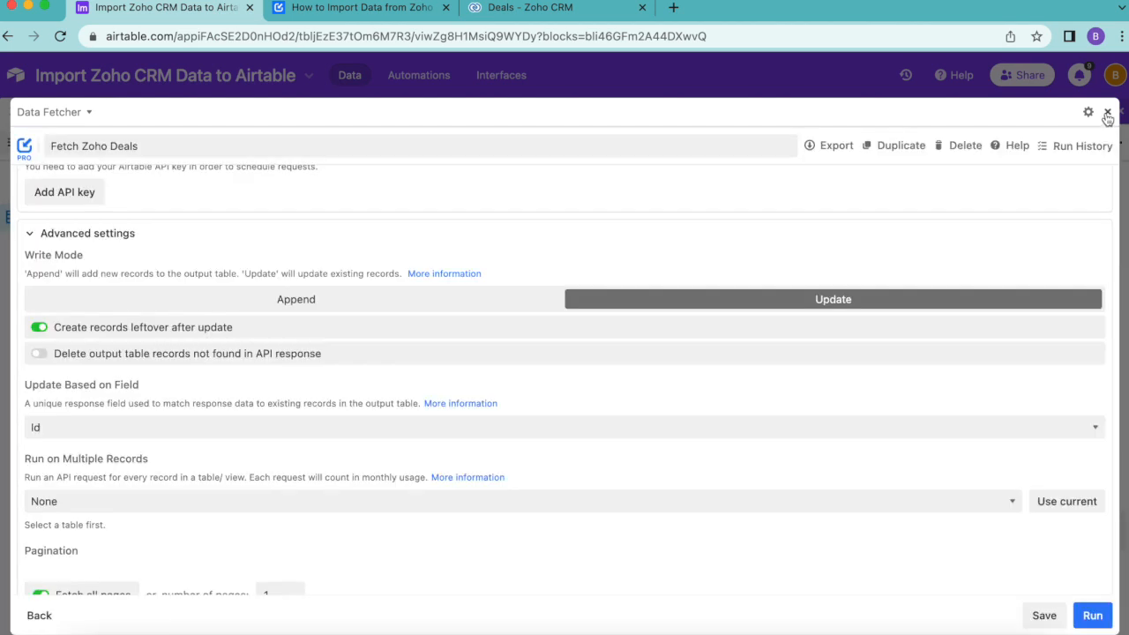
pyautogui.click(1109, 113)
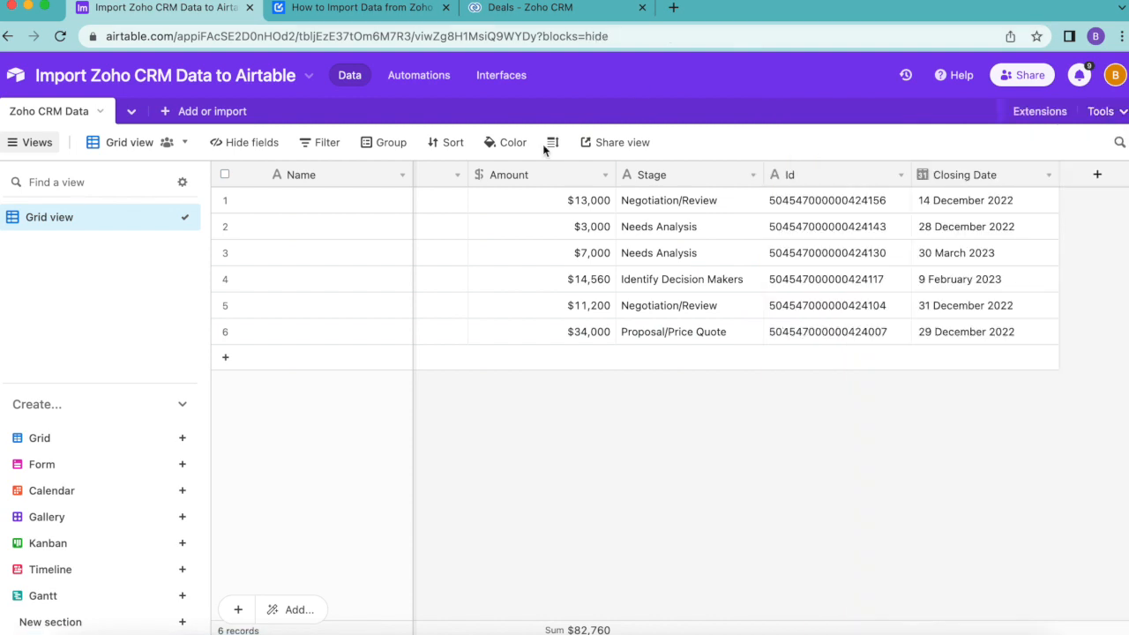
pyautogui.moveTo(924, 424)
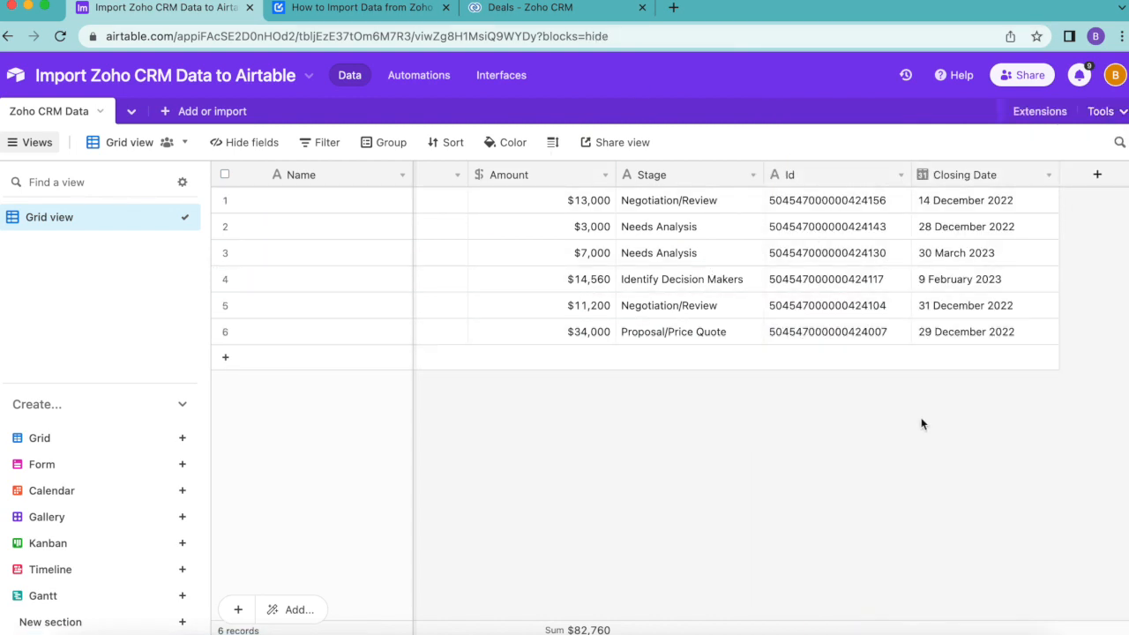
pyautogui.moveTo(945, 462)
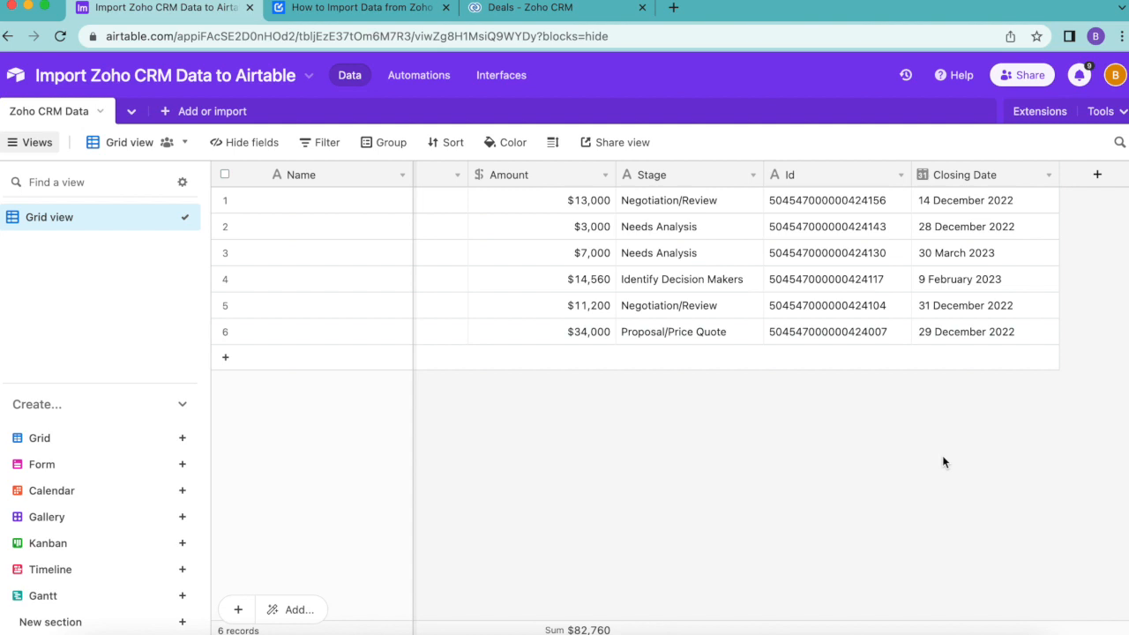
pyautogui.moveTo(666, 381)
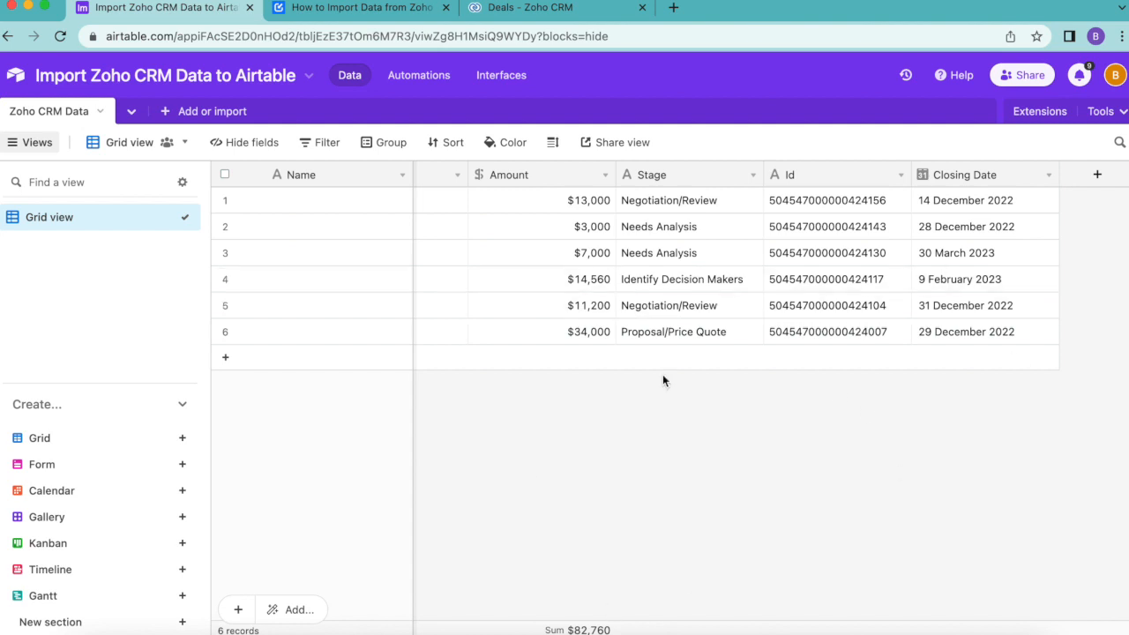
pyautogui.moveTo(763, 487)
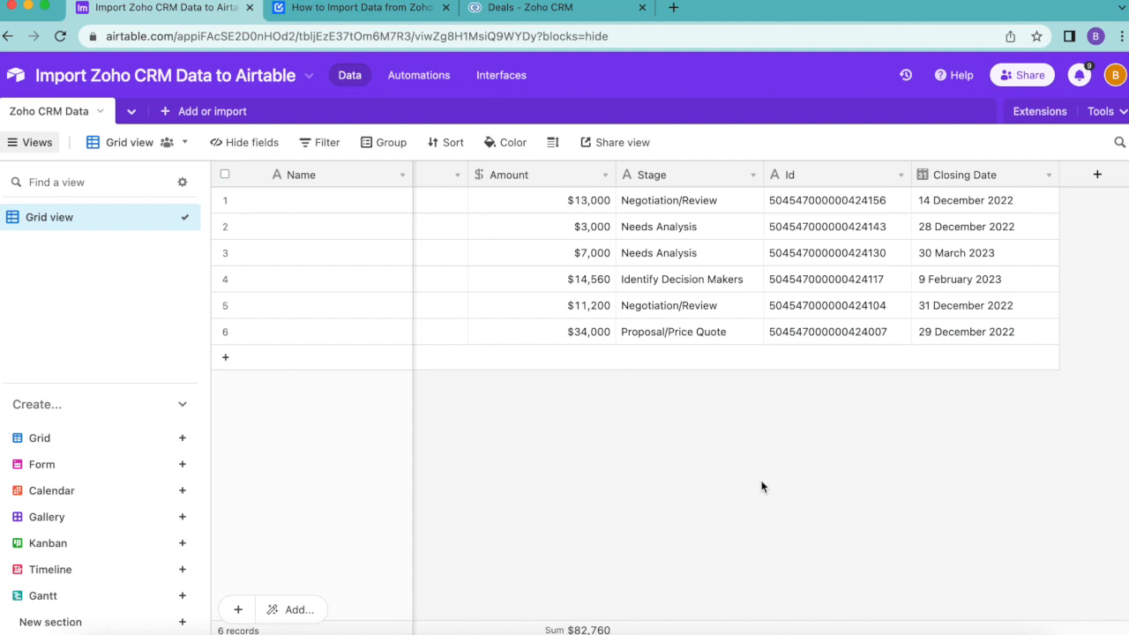
pyautogui.moveTo(1052, 115)
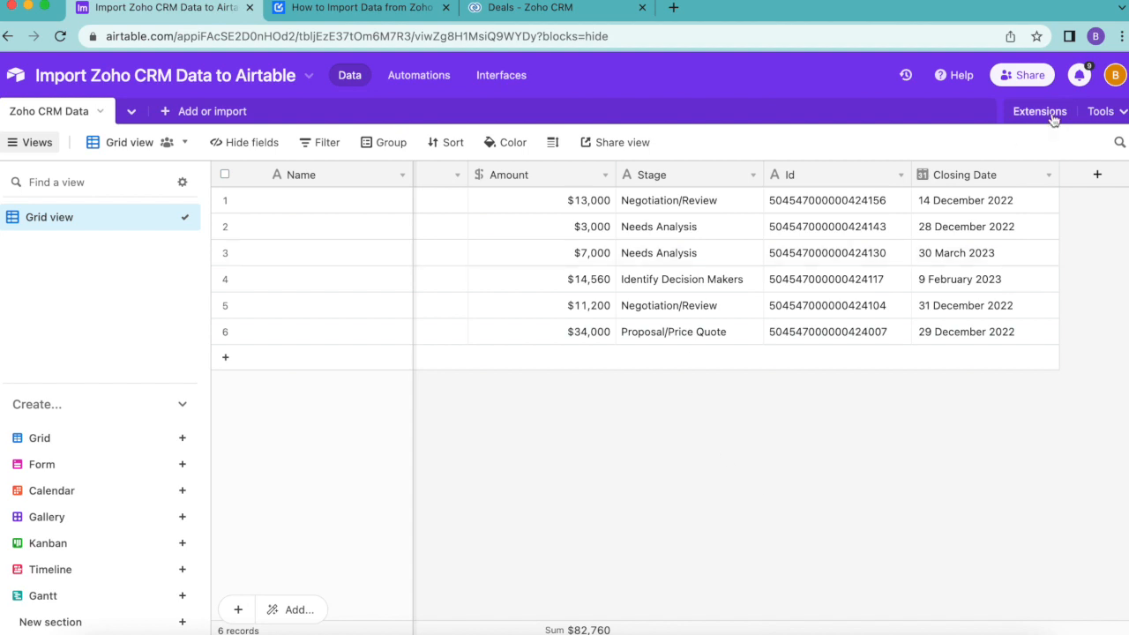
# - Reopen the extensions dashboard beside the six-deal Zoho CRM Data table
pyautogui.click(1039, 112)
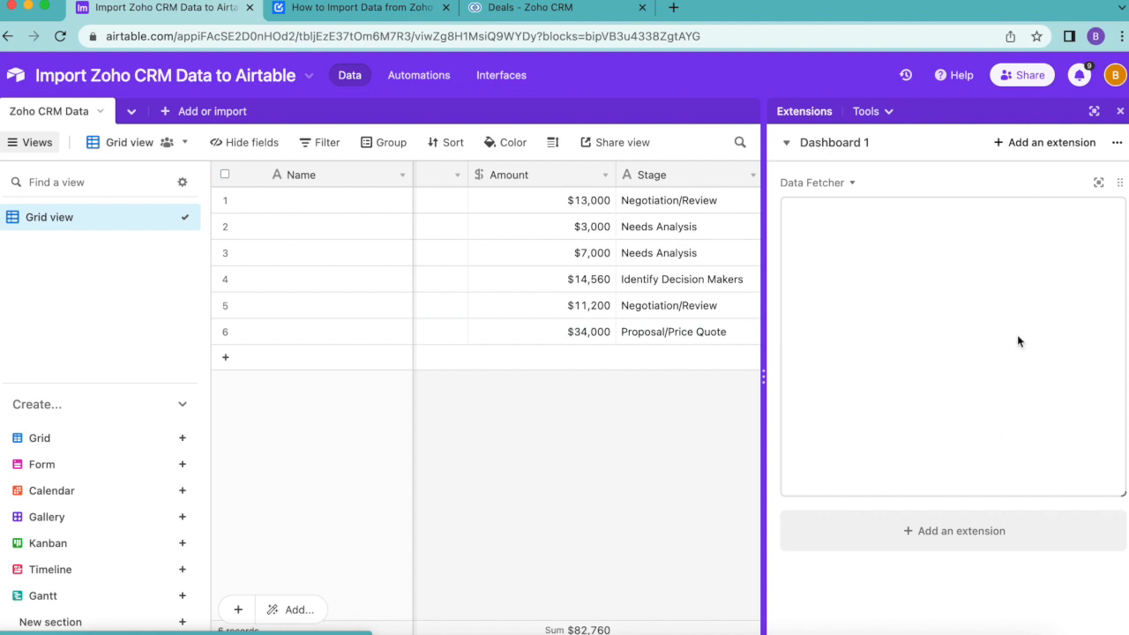
# - Expand Data Fetcher, reopen Fetch Zoho Deals and scroll to its Schedule and webhook settings
pyautogui.click(1098, 182)
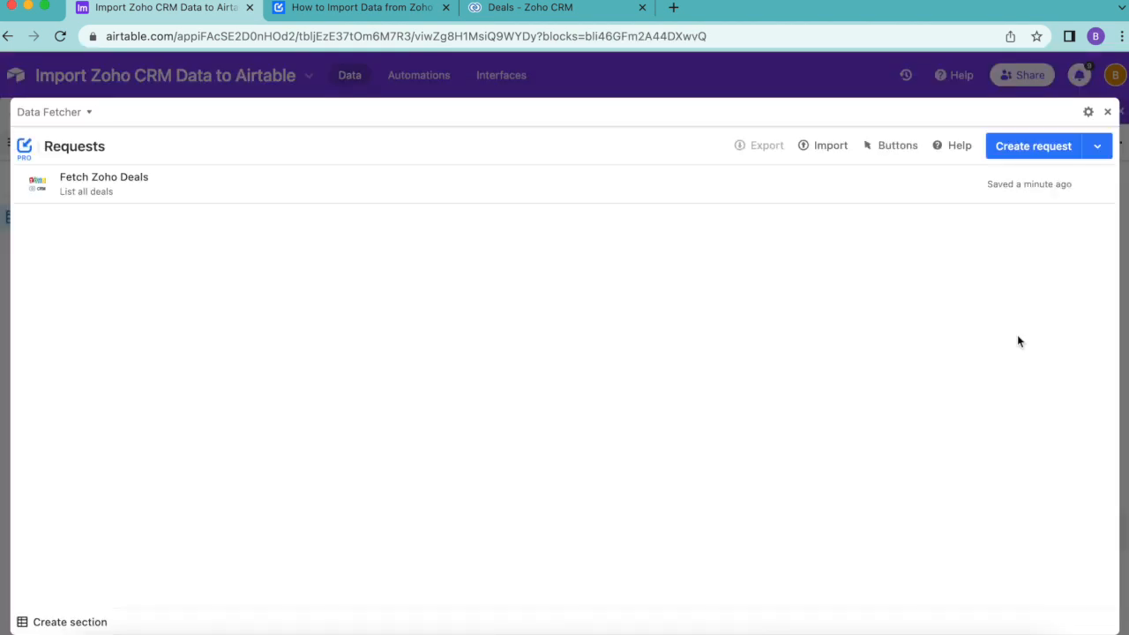
pyautogui.click(103, 183)
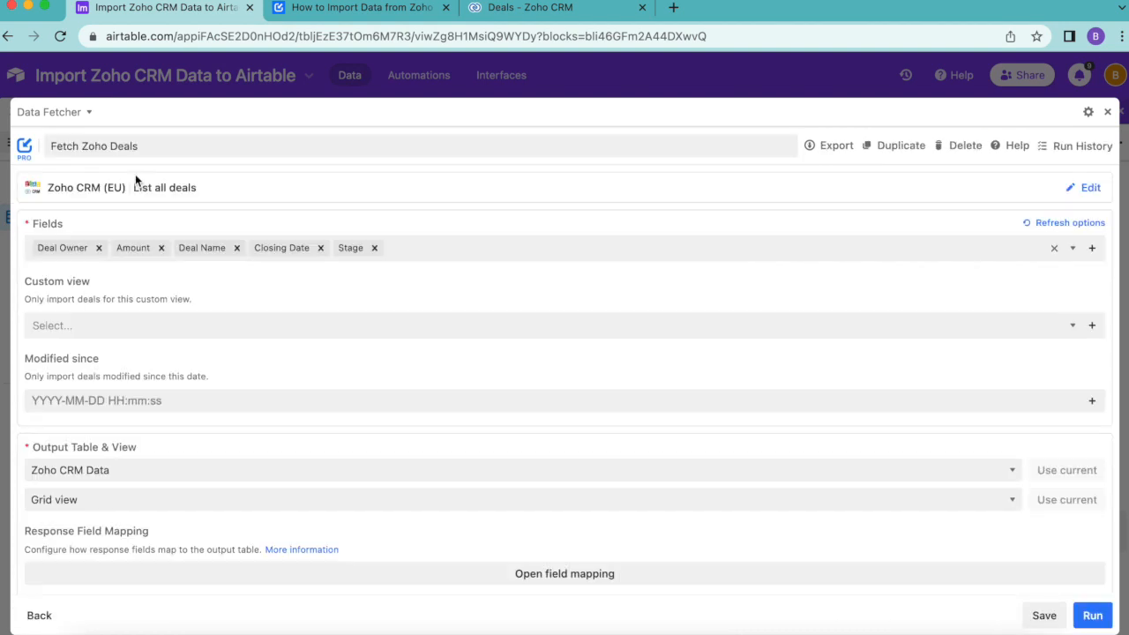
pyautogui.moveTo(133, 330)
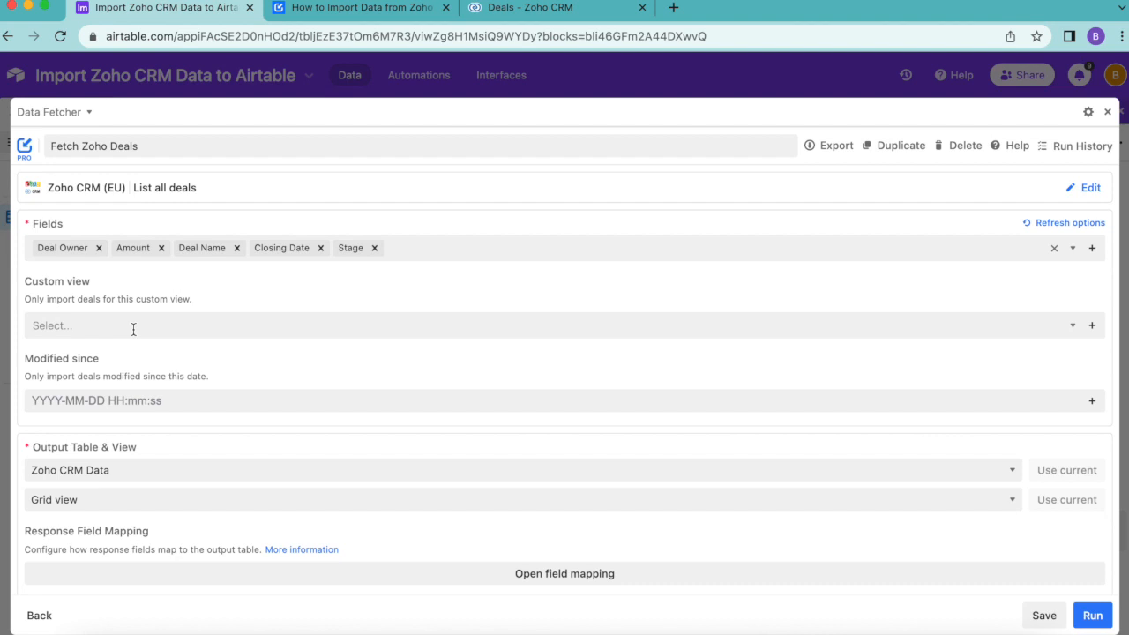
pyautogui.scroll(-3)
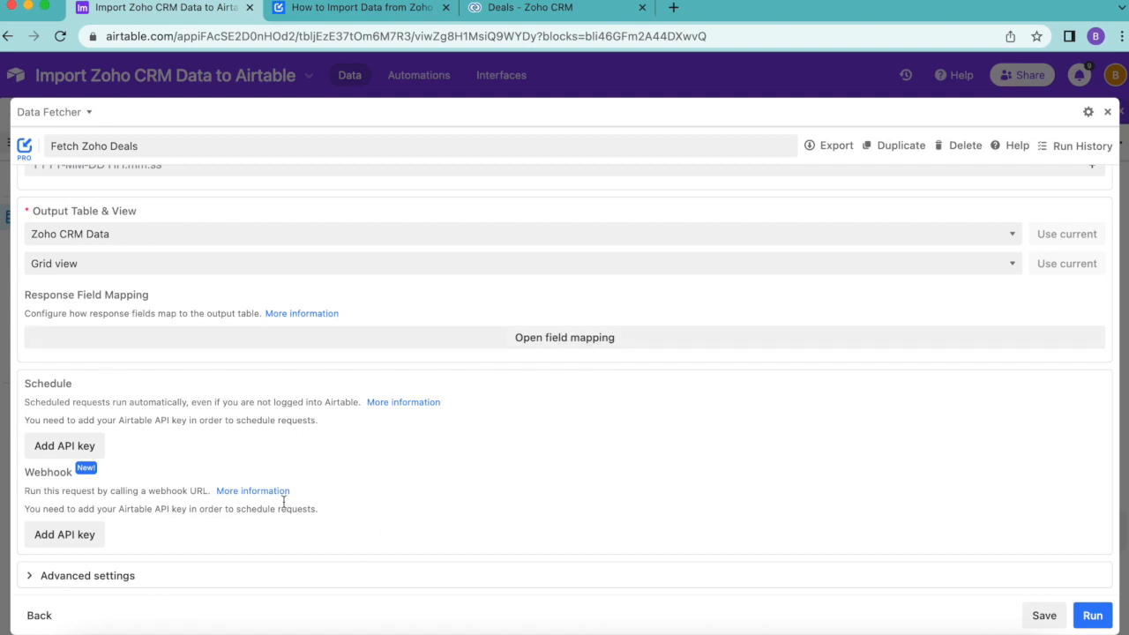
pyautogui.moveTo(538, 452)
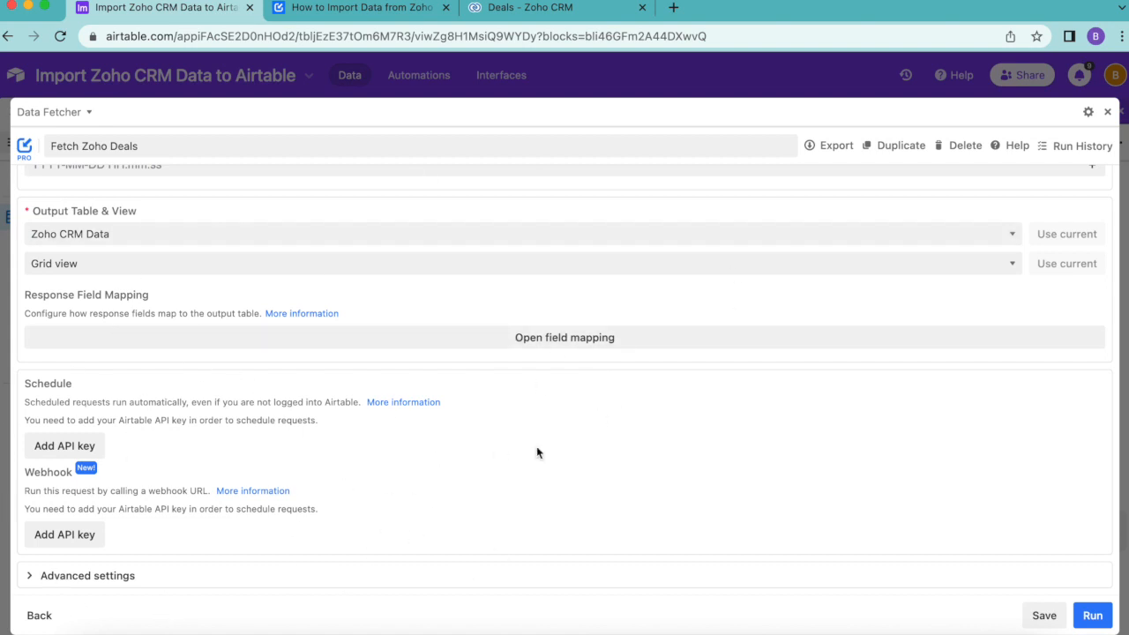
pyautogui.moveTo(39, 473)
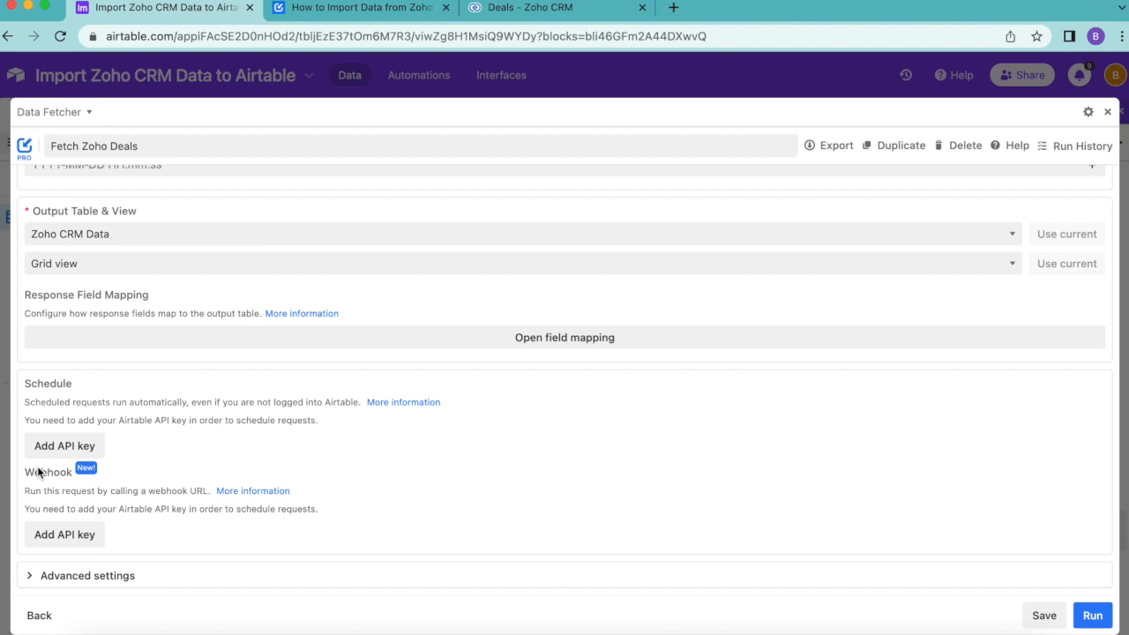
pyautogui.moveTo(346, 414)
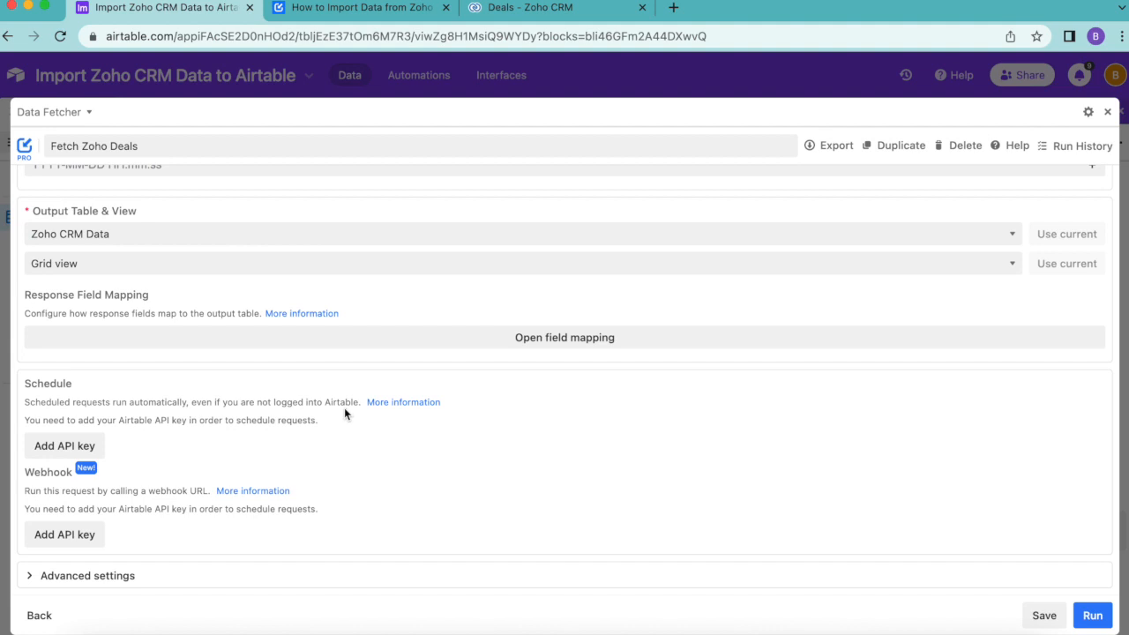
# - Generate a personal API key on the Airtable account page and copy it for Data Fetcher's API key dialog
pyautogui.click(63, 444)
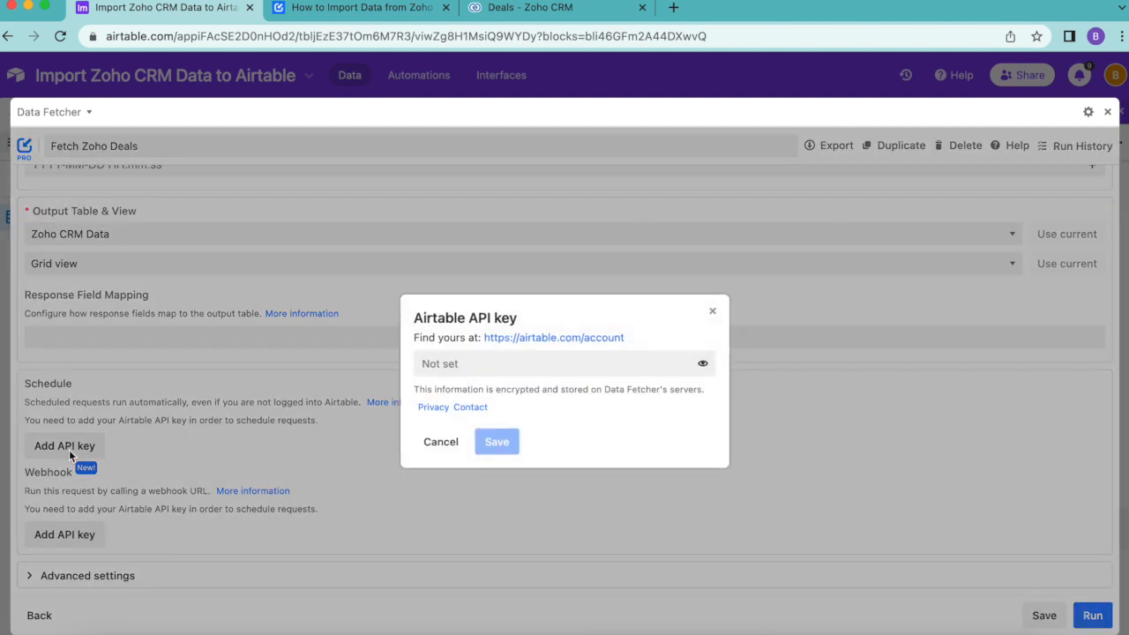
pyautogui.moveTo(575, 326)
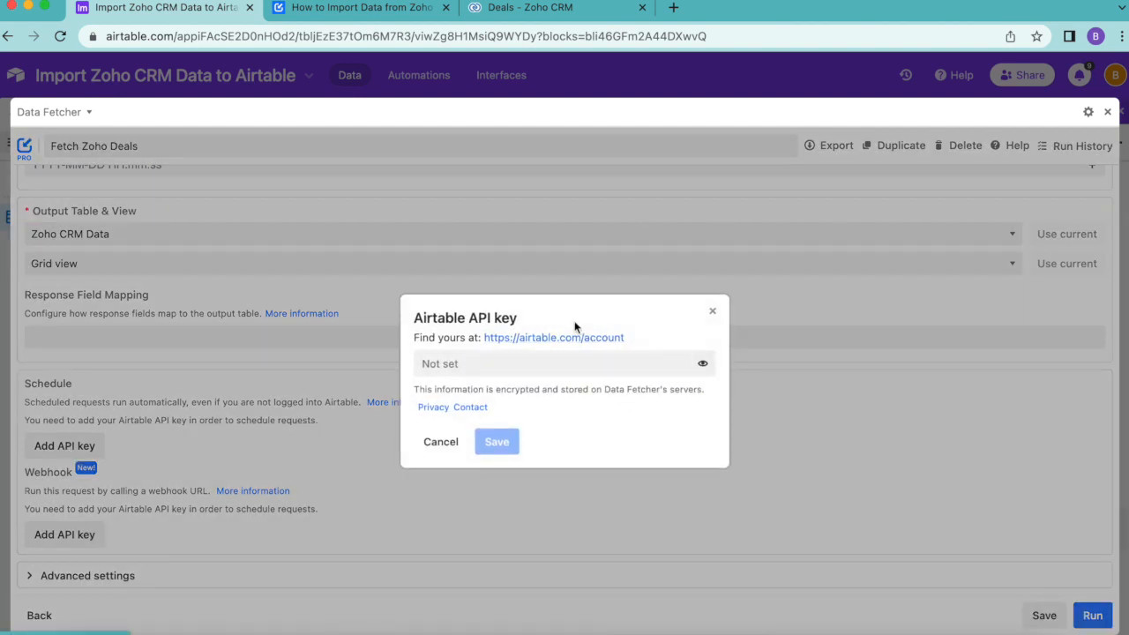
pyautogui.moveTo(554, 337)
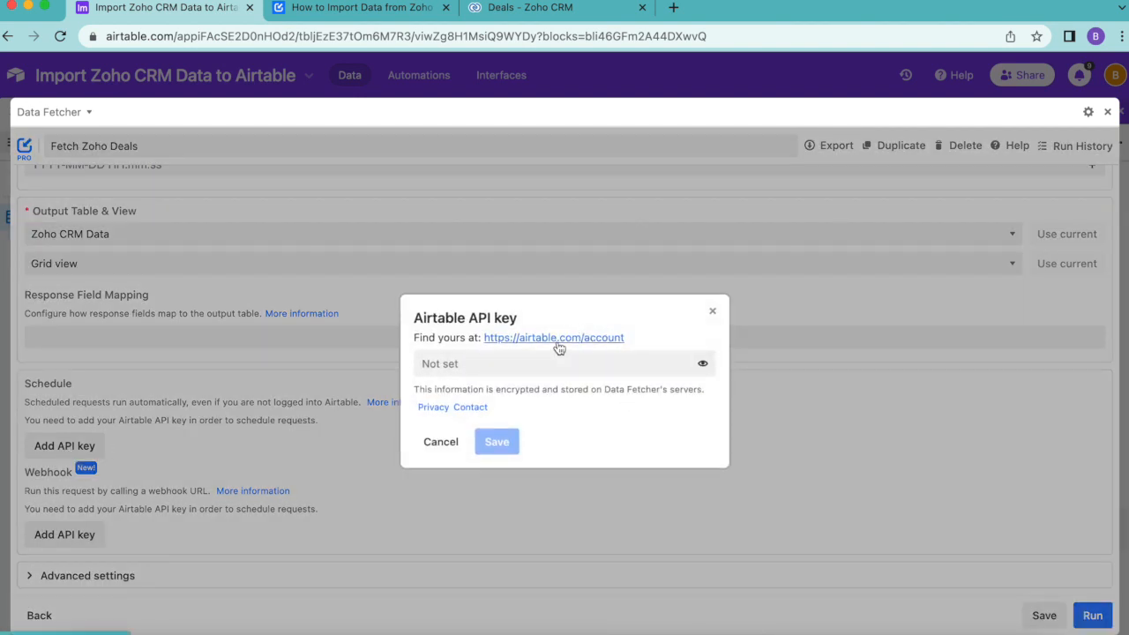
pyautogui.click(555, 337)
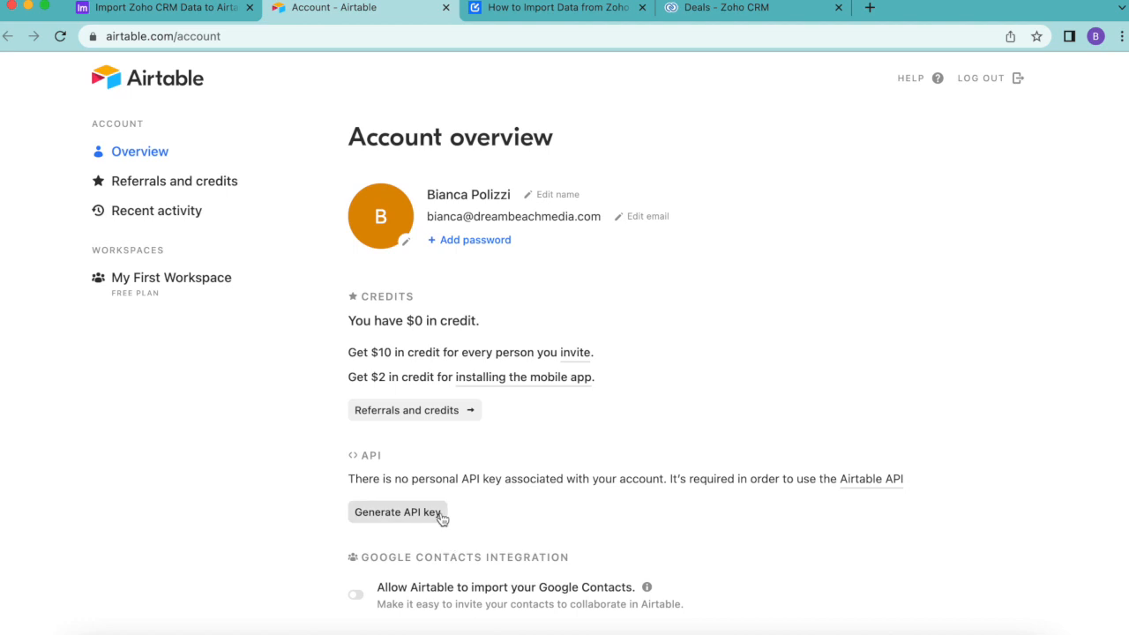
pyautogui.click(397, 511)
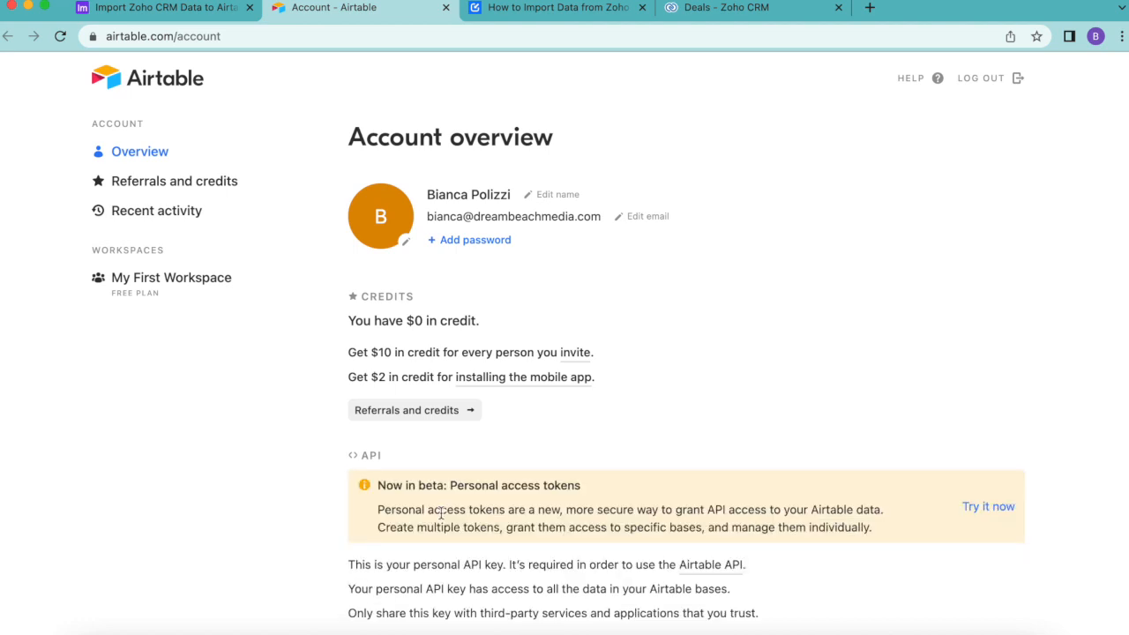
pyautogui.scroll(-3)
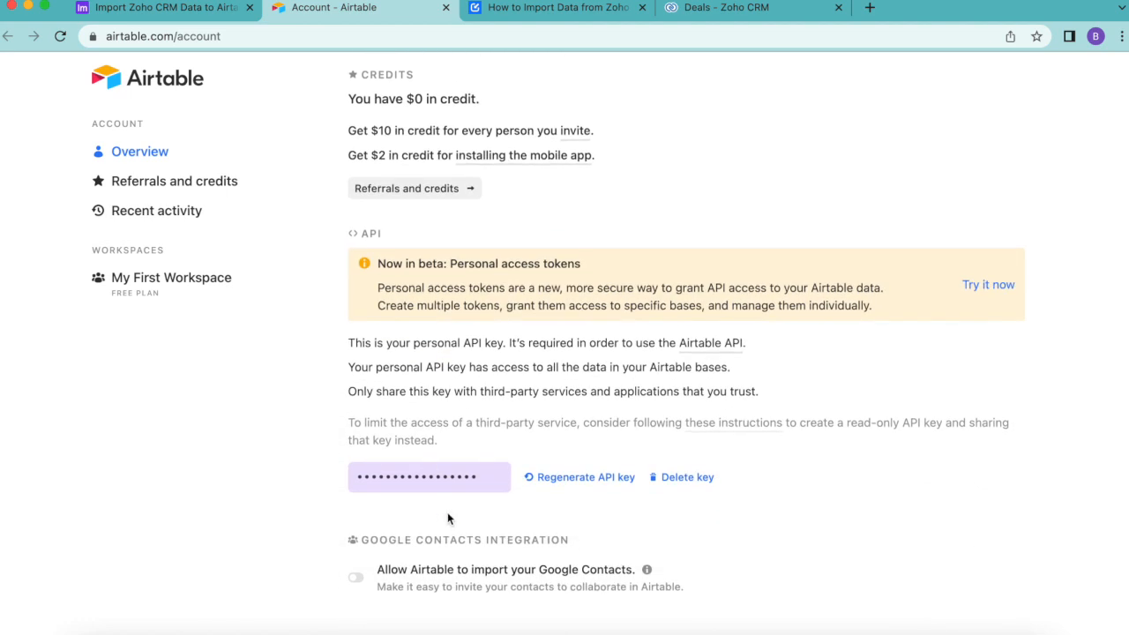
pyautogui.moveTo(374, 462)
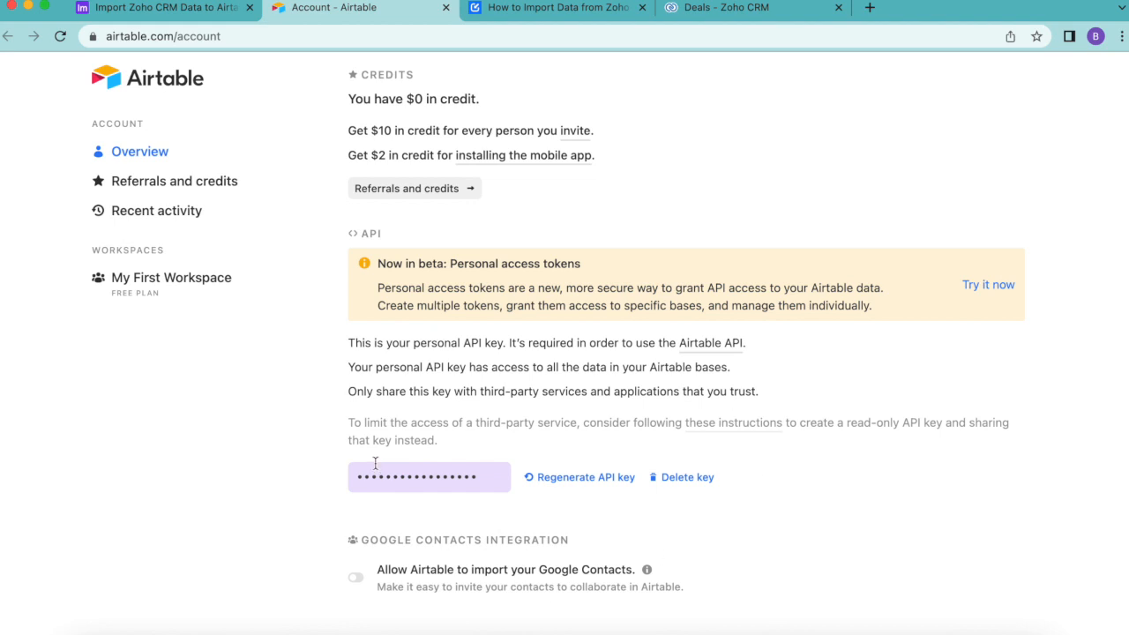
pyautogui.click(162, 7)
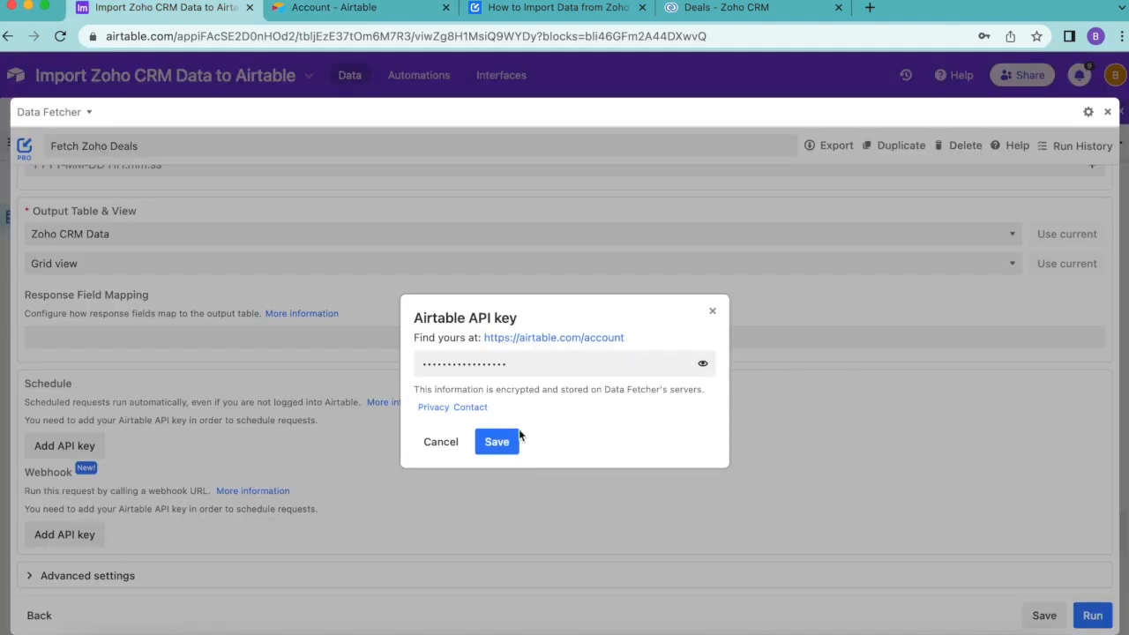
# - Save the API key and switch on hourly scheduling for the Fetch Zoho Deals request
pyautogui.click(498, 441)
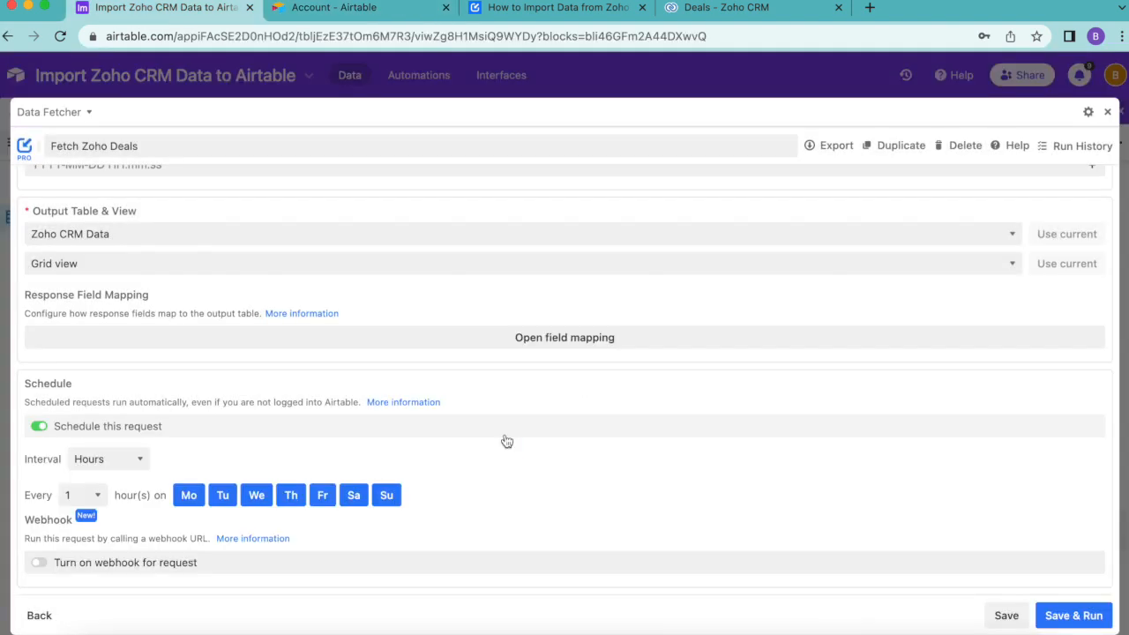
pyautogui.scroll(-3)
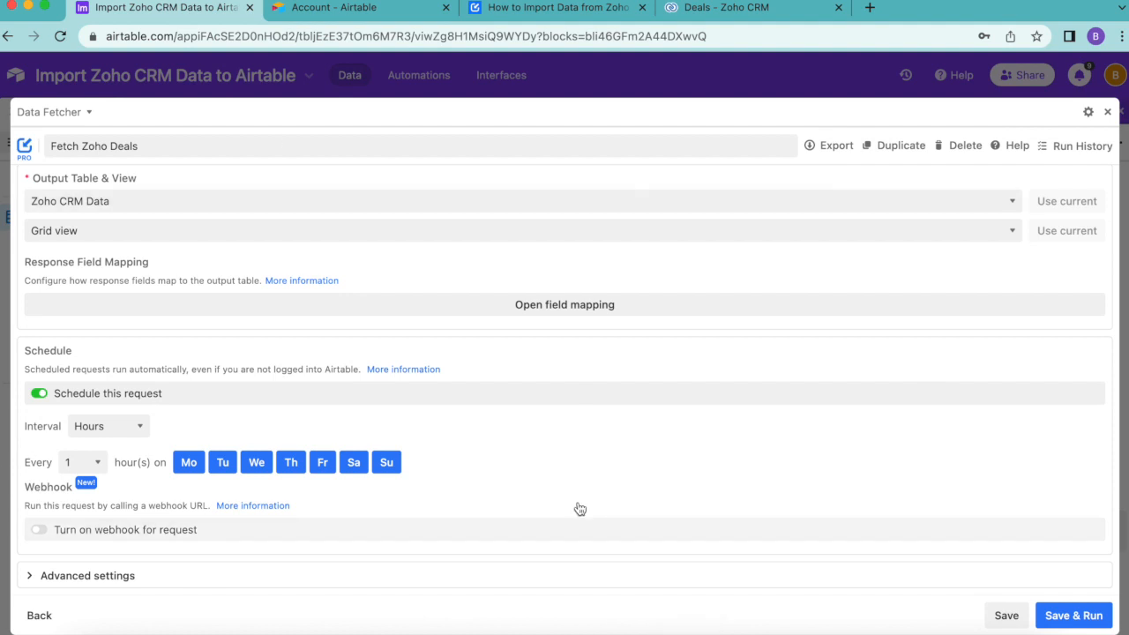
pyautogui.moveTo(286, 606)
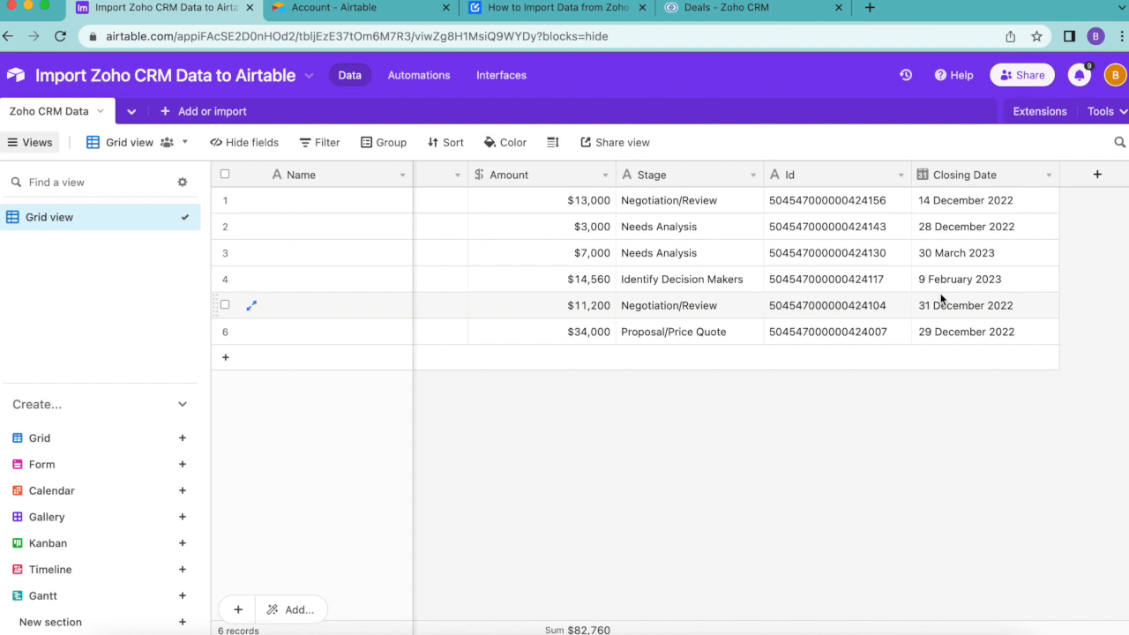
pyautogui.moveTo(162, 105)
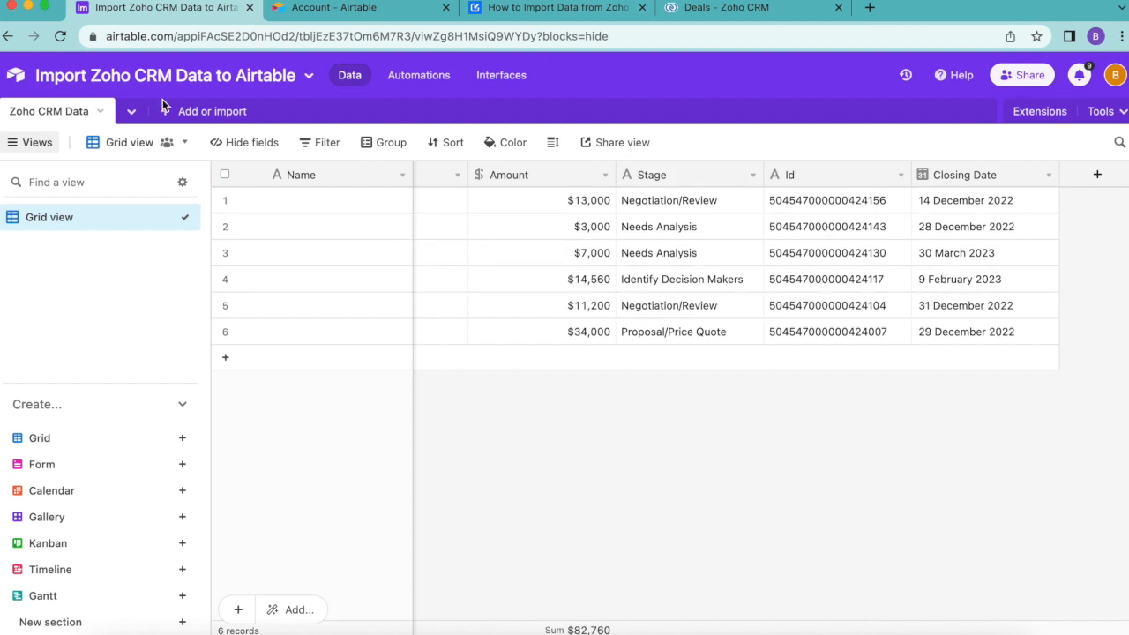
pyautogui.moveTo(791, 446)
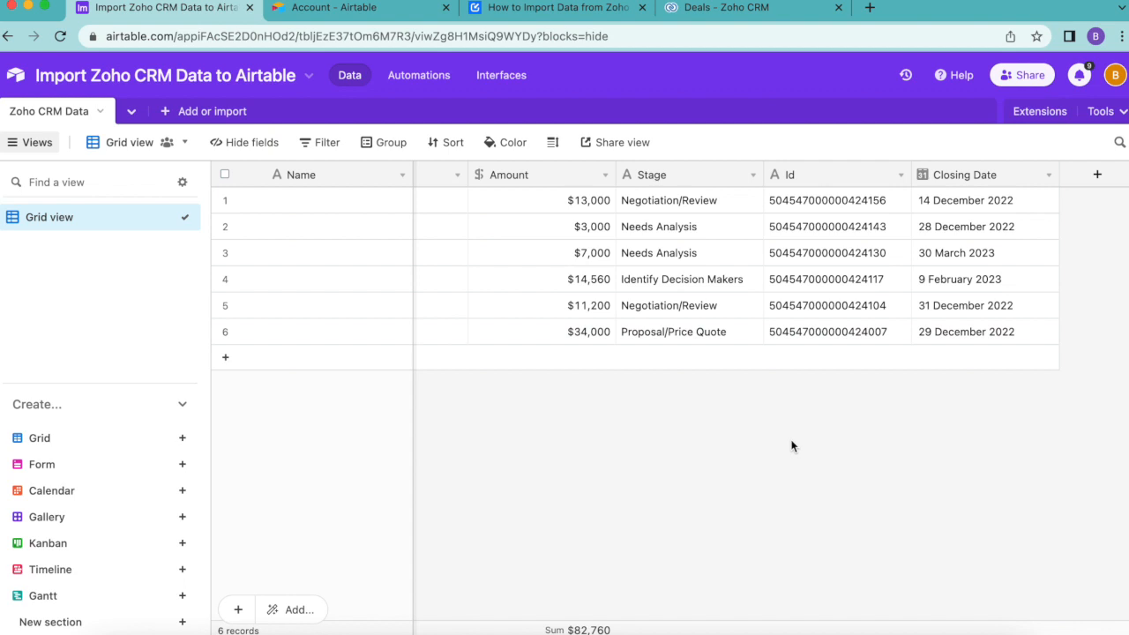
pyautogui.moveTo(795, 92)
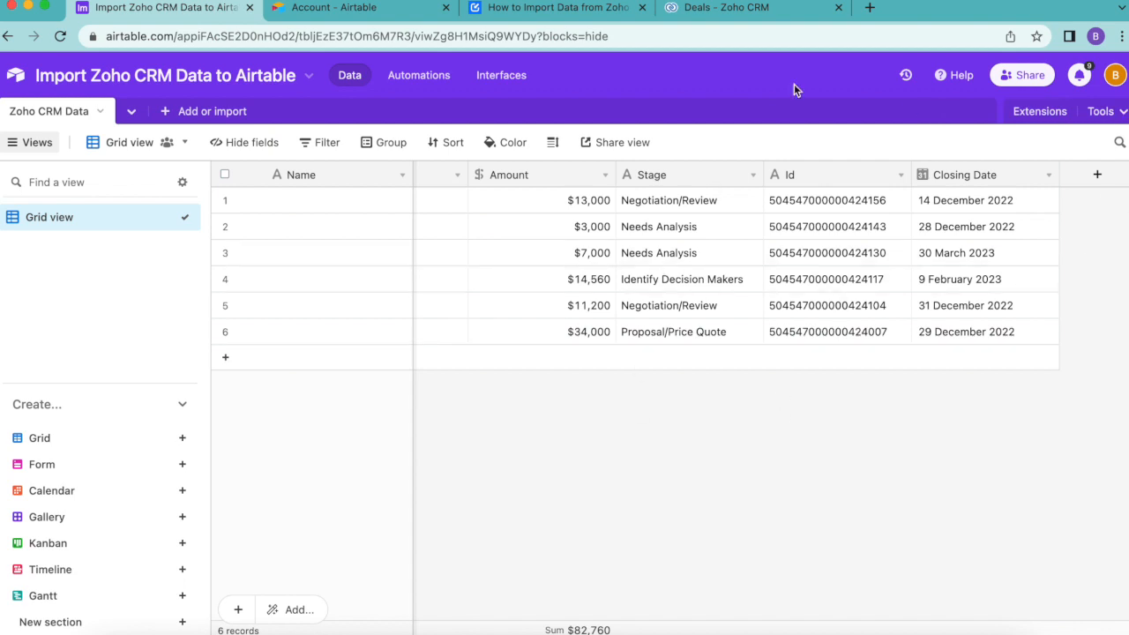
pyautogui.moveTo(573, 110)
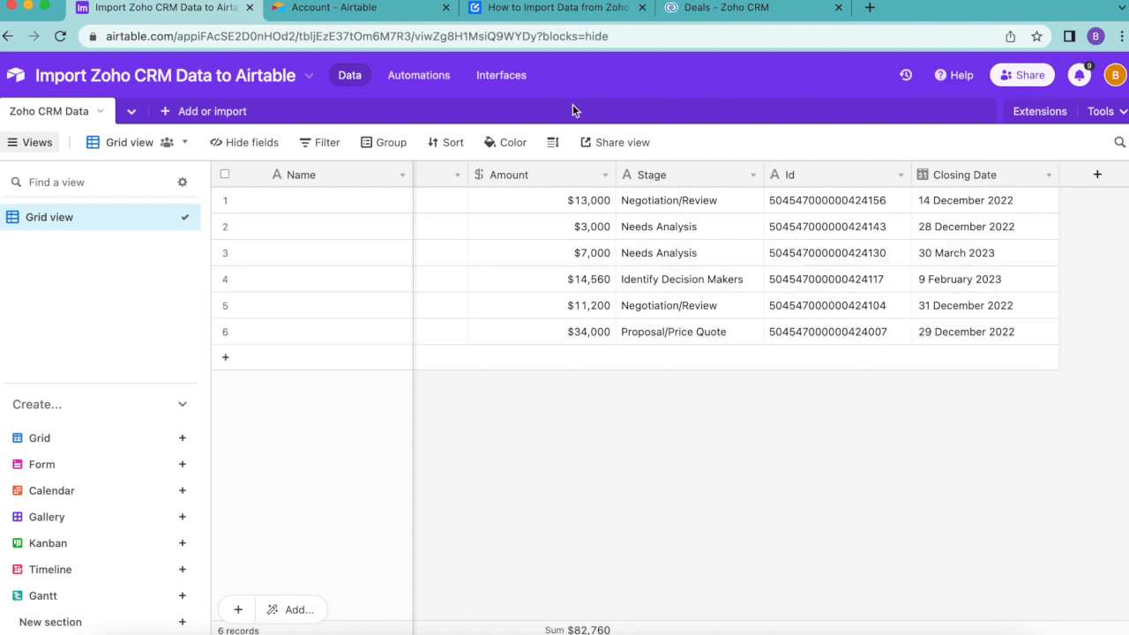
# - Return to the 'How to Import Zoho CRM Data to Airtable' article and scroll back to its top
pyautogui.click(557, 7)
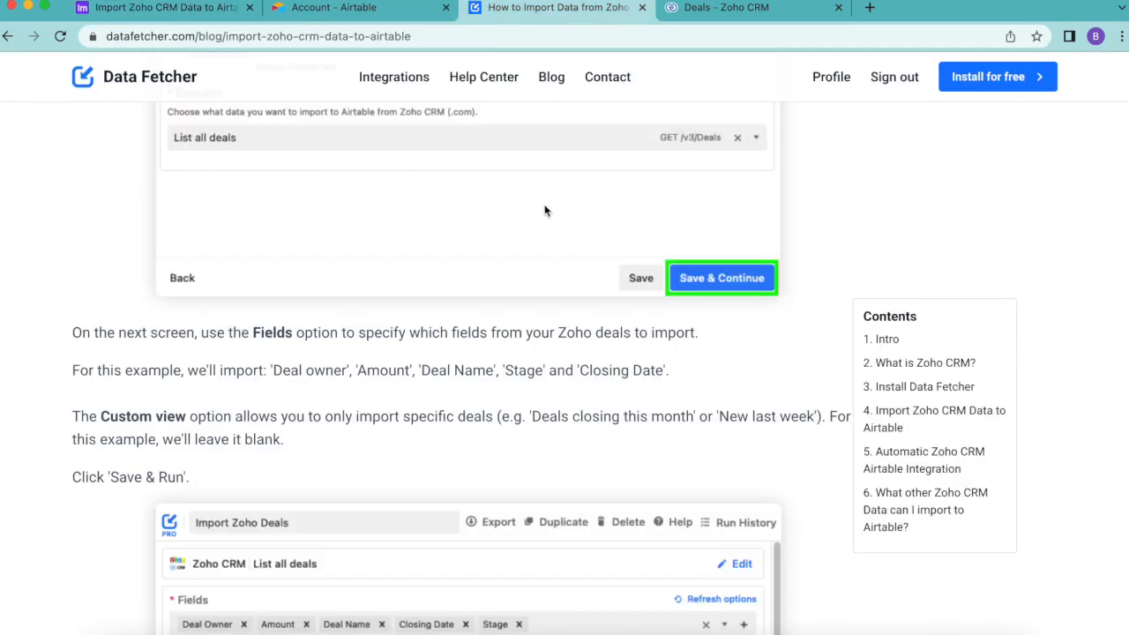
pyautogui.scroll(3)
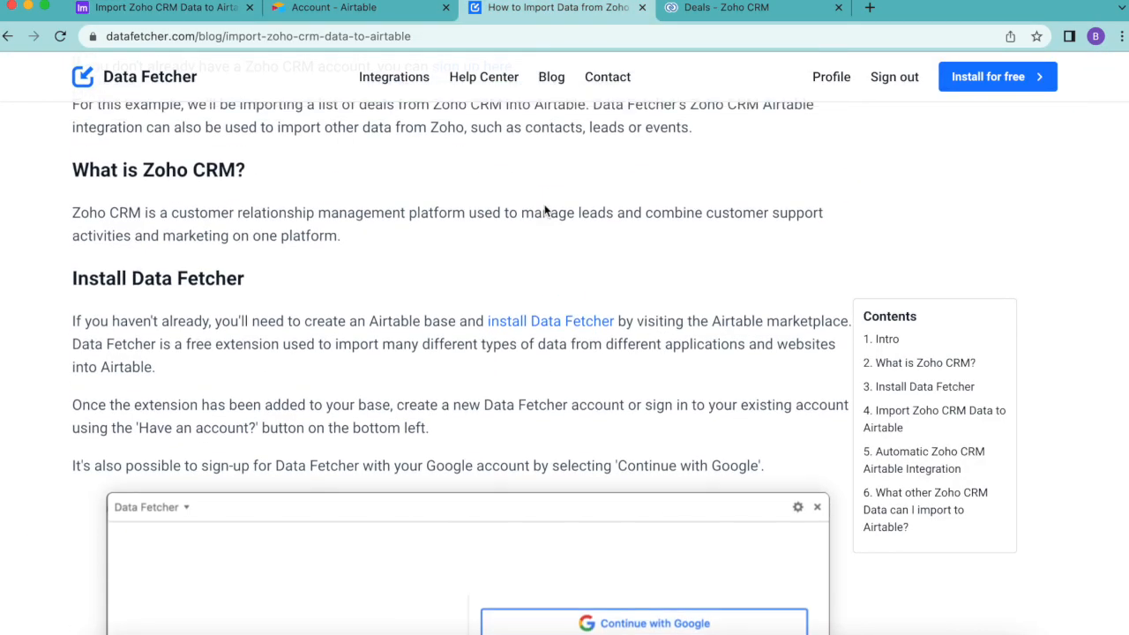
pyautogui.scroll(3)
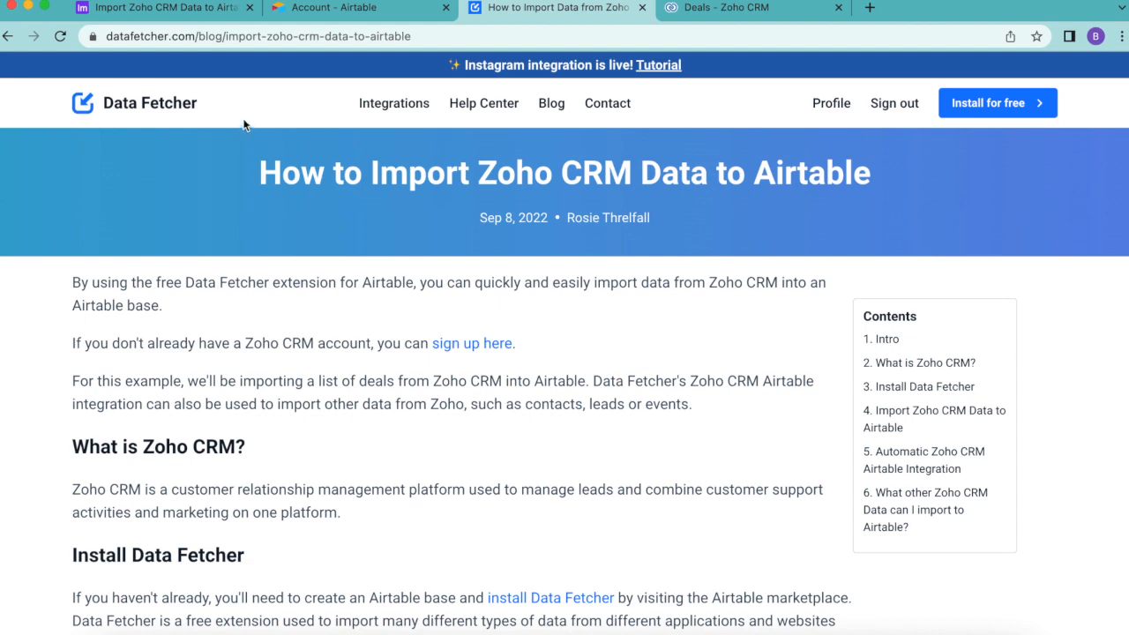
pyautogui.moveTo(356, 263)
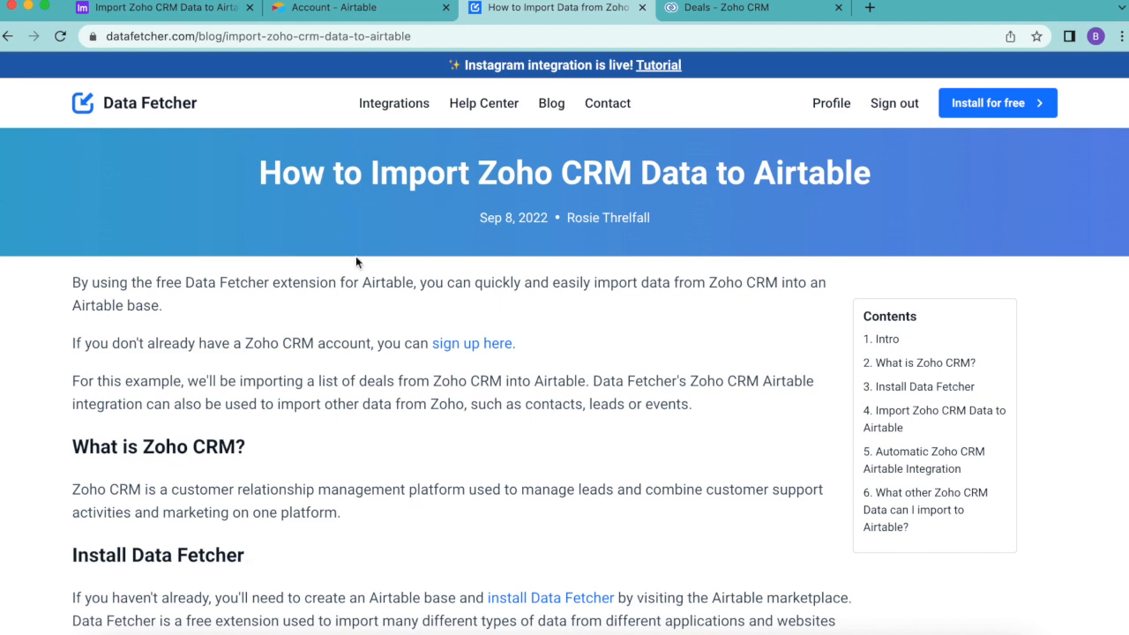
pyautogui.moveTo(644, 349)
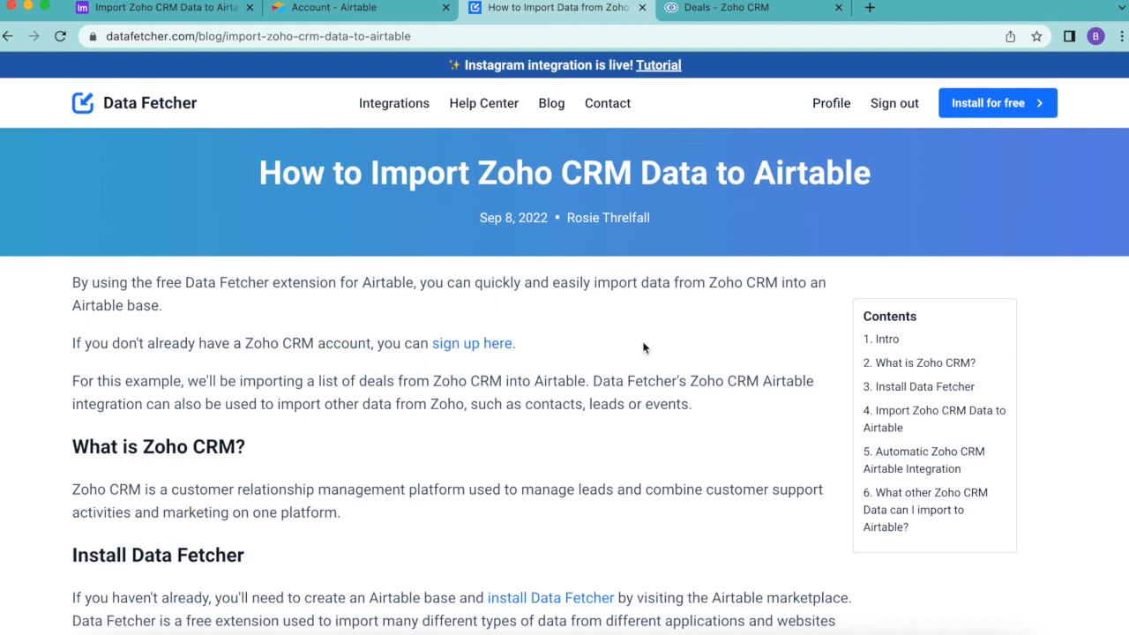